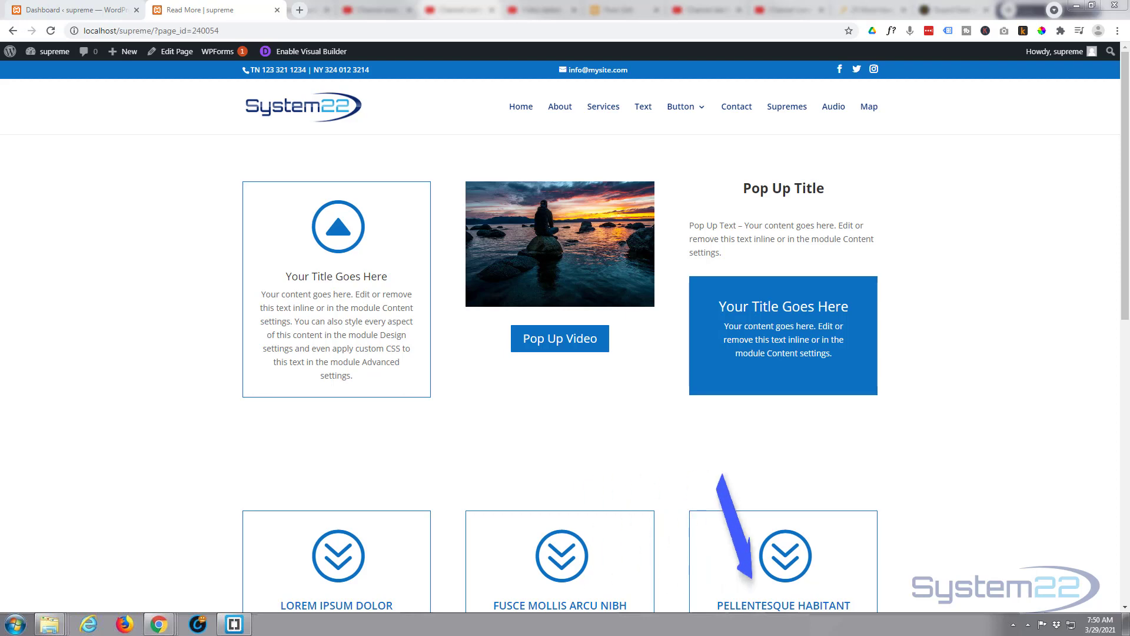
mouse_move(1045, 554)
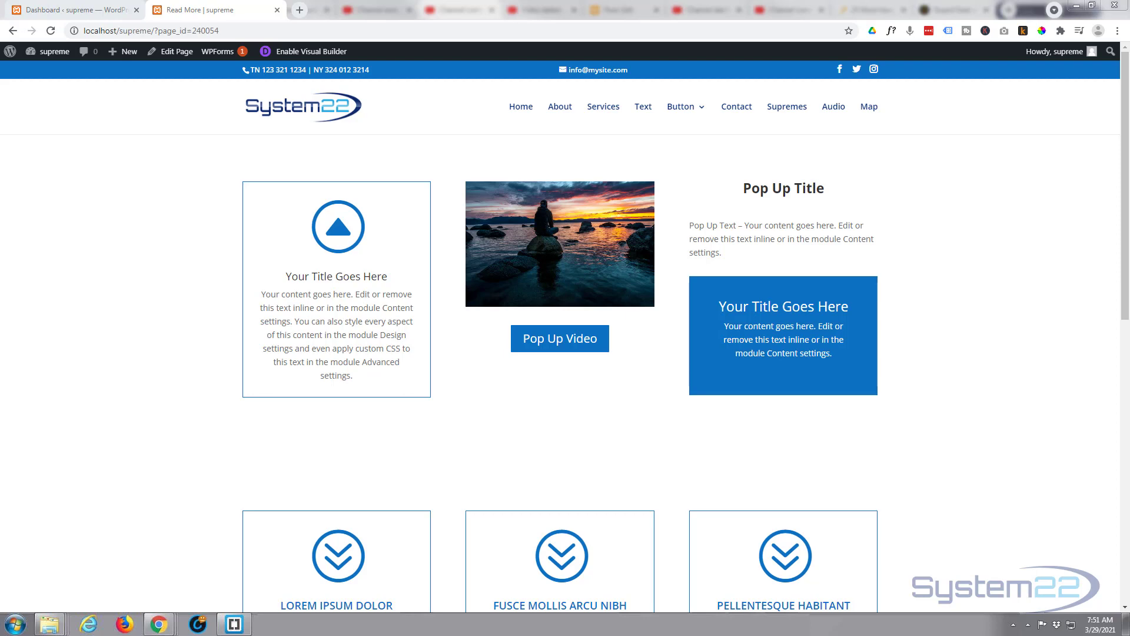
mouse_move(47, 50)
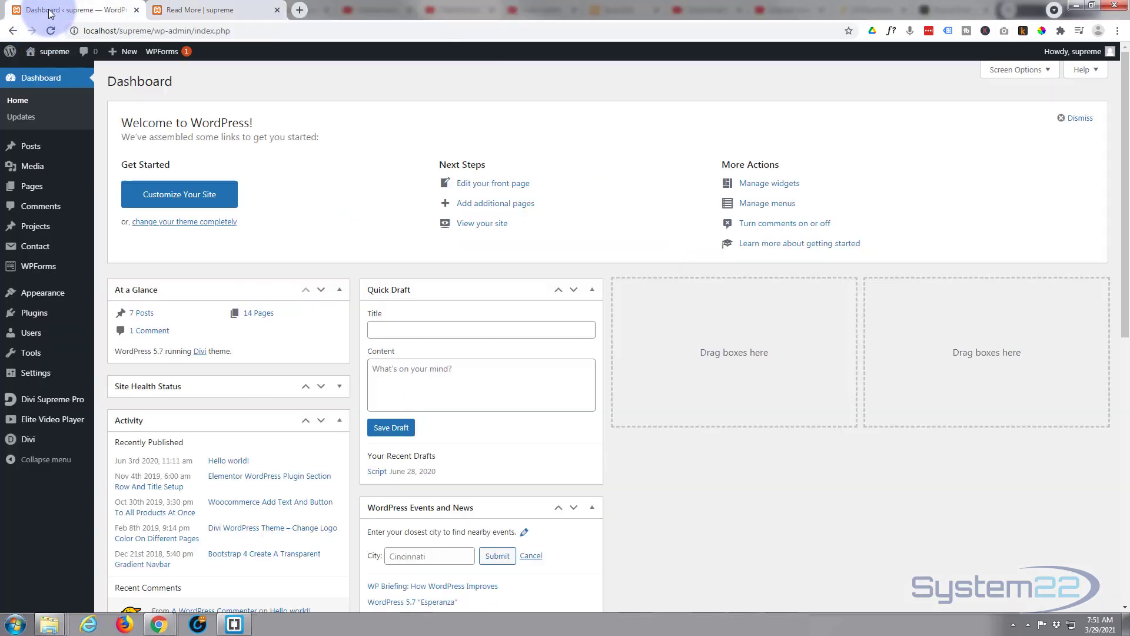
mouse_move(21, 373)
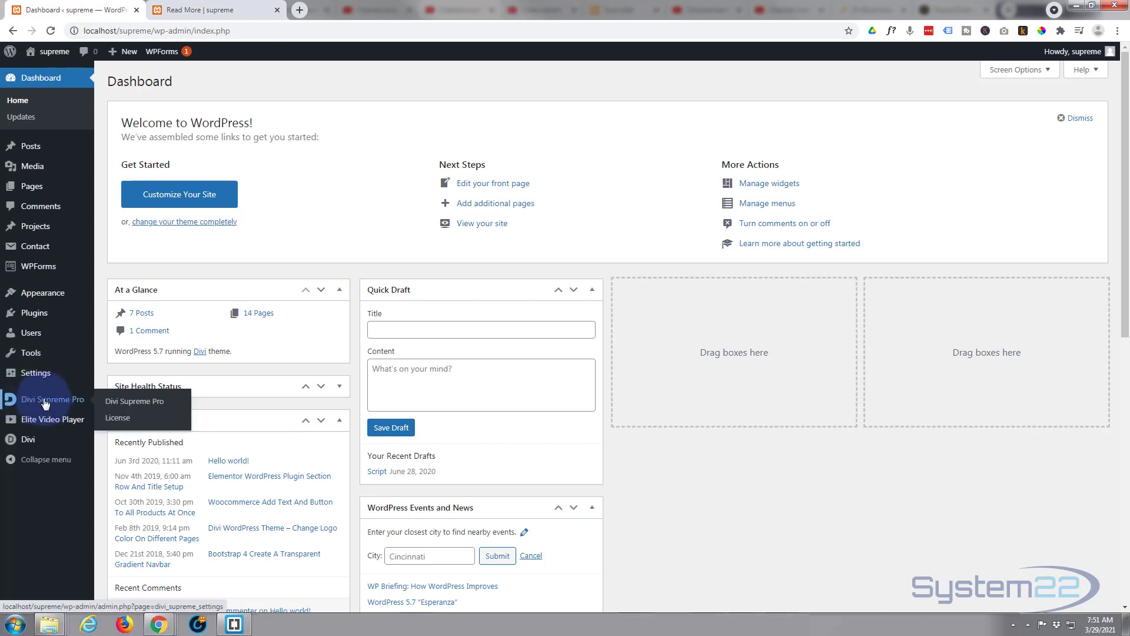
Save the Divi Supreme Pro extension settings with Divi Popup and all other extensions enabled.
left_click(134, 400)
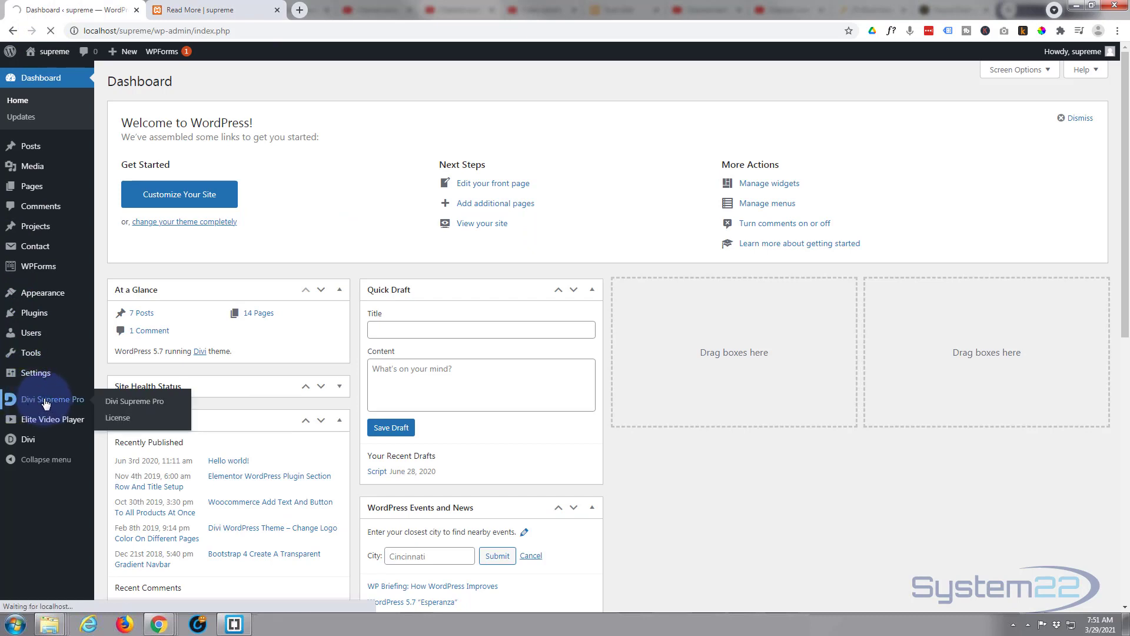
left_click(134, 400)
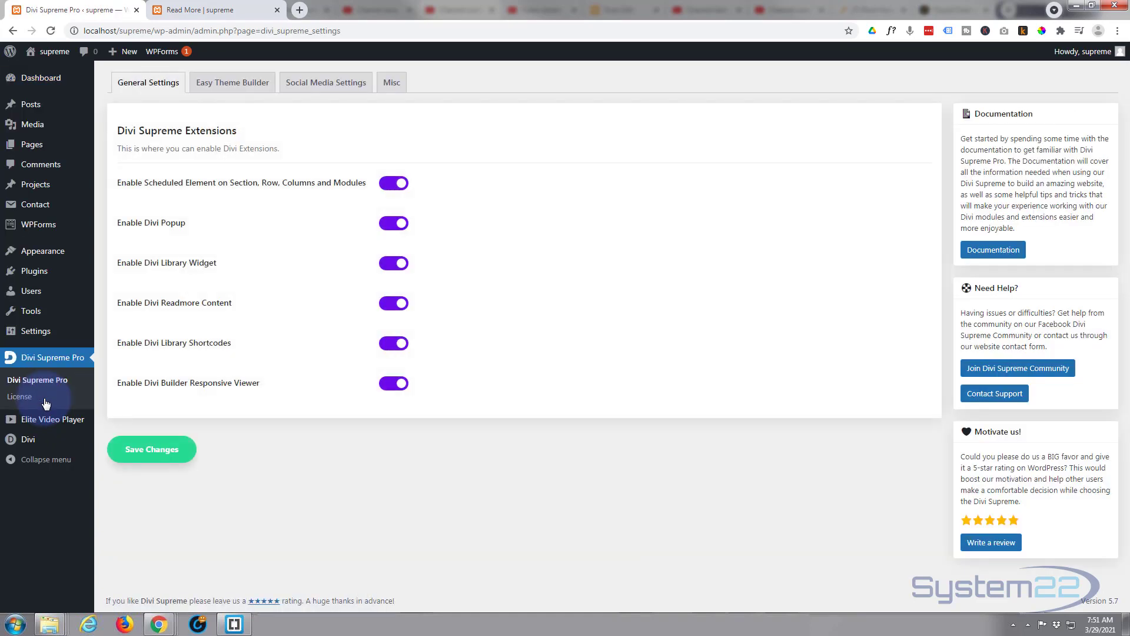
mouse_move(148, 231)
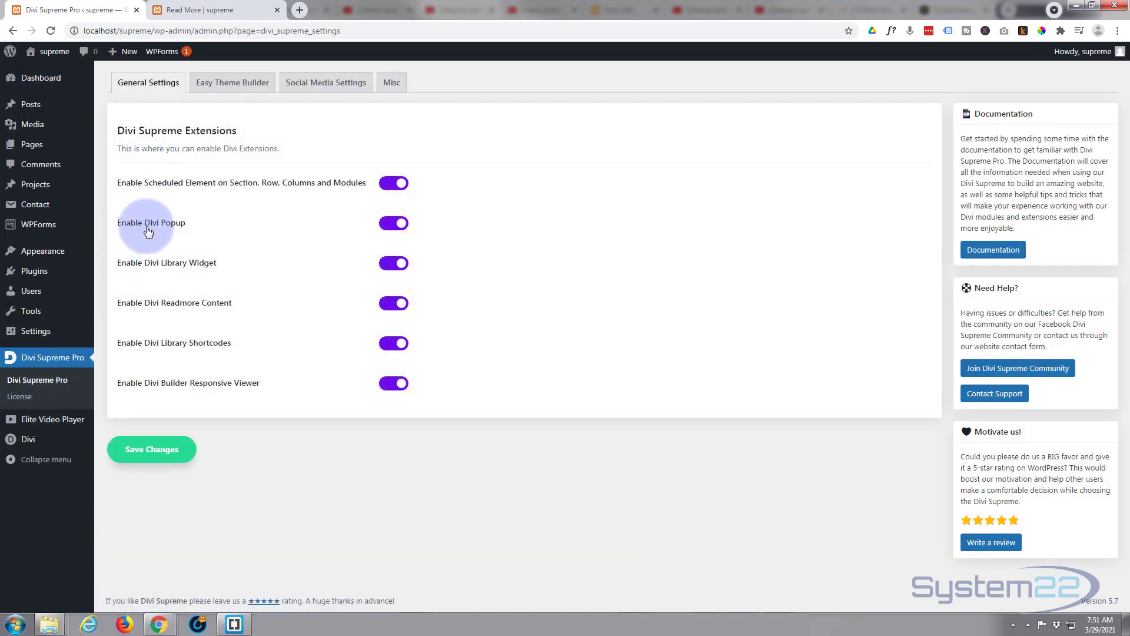
mouse_move(161, 326)
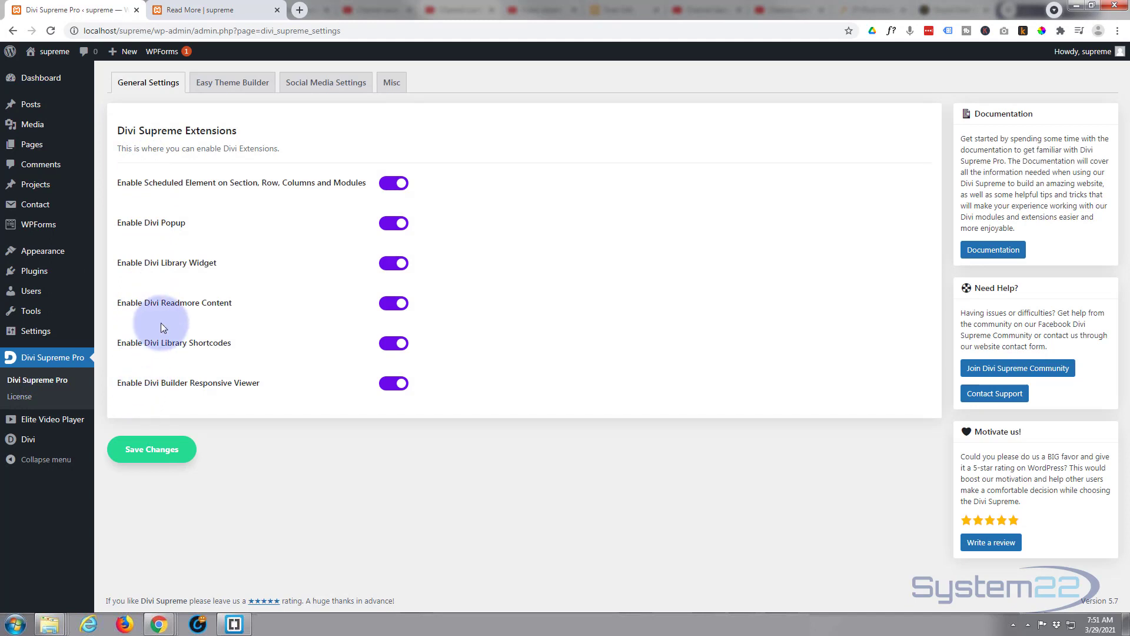
mouse_move(310, 232)
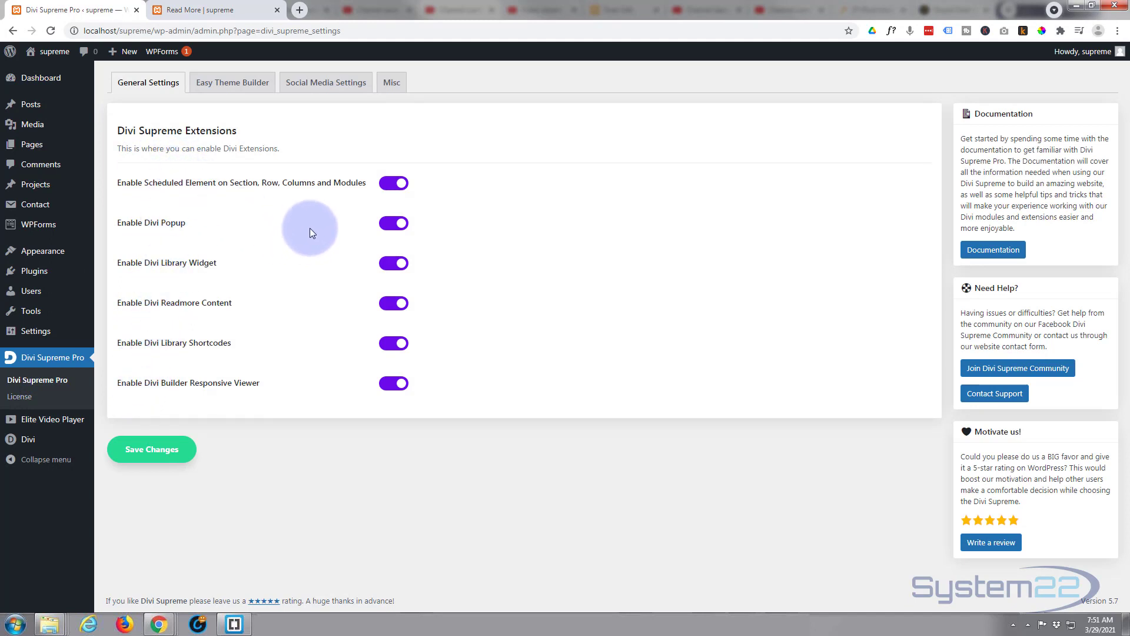
mouse_move(140, 238)
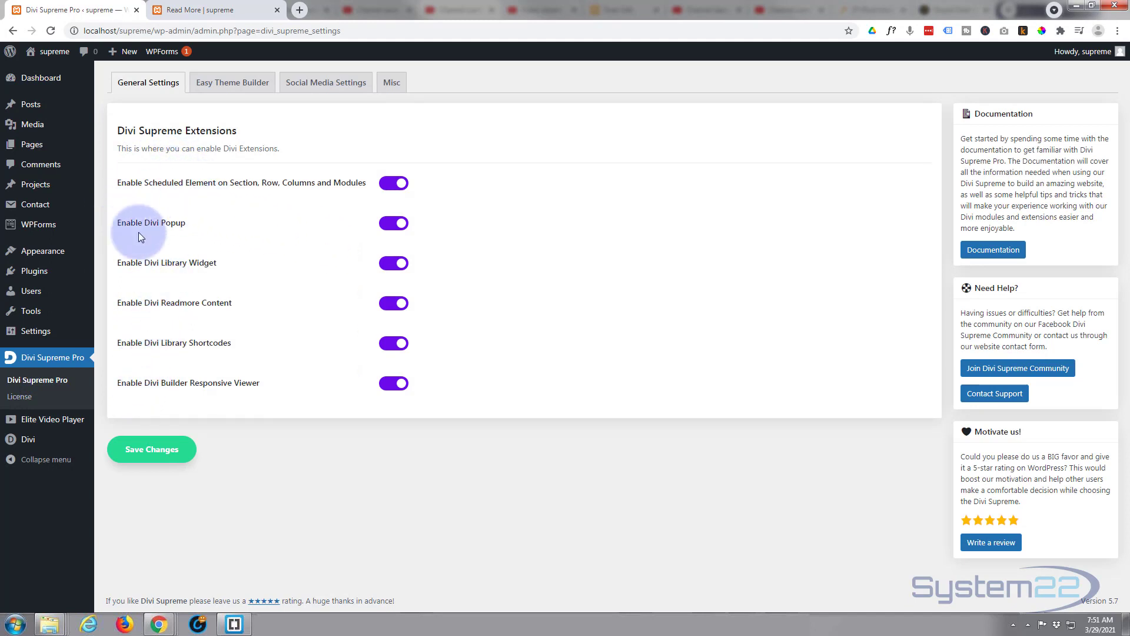
mouse_move(119, 230)
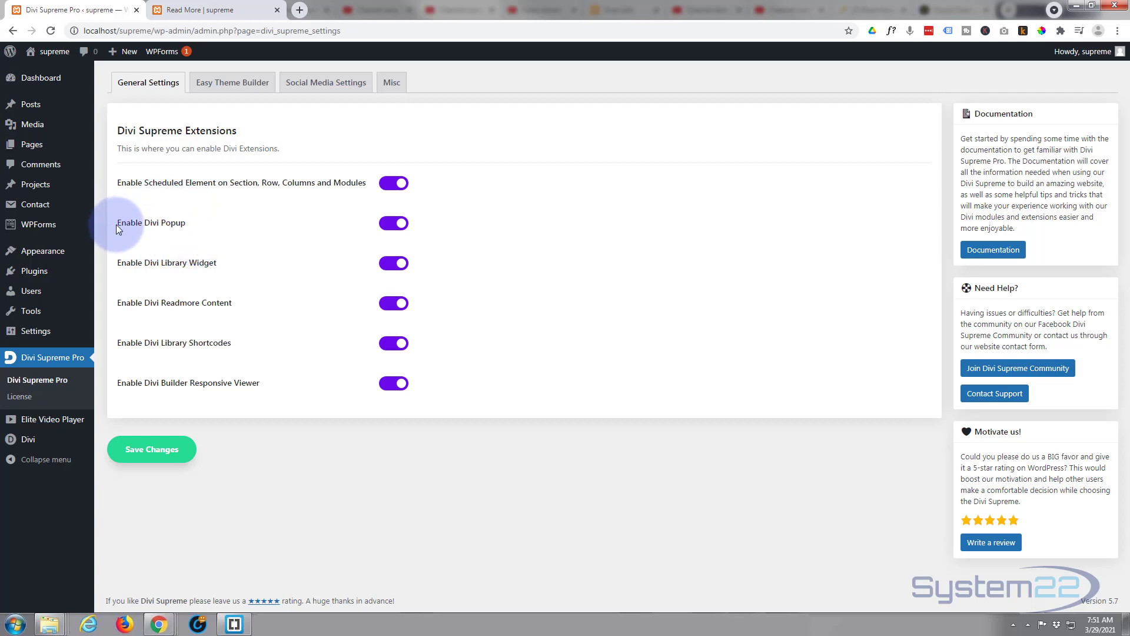
mouse_move(191, 223)
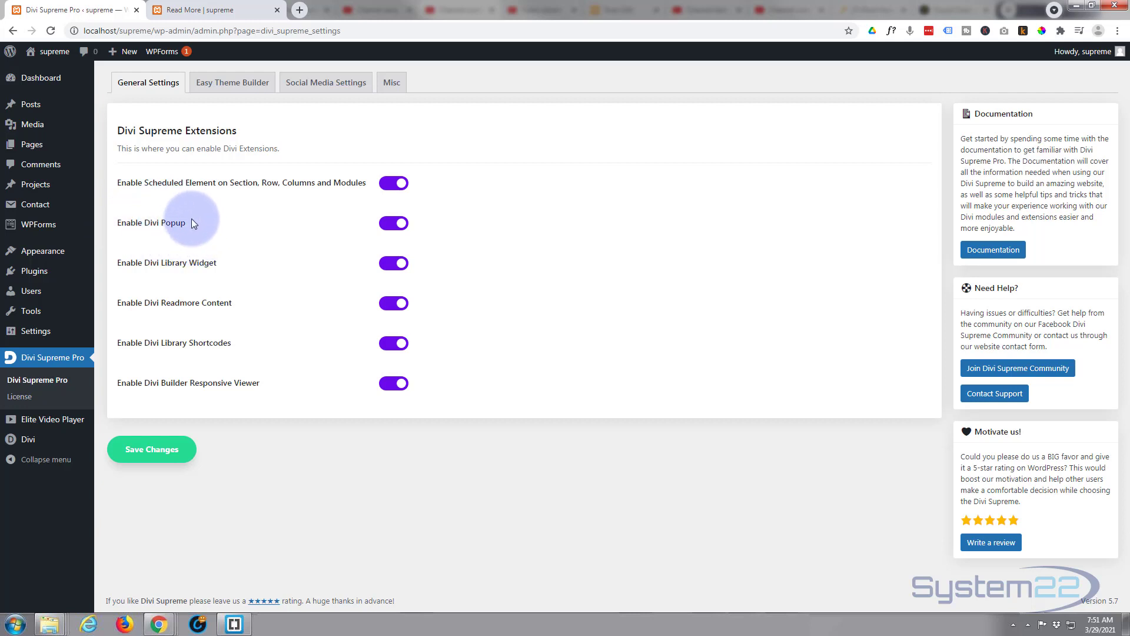
mouse_move(140, 237)
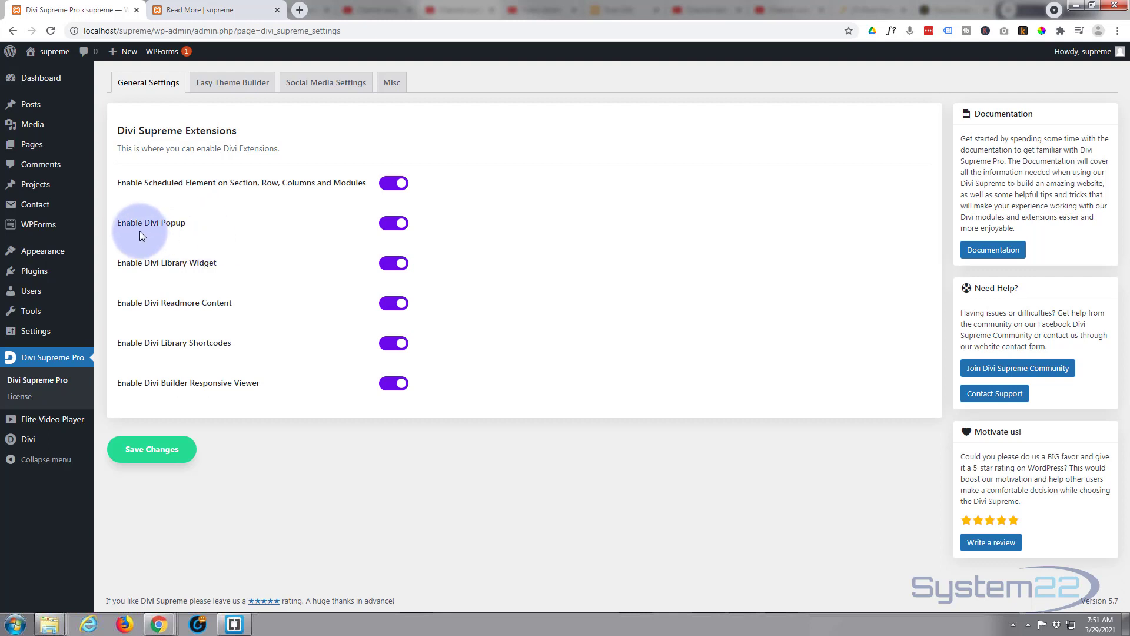
mouse_move(370, 221)
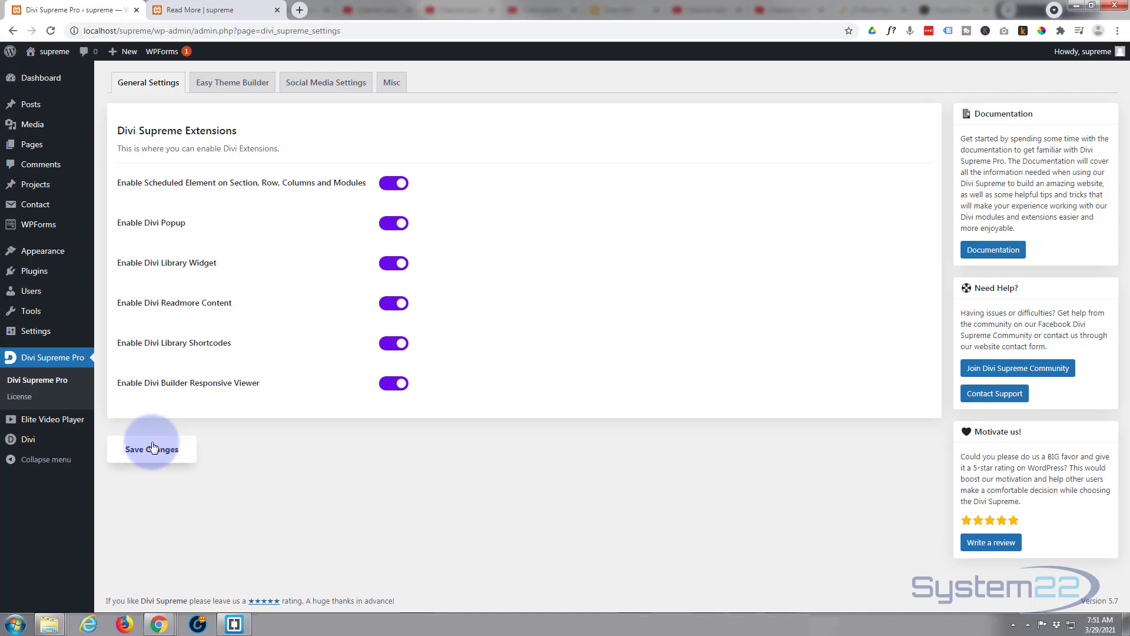
left_click(214, 10)
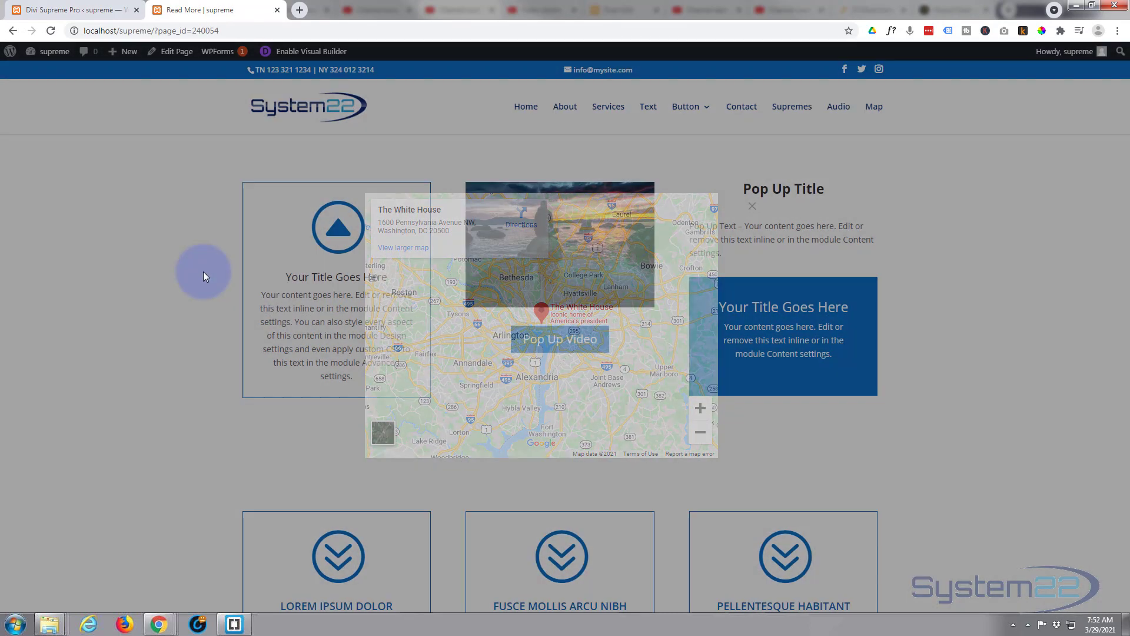
Try the first blurb's text popup and the YouTube video popup, closing each afterwards.
left_click(752, 207)
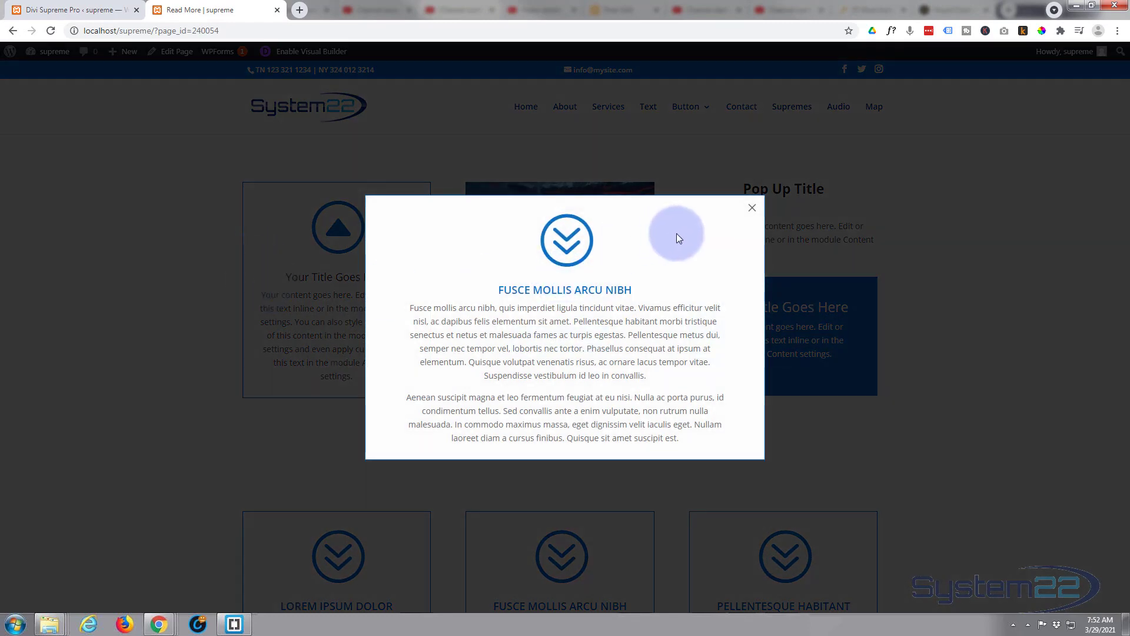
left_click(752, 207)
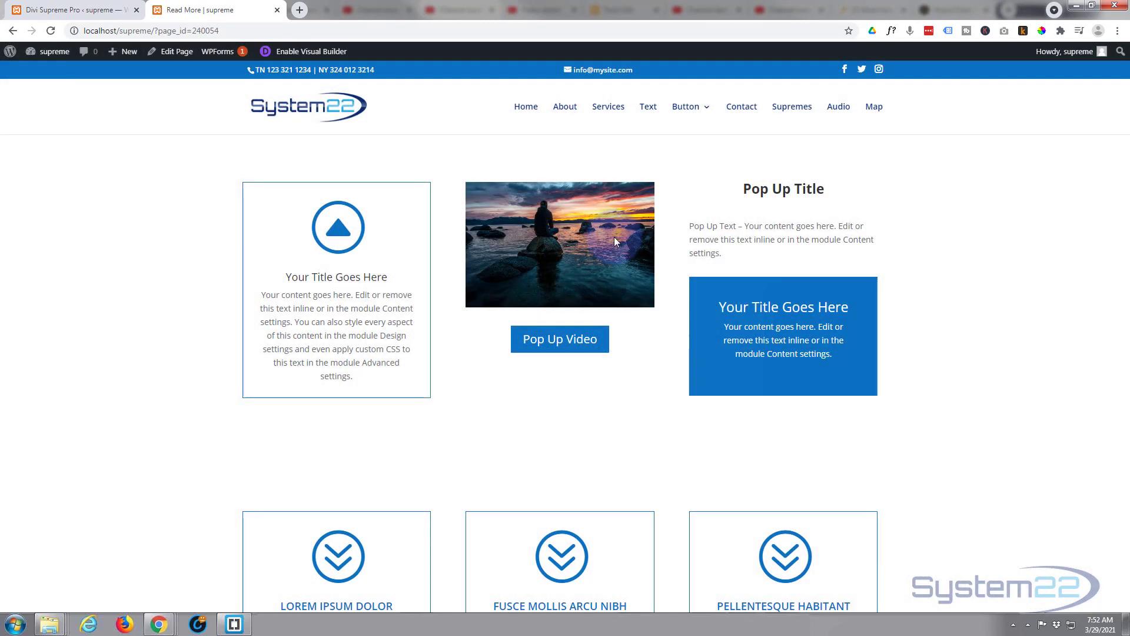
left_click(560, 339)
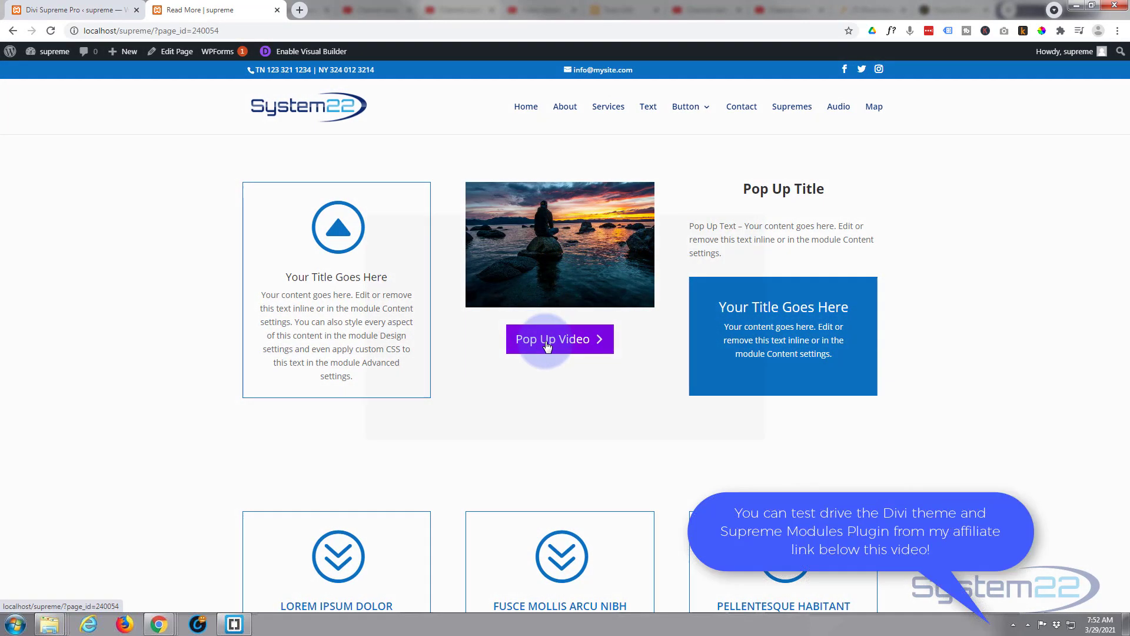
left_click(559, 339)
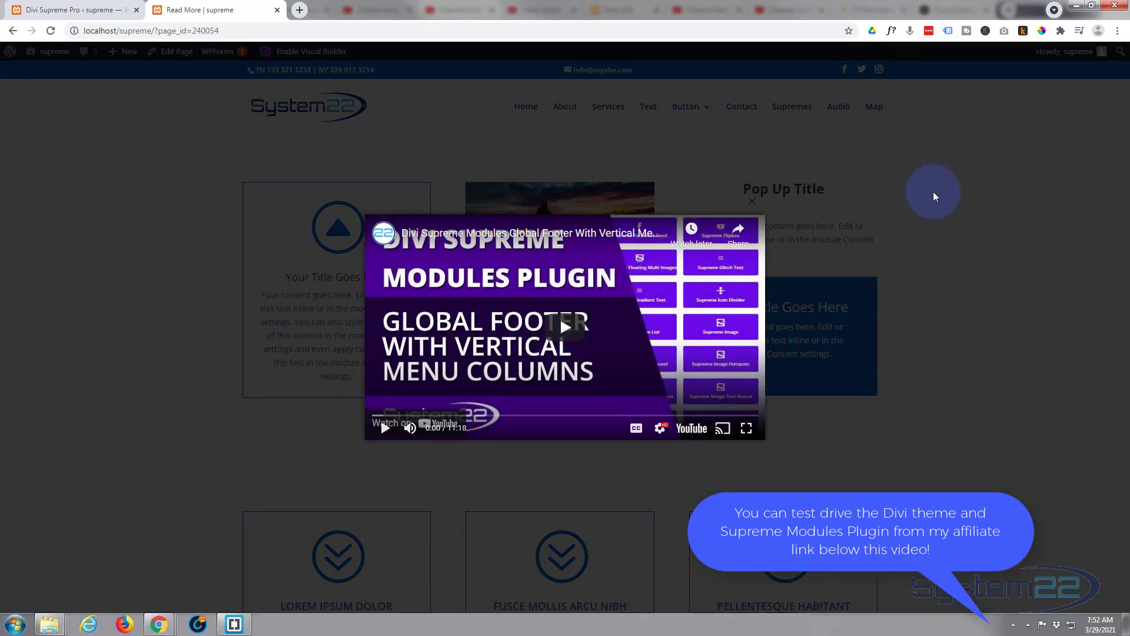
left_click(753, 200)
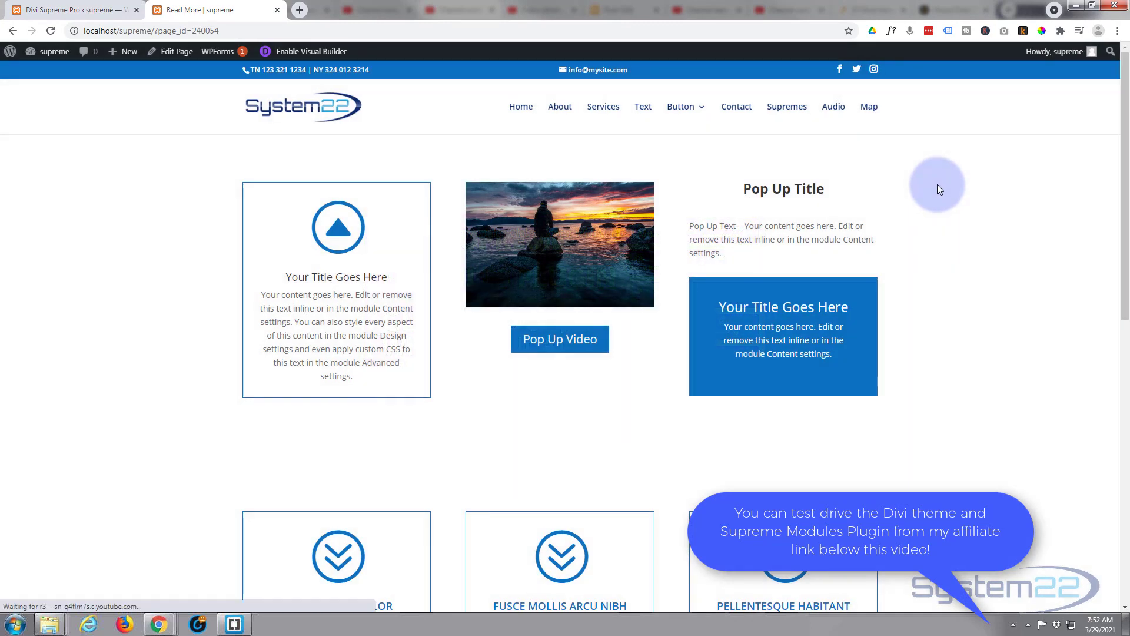
mouse_move(783, 188)
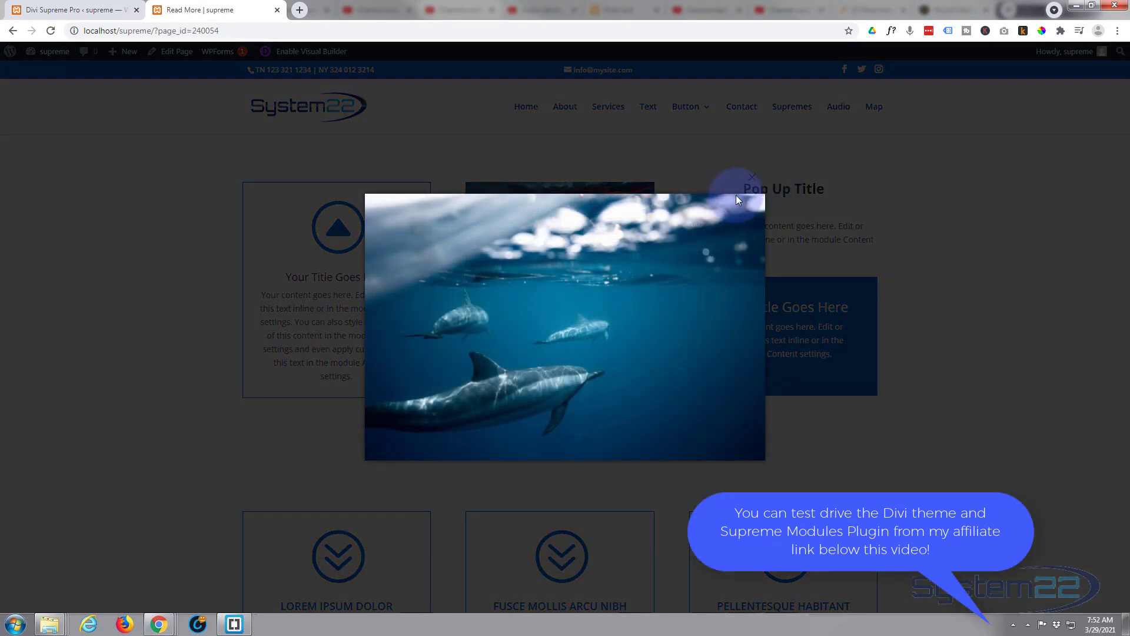
Close the dolphin image popup, then try and close the Privacy Policy popup.
left_click(752, 177)
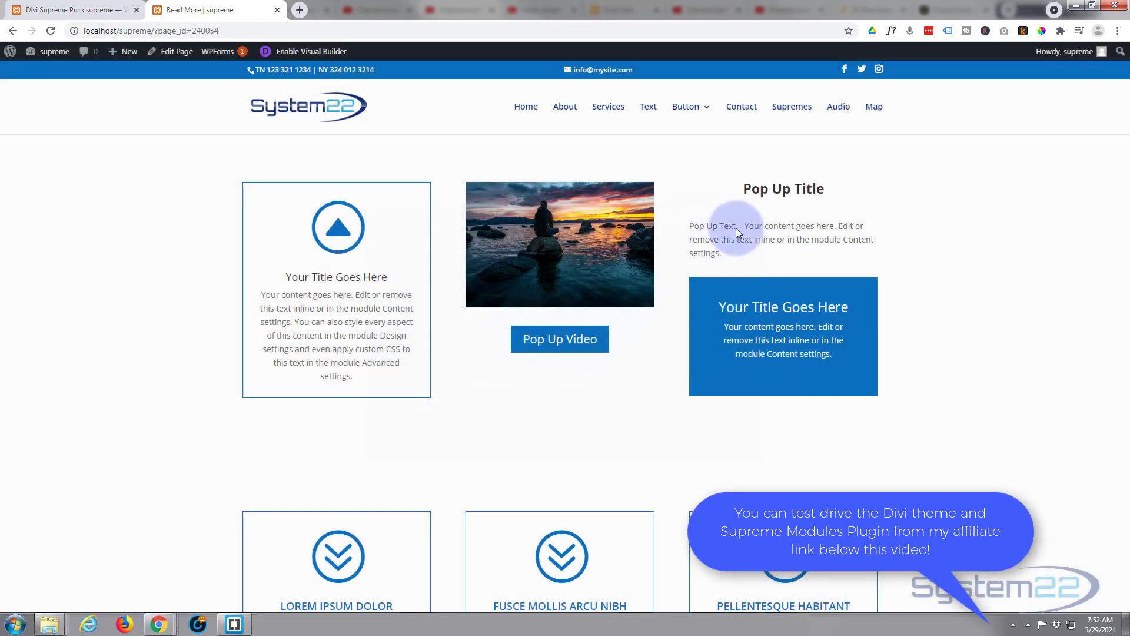
left_click(713, 226)
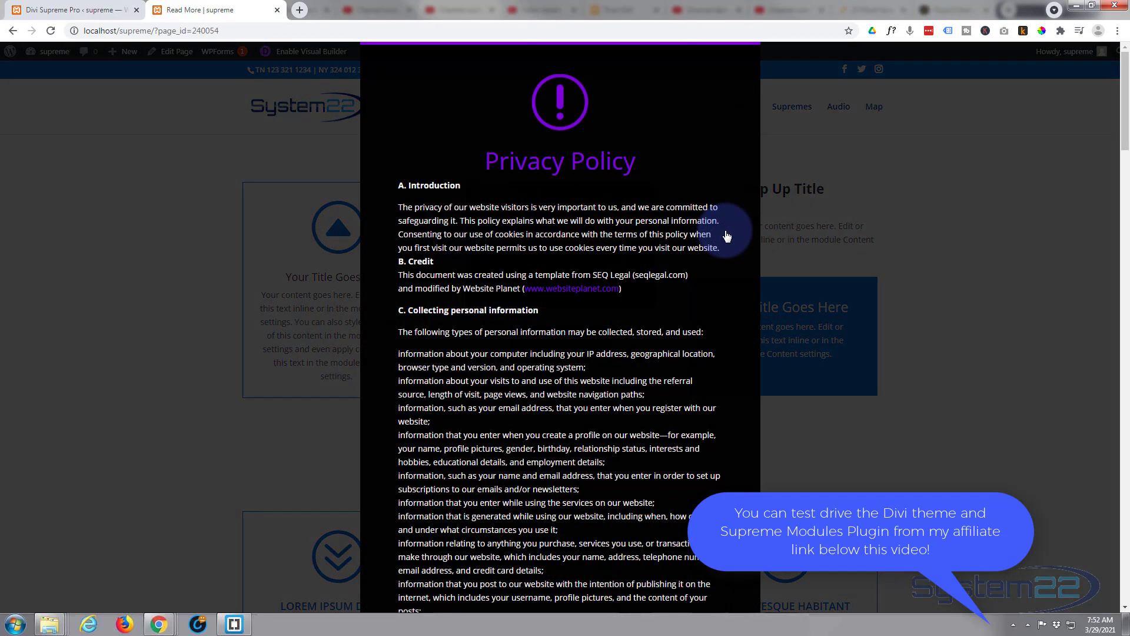
mouse_move(984, 177)
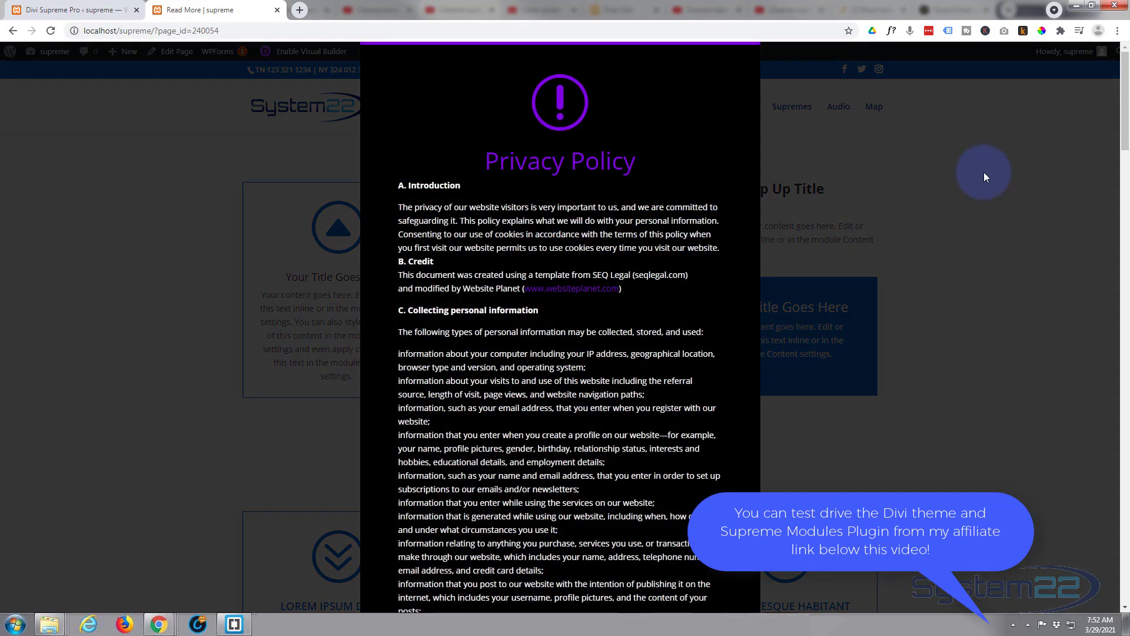
left_click(1107, 55)
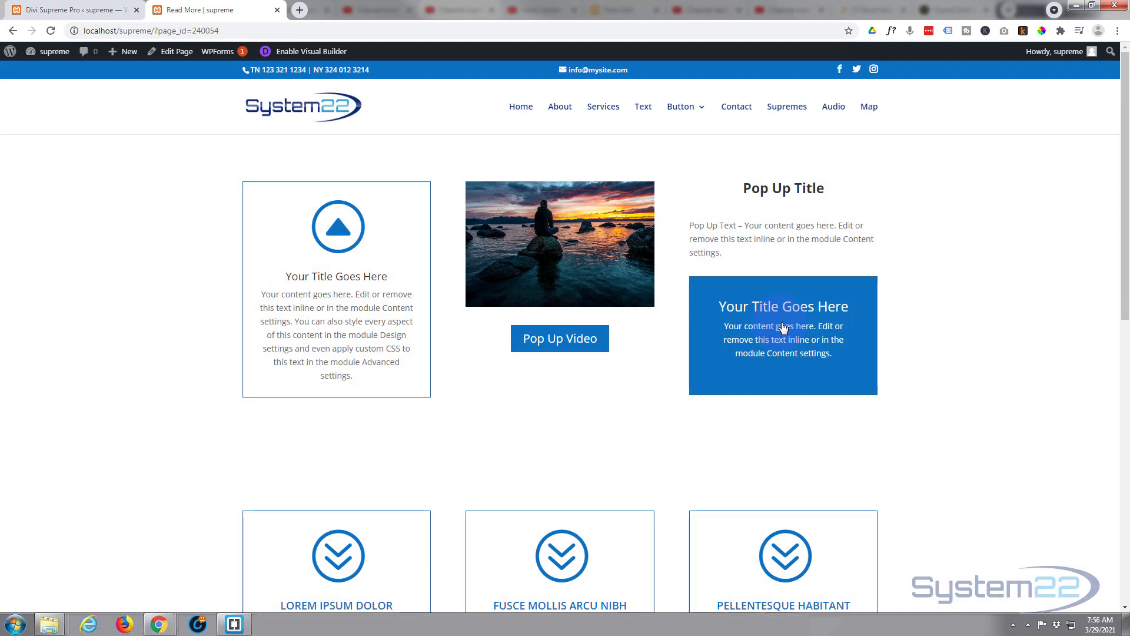
mouse_move(221, 126)
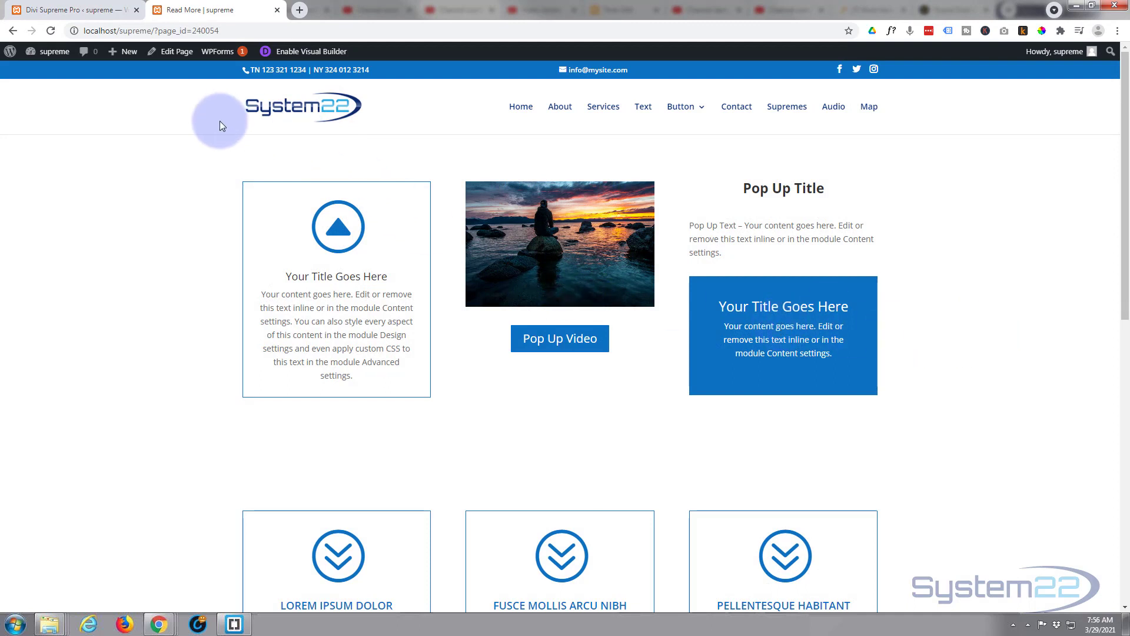
mouse_move(402, 239)
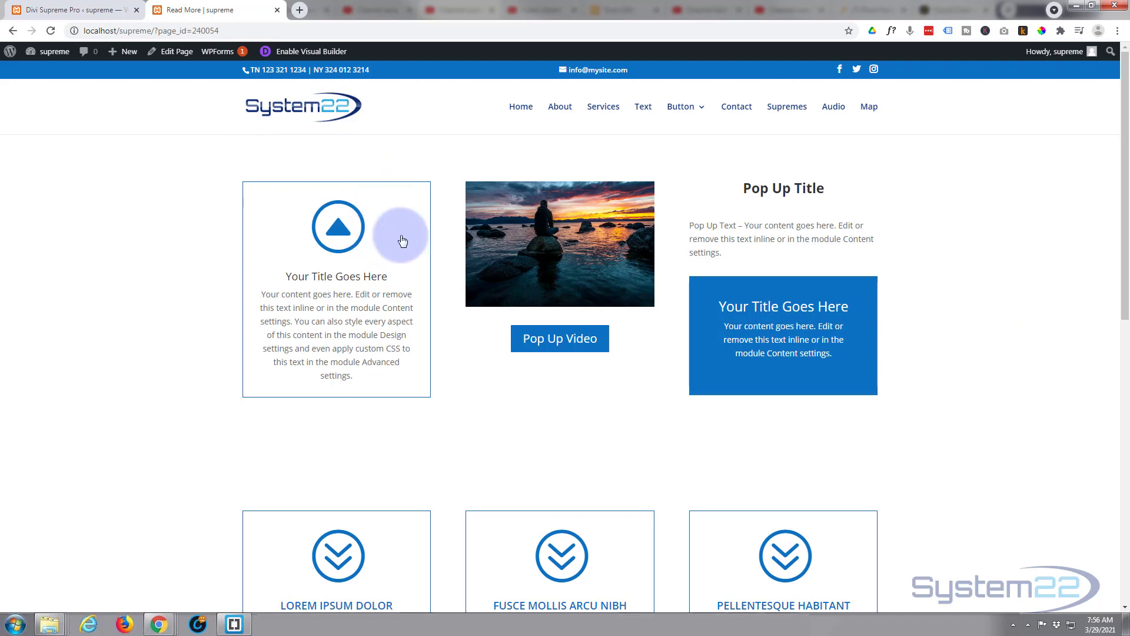
mouse_move(512, 376)
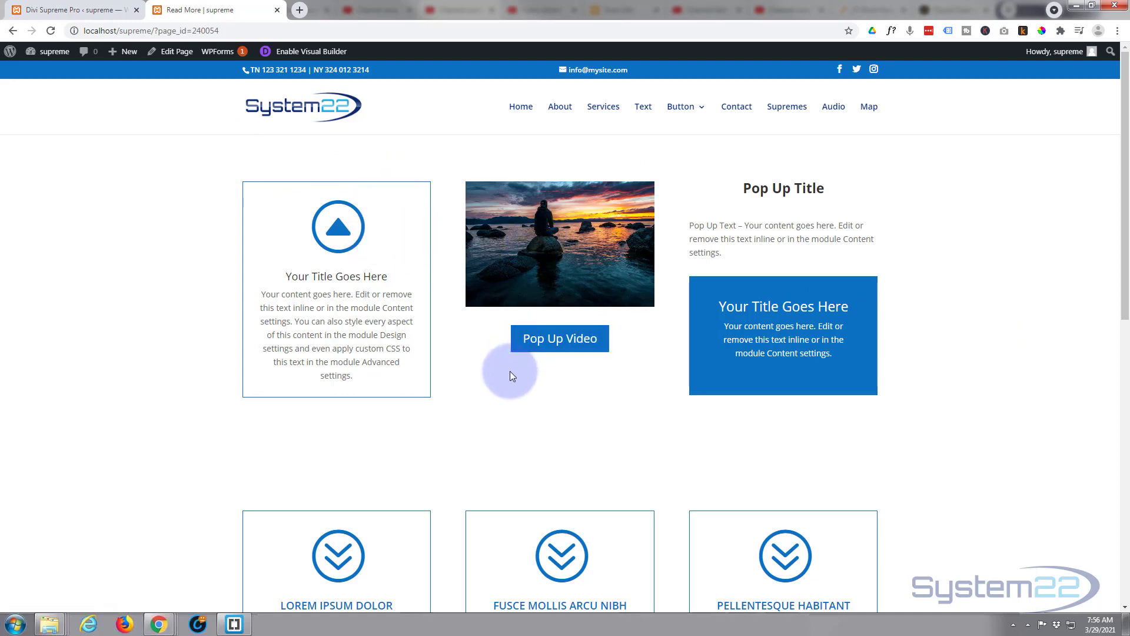
mouse_move(616, 370)
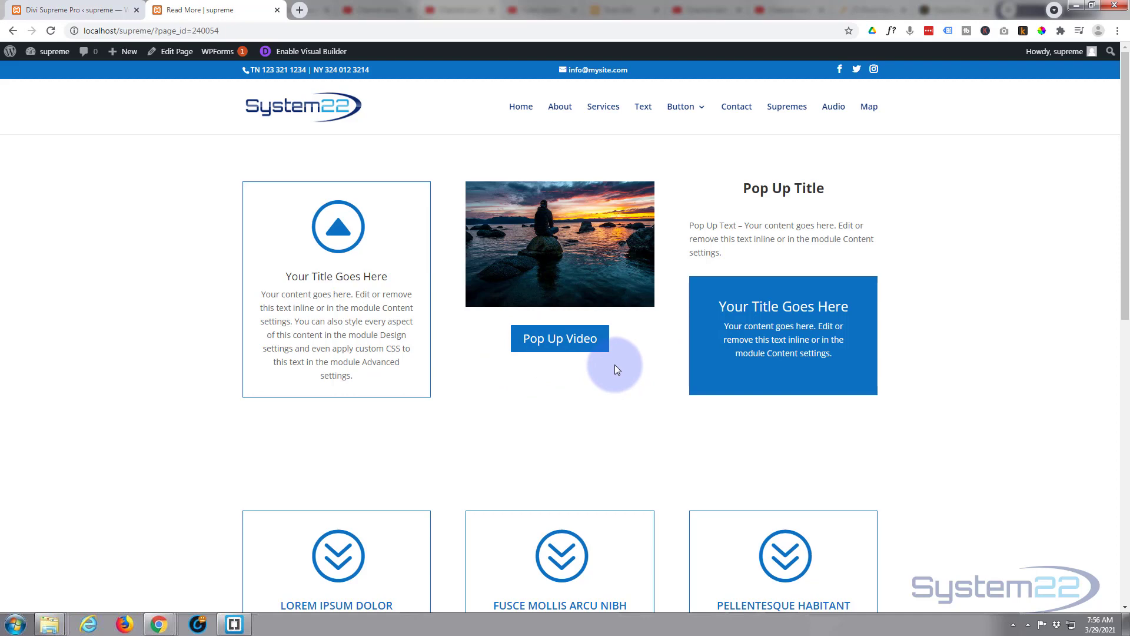
mouse_move(311, 51)
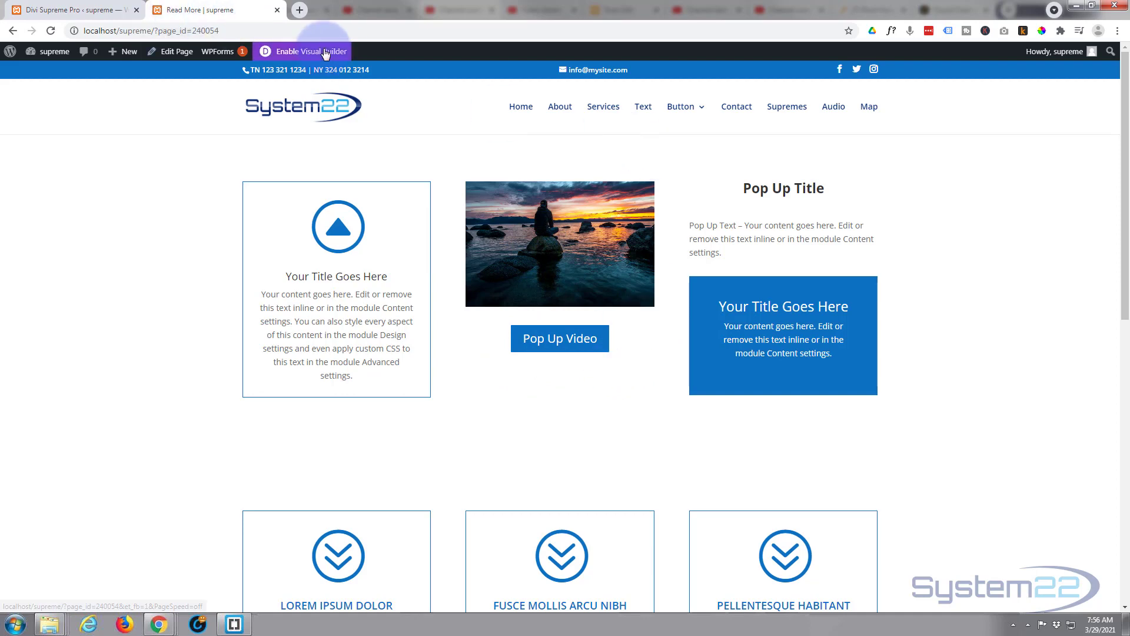
Enable the Divi Visual Builder on the live page from the admin bar.
left_click(310, 51)
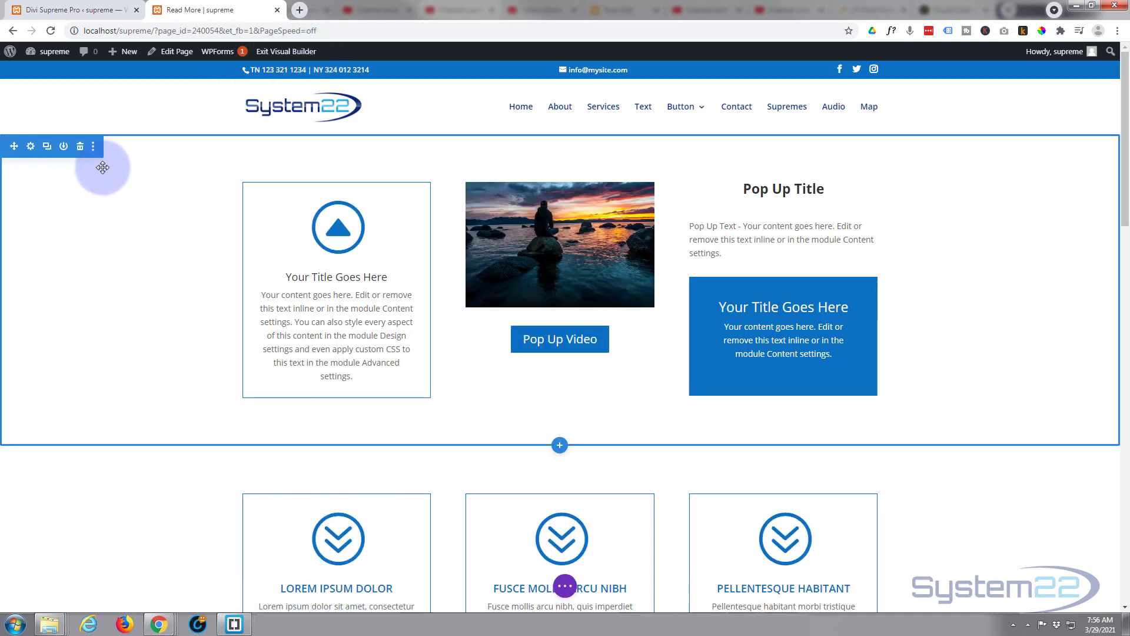
mouse_move(194, 357)
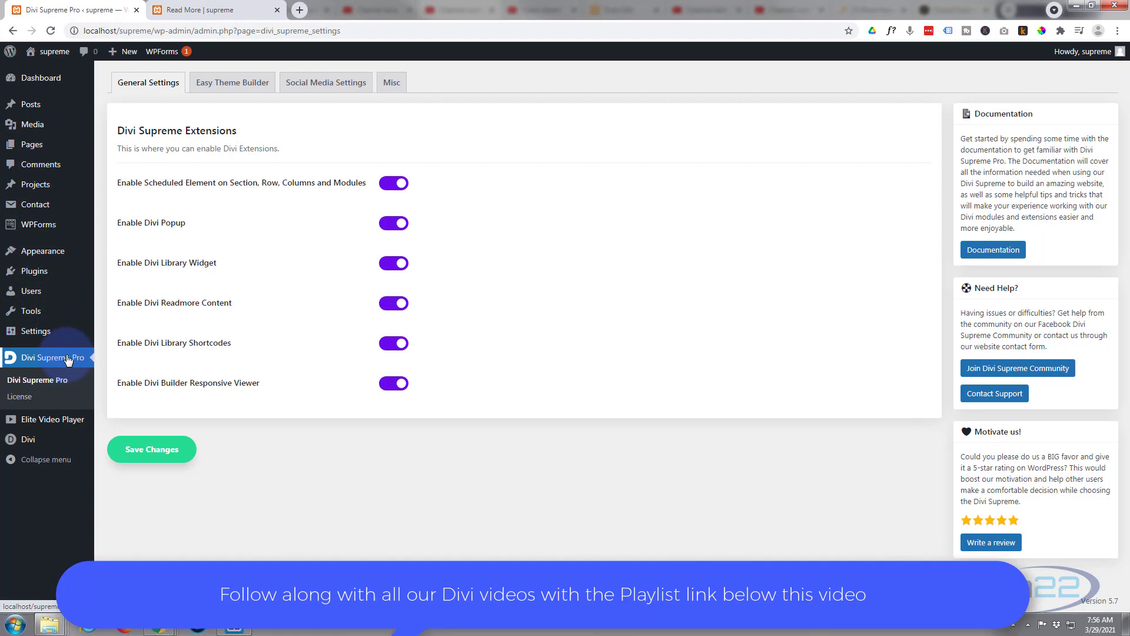
mouse_move(128, 235)
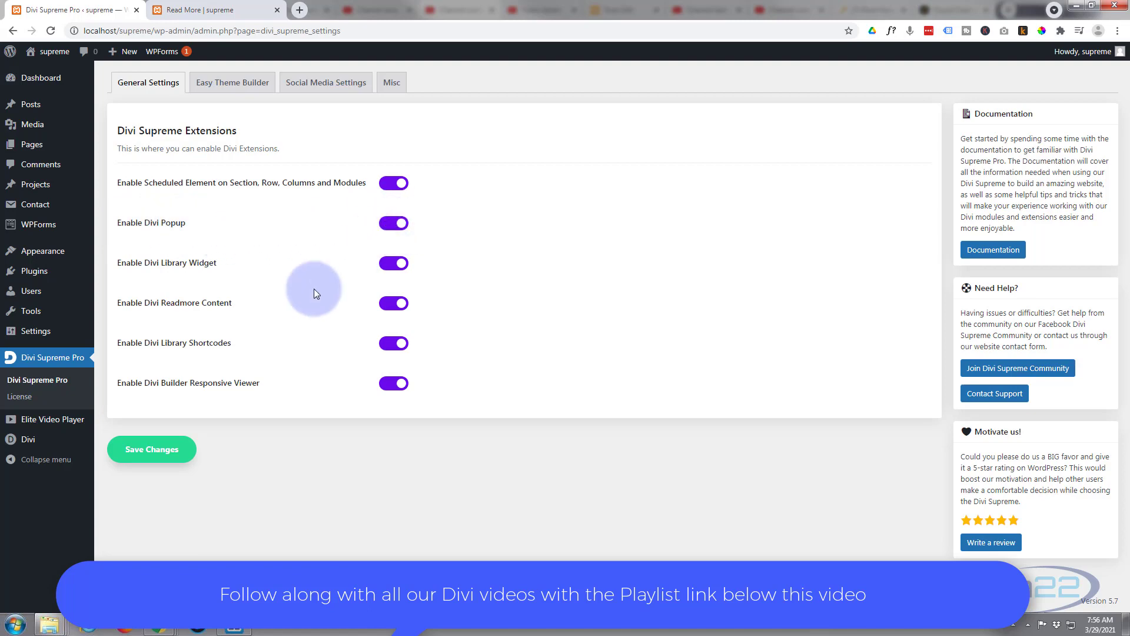
Return to the Read More page tab where the Visual Builder is open.
left_click(210, 9)
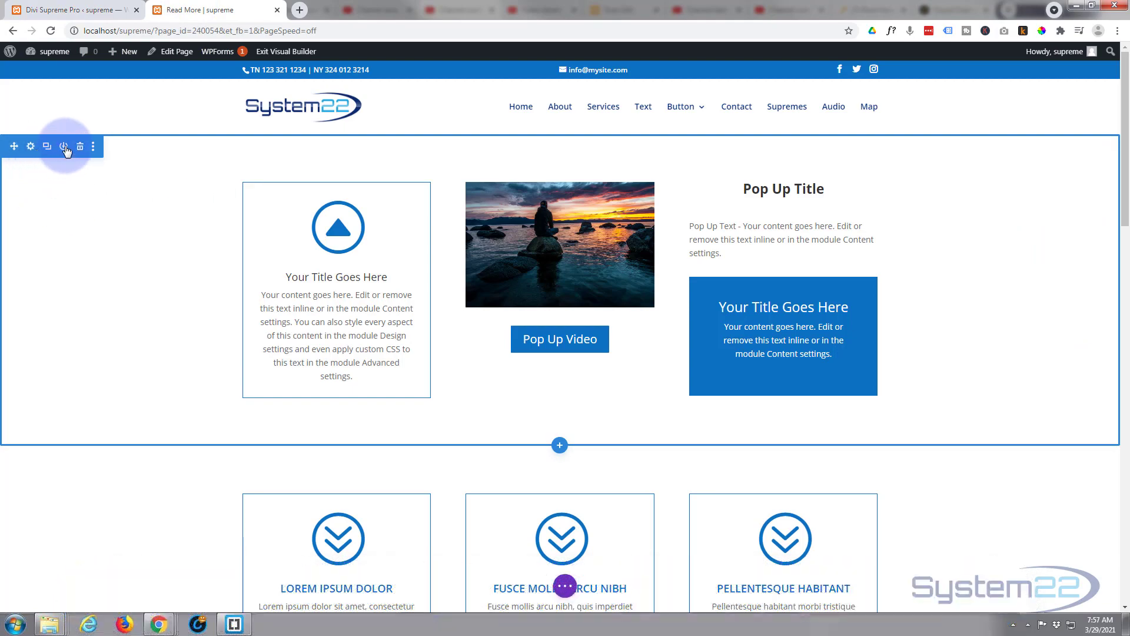
mouse_move(63, 146)
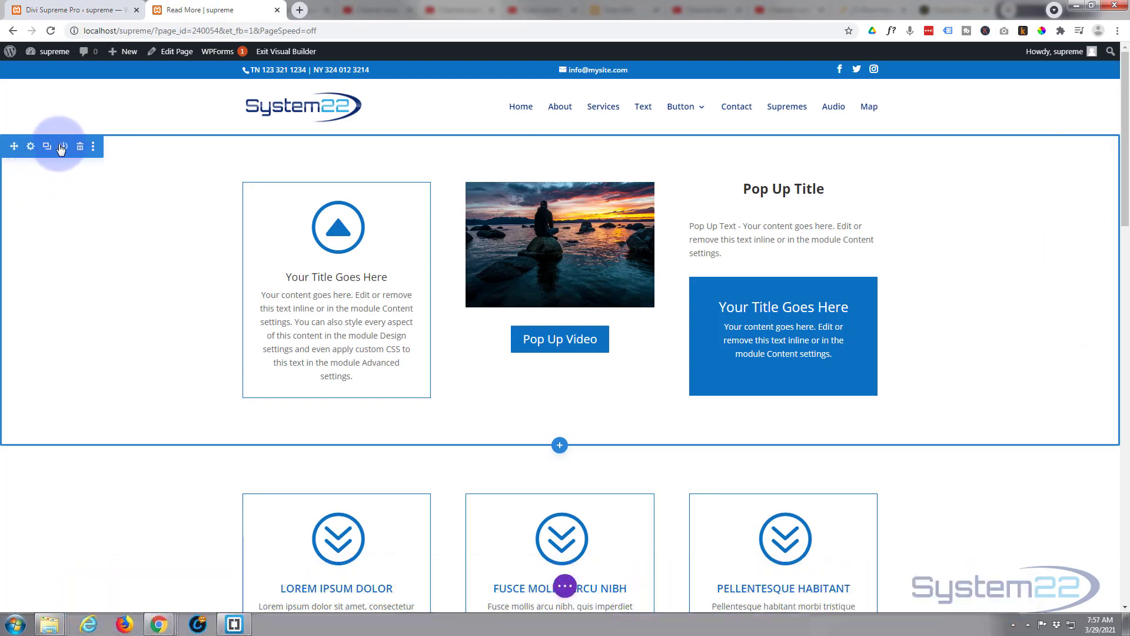
mouse_move(63, 146)
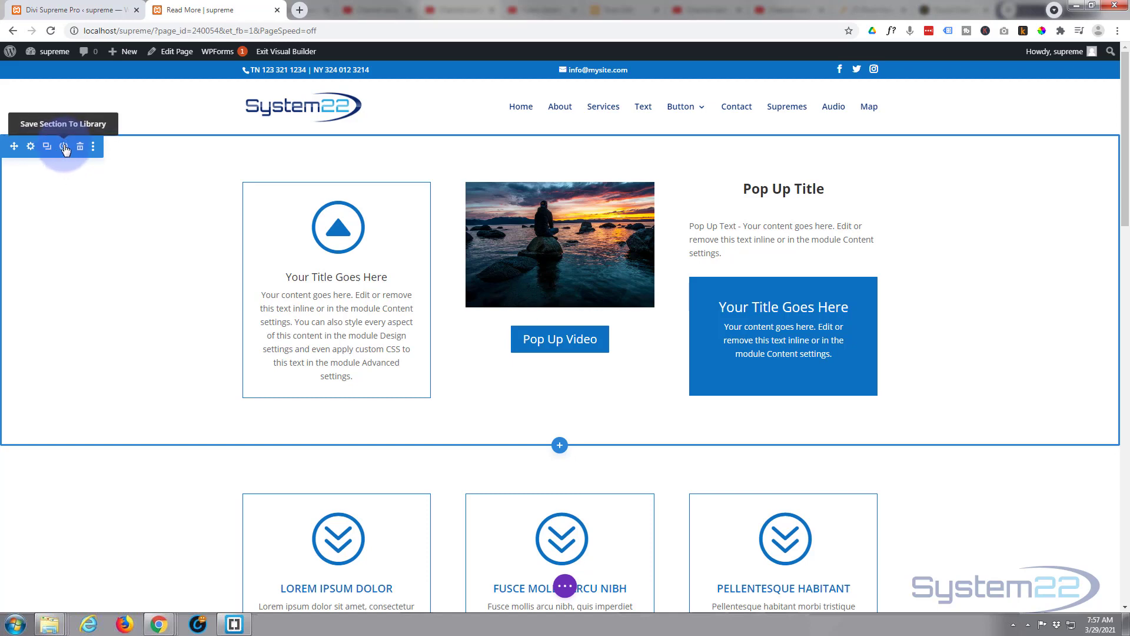
Save the top section to the Divi Library under the name 'pop sec'.
left_click(63, 146)
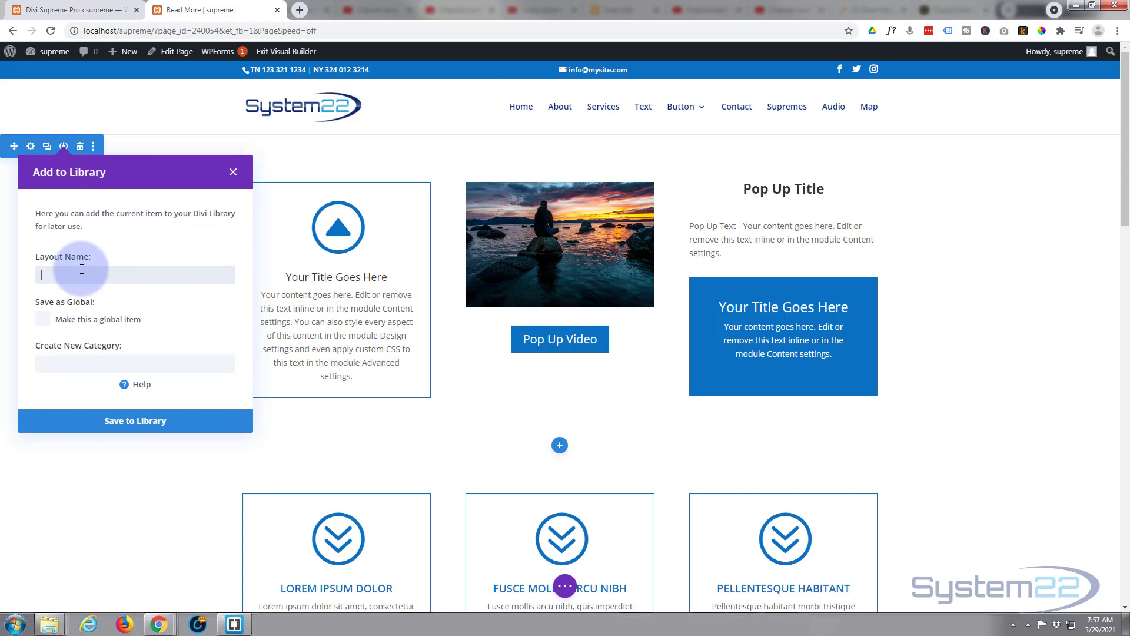
type("pop sec")
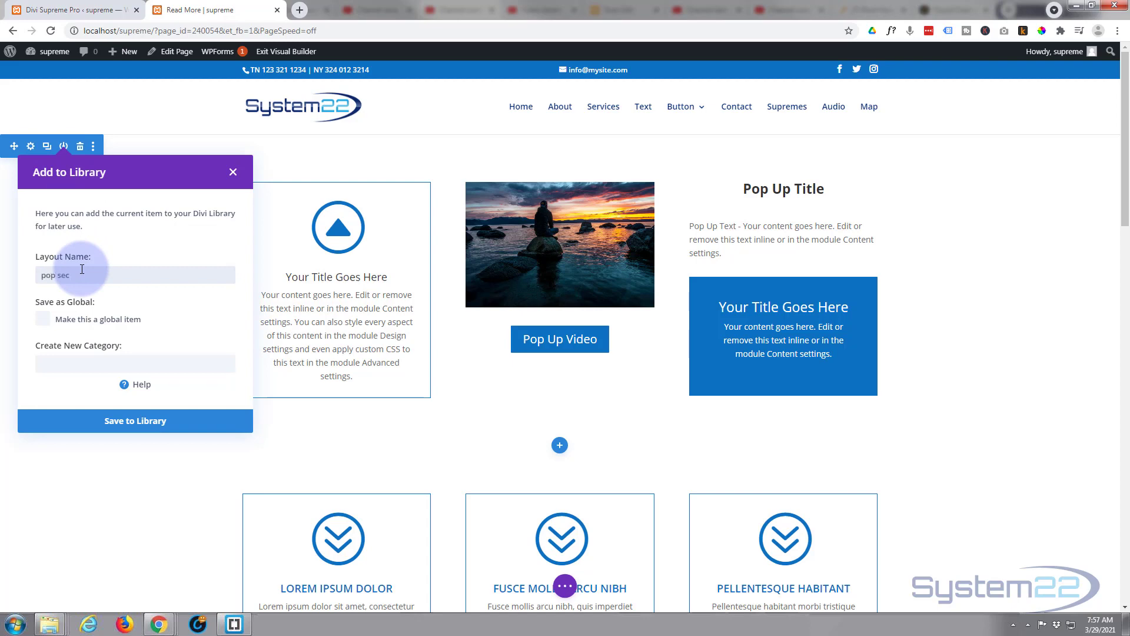
mouse_move(134, 420)
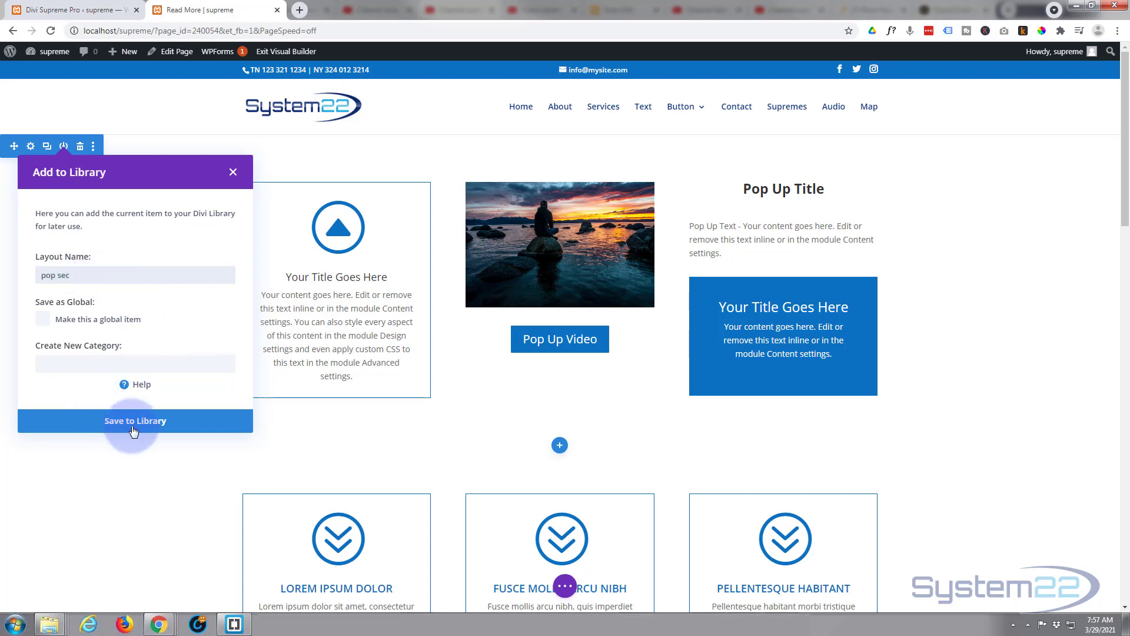
left_click(135, 421)
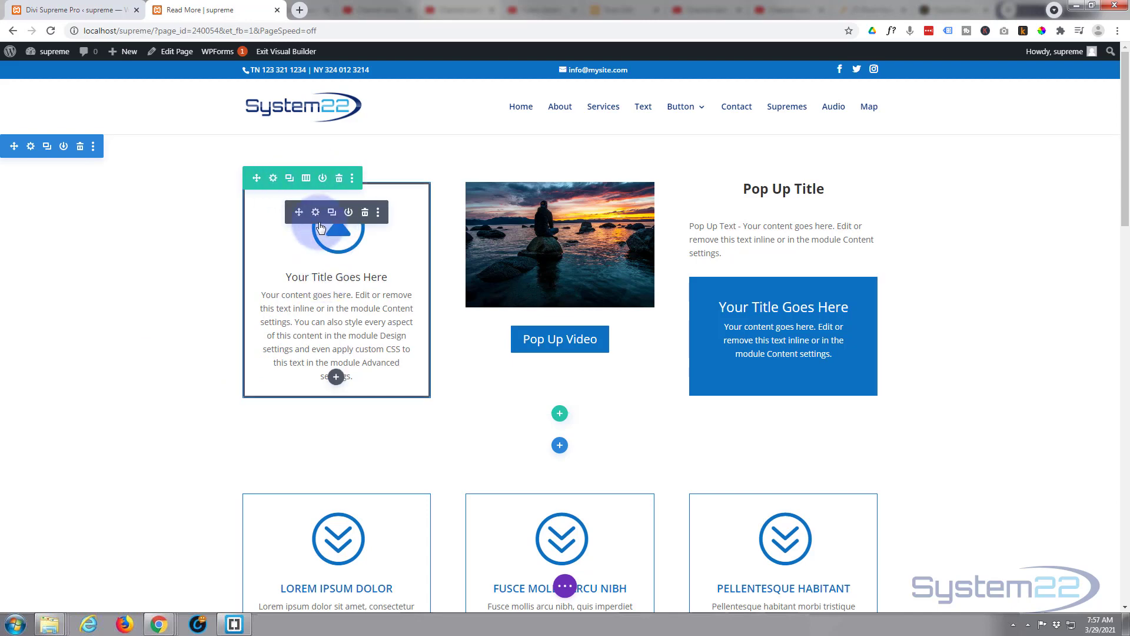
Save the triangle-icon blurb module to the Divi Library as 'blurb popup'.
left_click(332, 211)
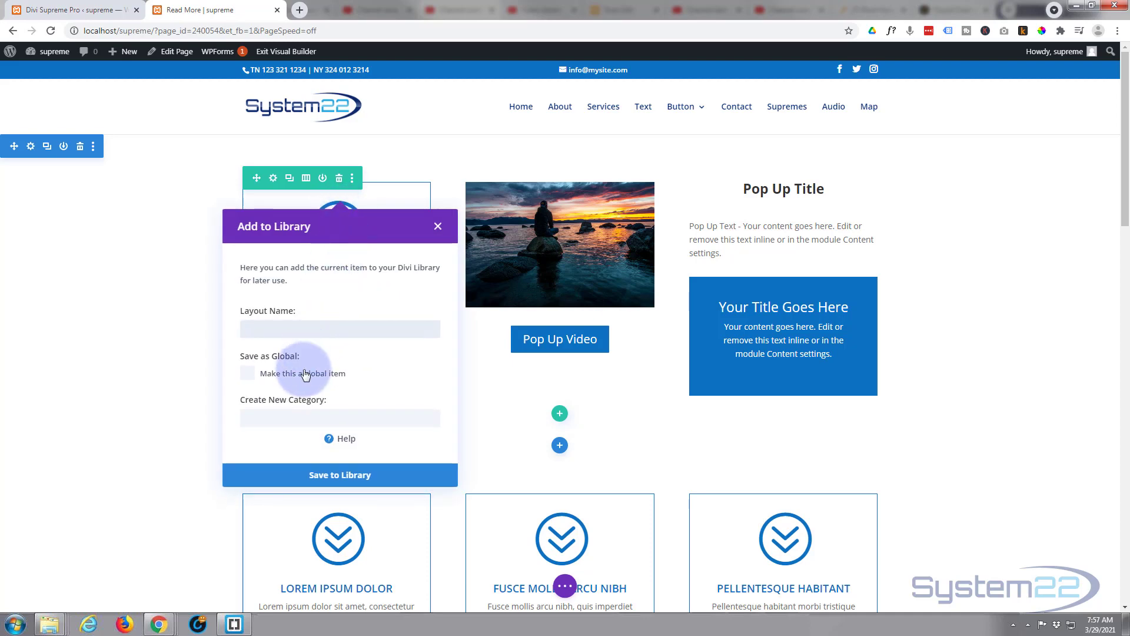
type("blurb popup")
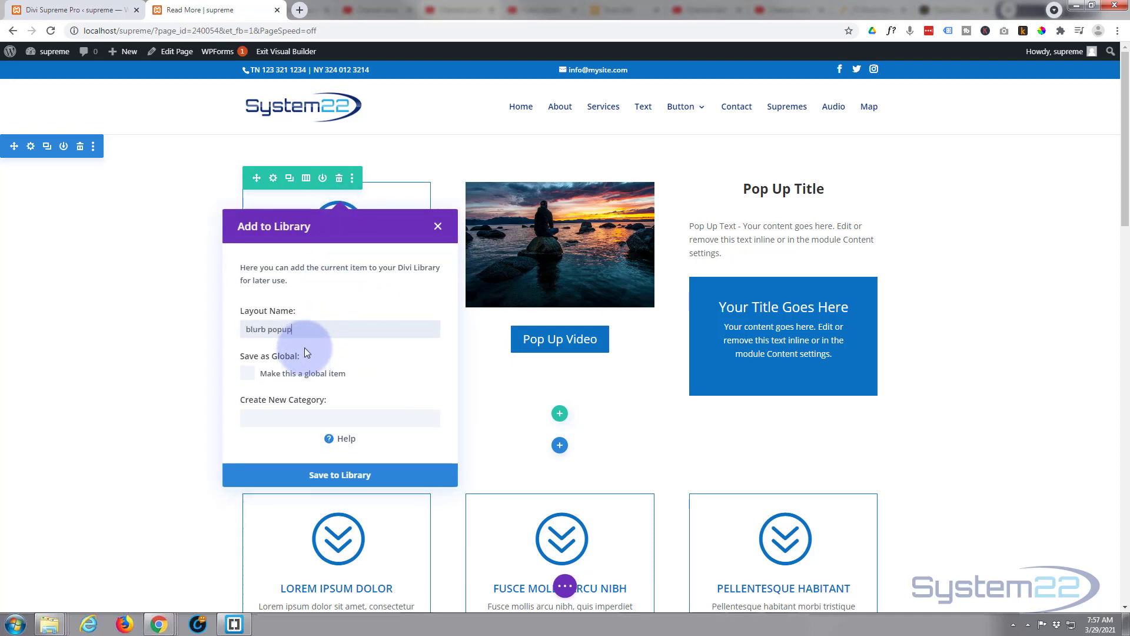
left_click(339, 474)
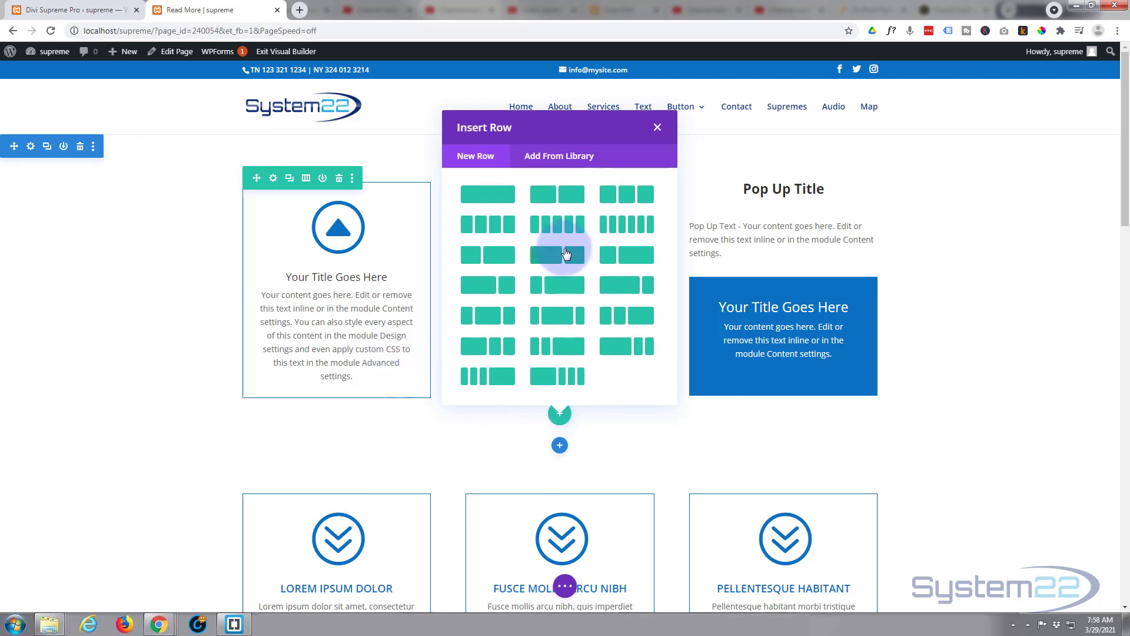
mouse_move(562, 245)
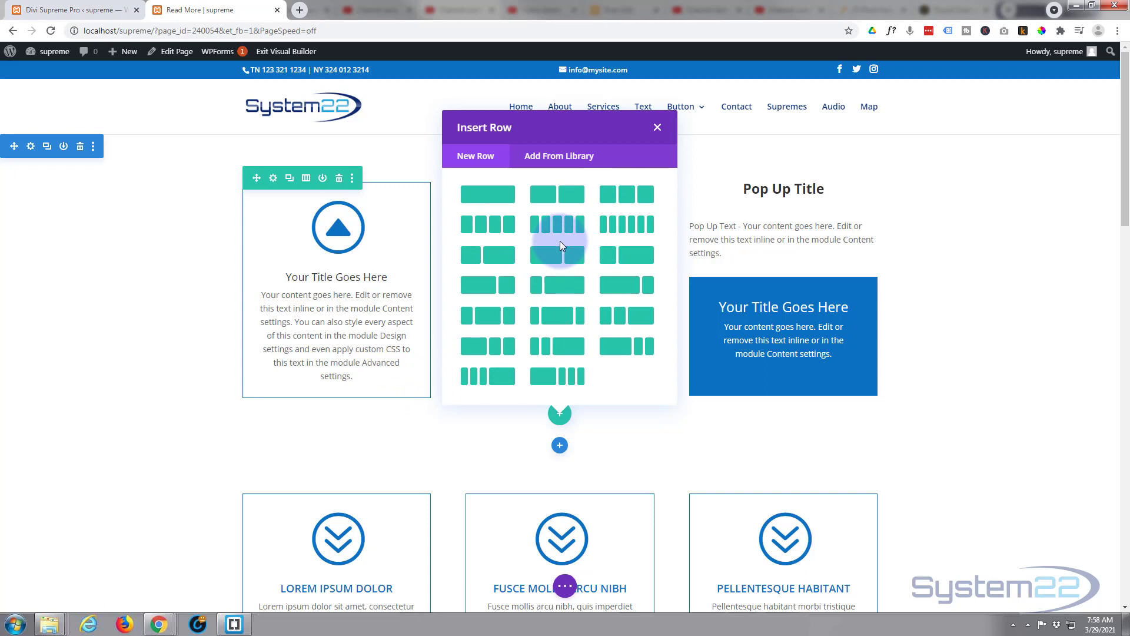
mouse_move(625, 194)
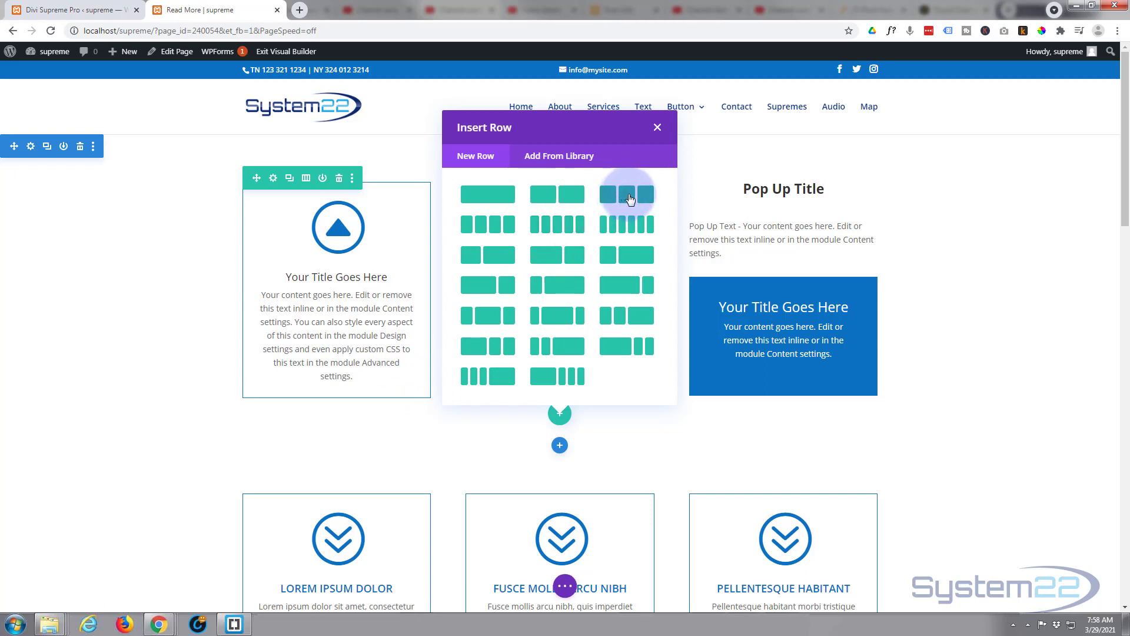
Insert a three-column row with a blurb using the circled double-arrow icon in its first column.
left_click(626, 195)
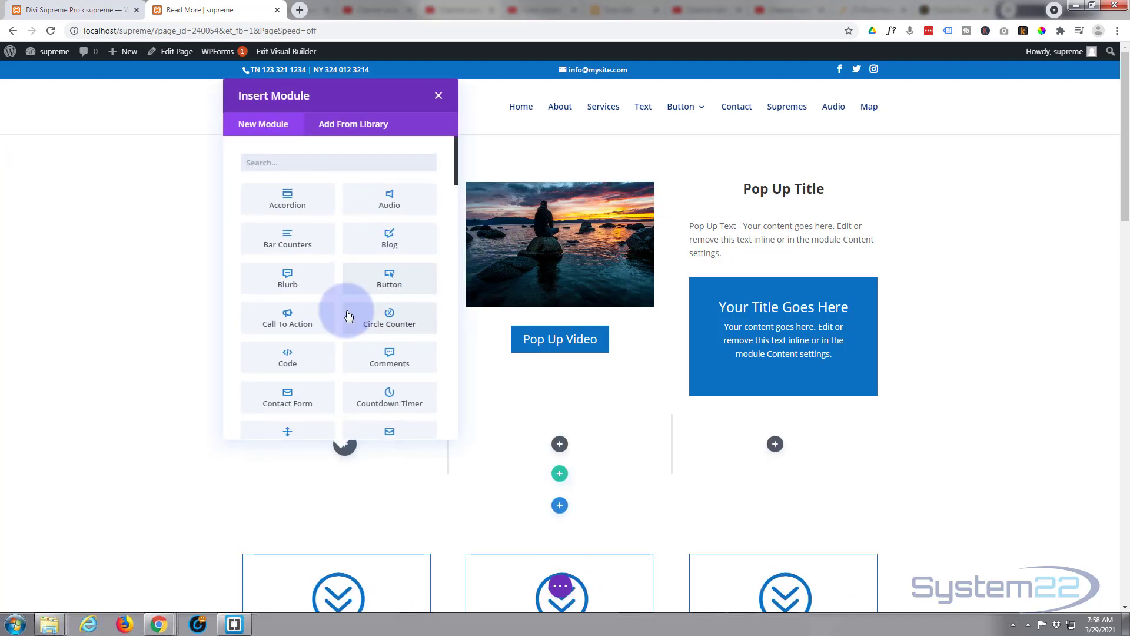
mouse_move(303, 281)
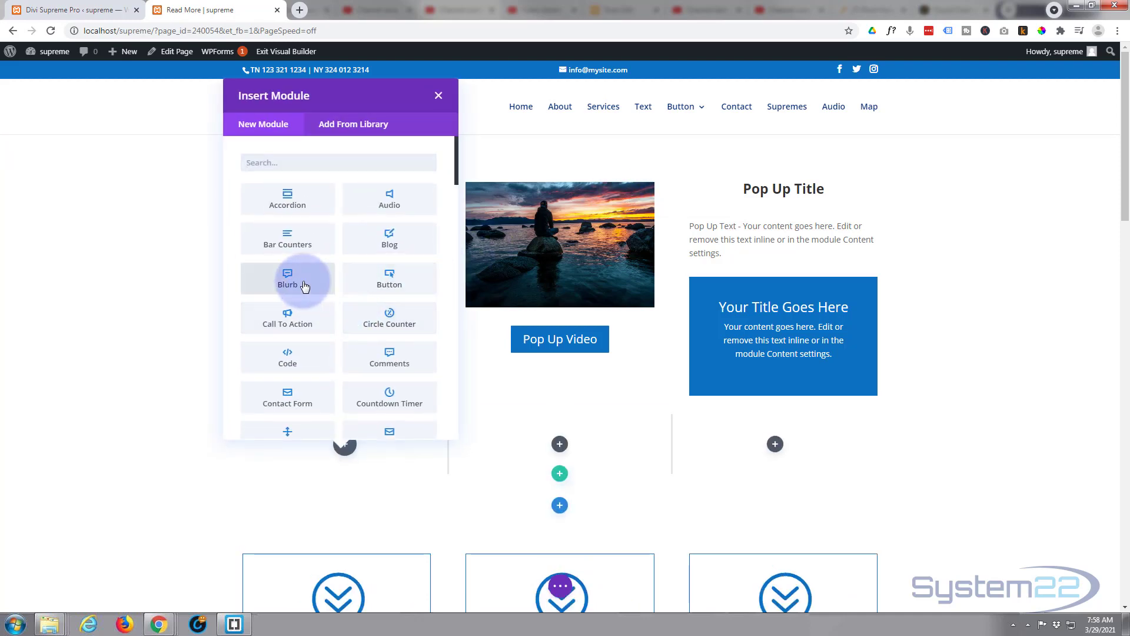
left_click(287, 279)
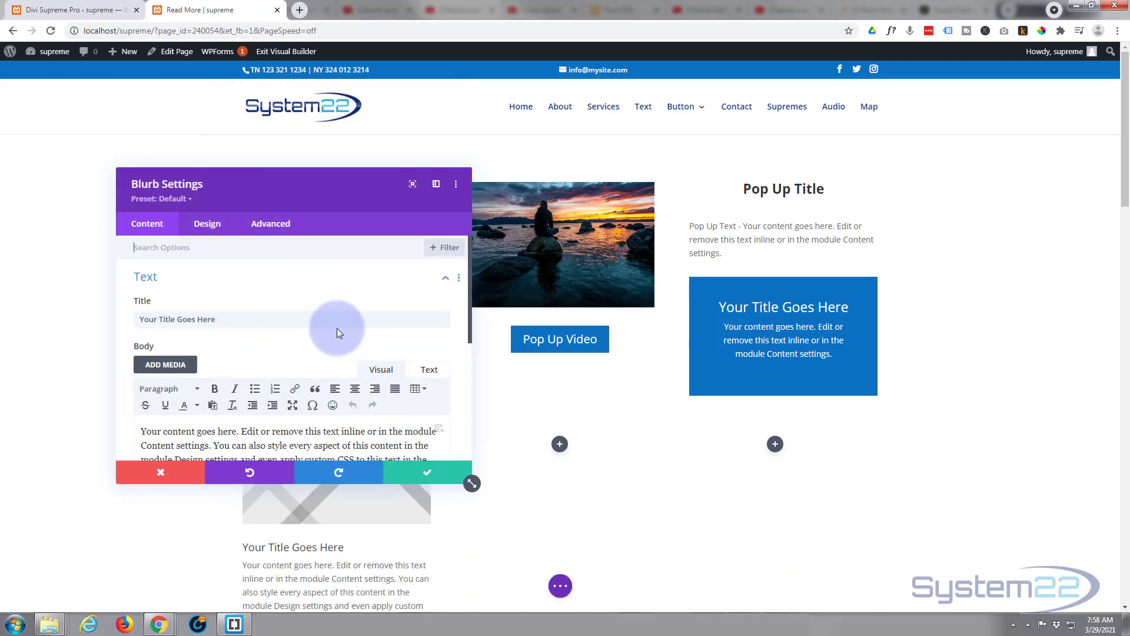
scroll("down", 3)
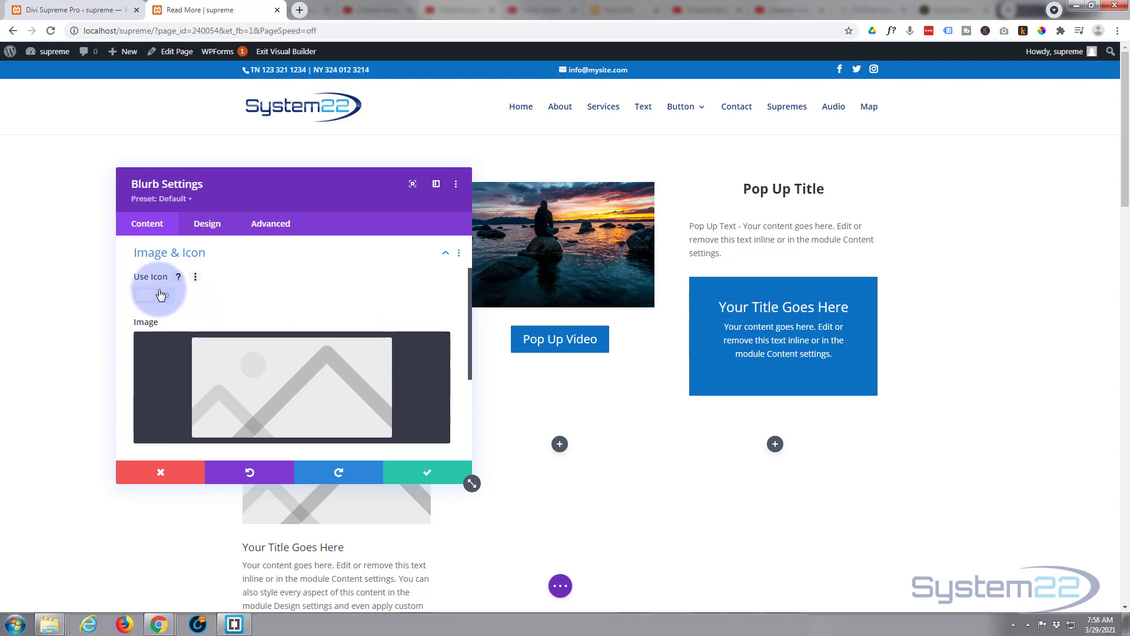
left_click(153, 295)
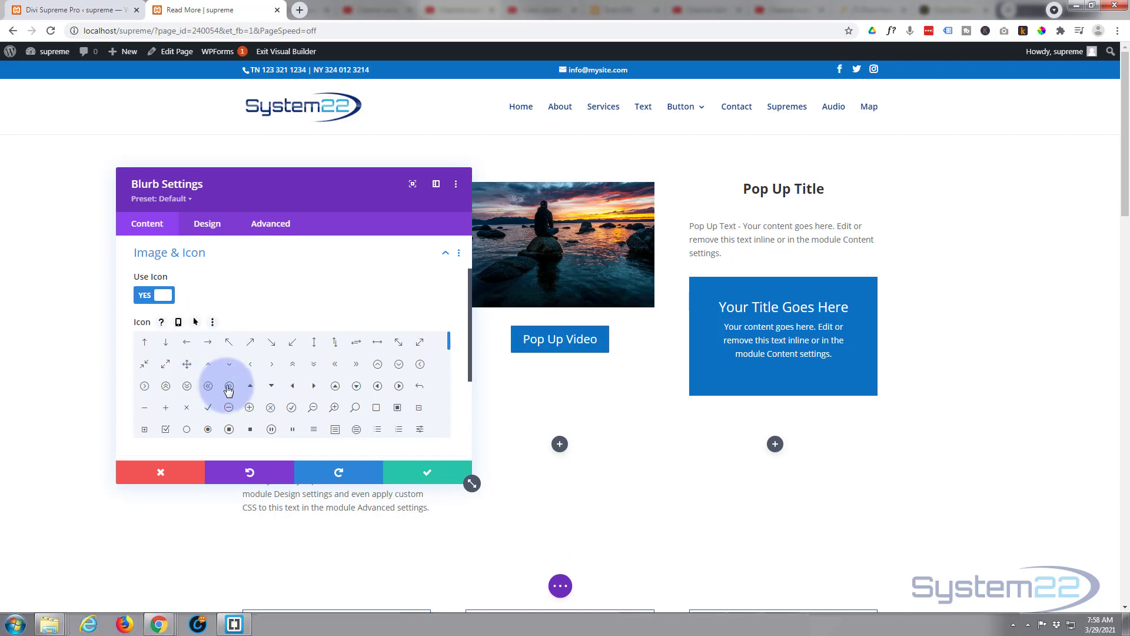
left_click(228, 386)
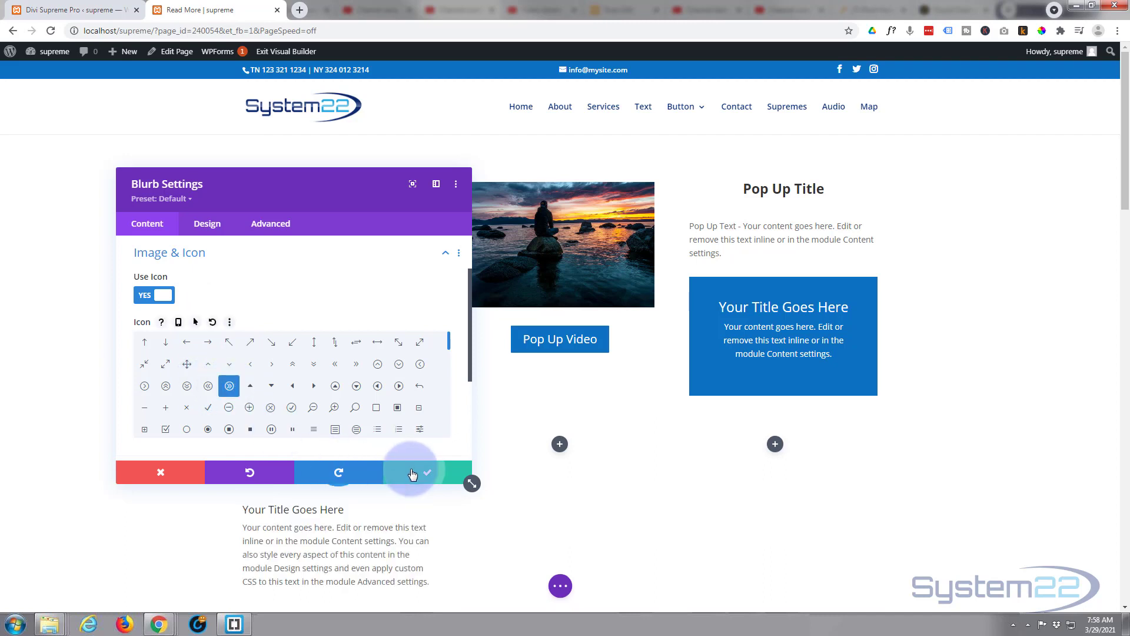
left_click(412, 473)
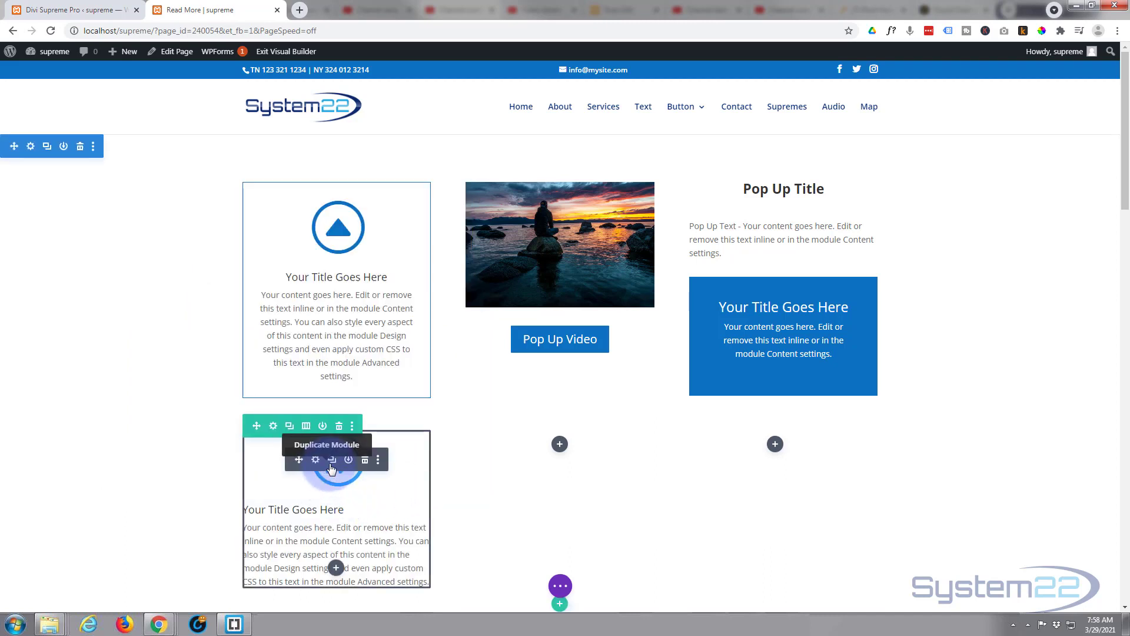
mouse_move(312, 467)
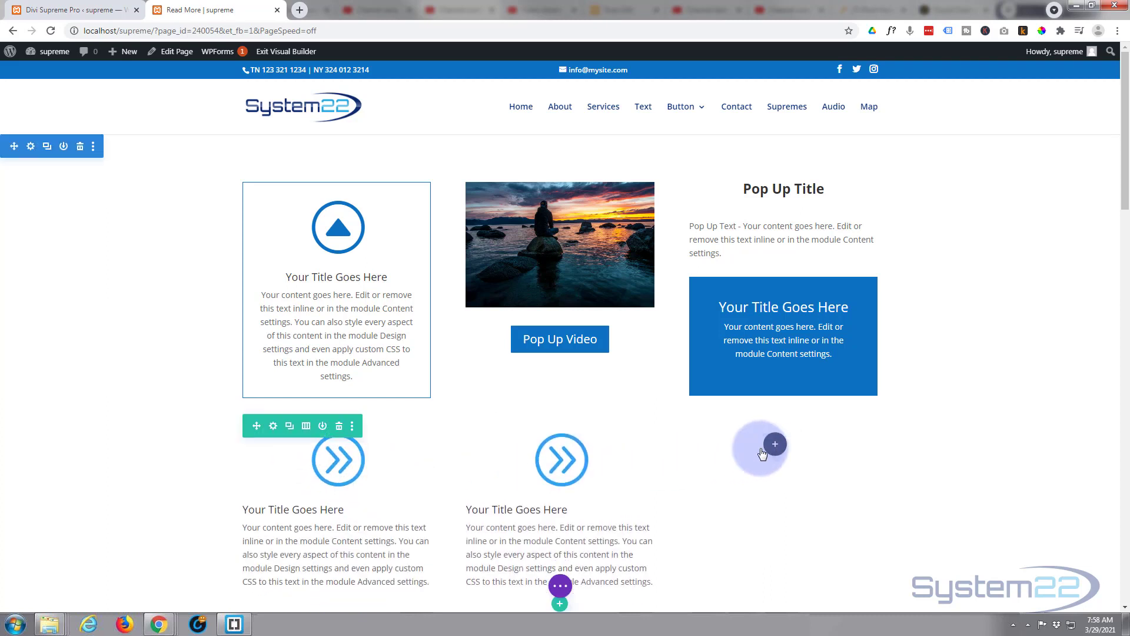
Duplicate the double-arrow blurb so a copy sits in the third column.
left_click(775, 444)
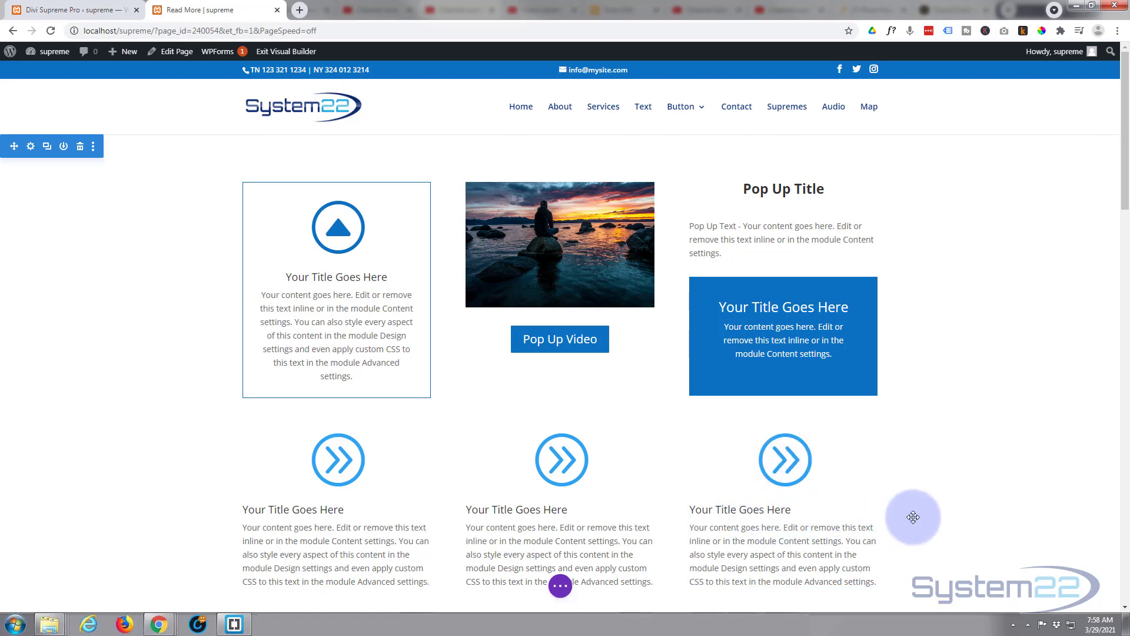
scroll("down", 3)
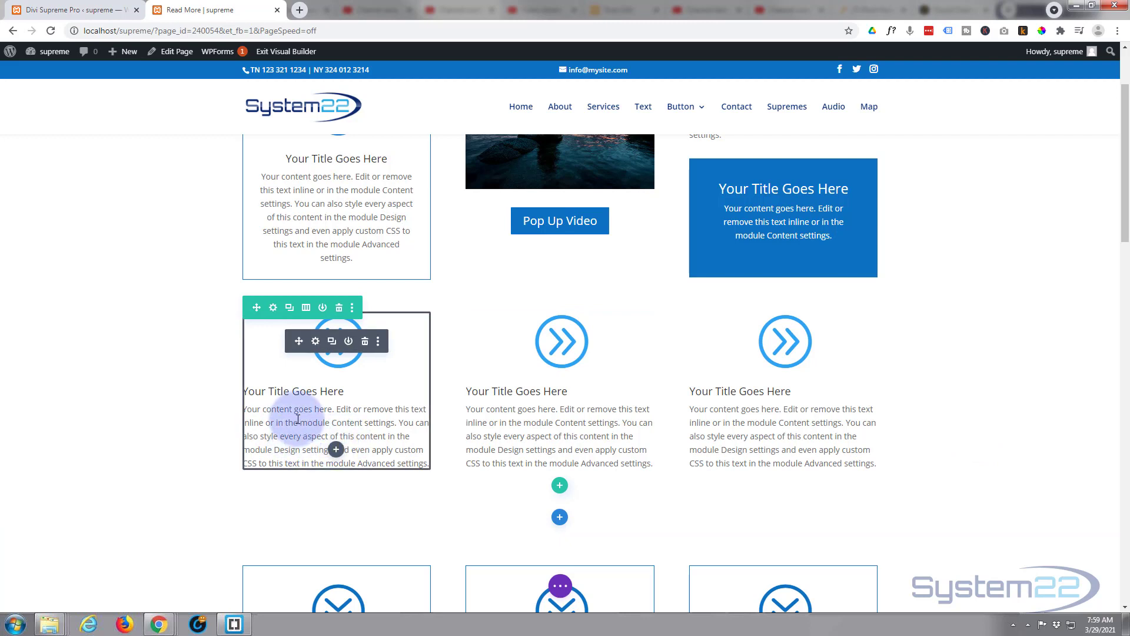
mouse_move(303, 358)
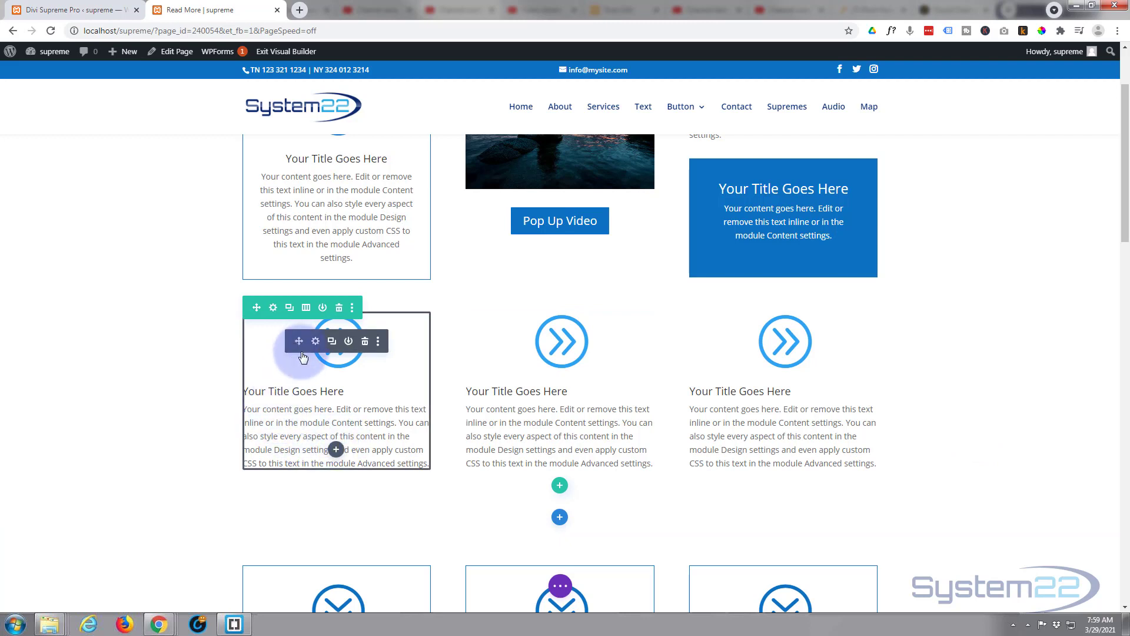
mouse_move(316, 355)
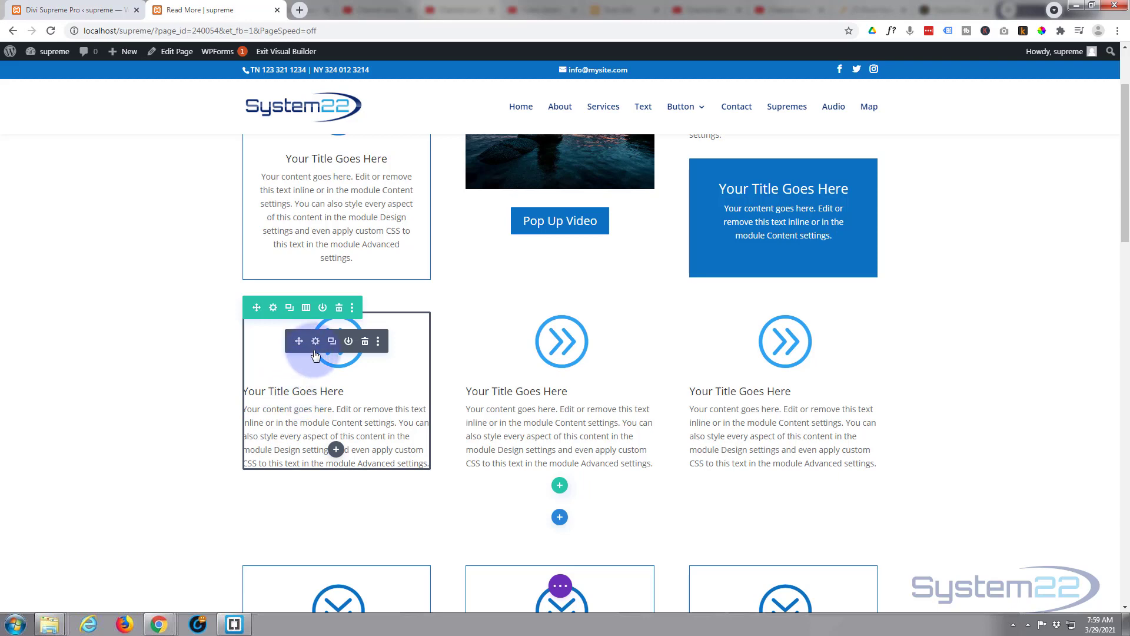
mouse_move(316, 341)
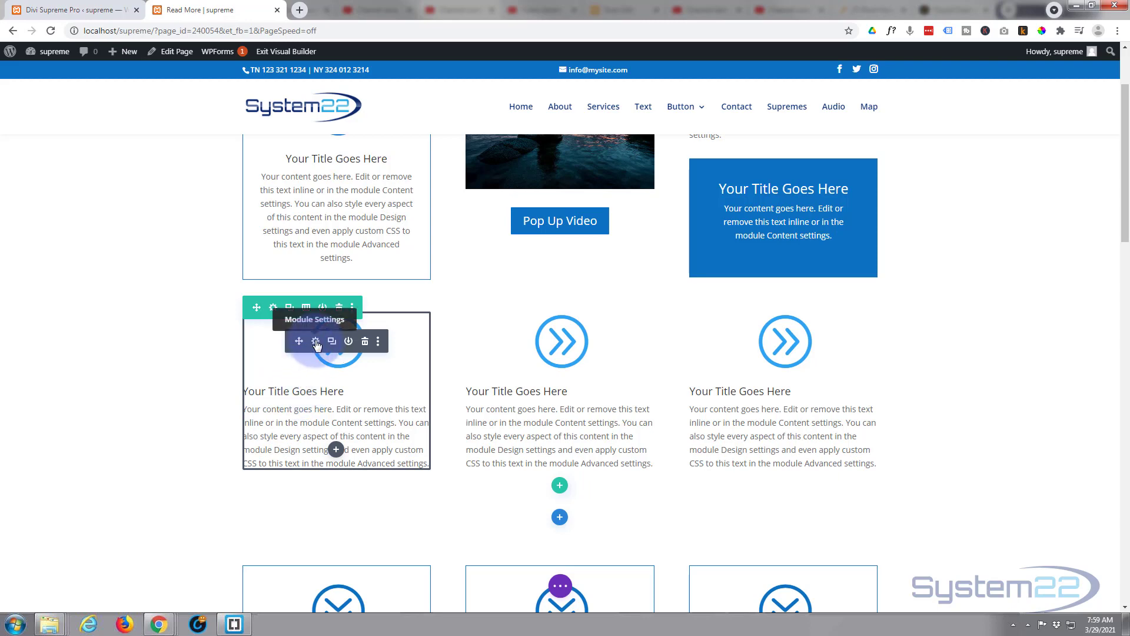
Enable Use Popup on the first new blurb's Advanced settings, keeping Popup Type as Layout.
left_click(315, 341)
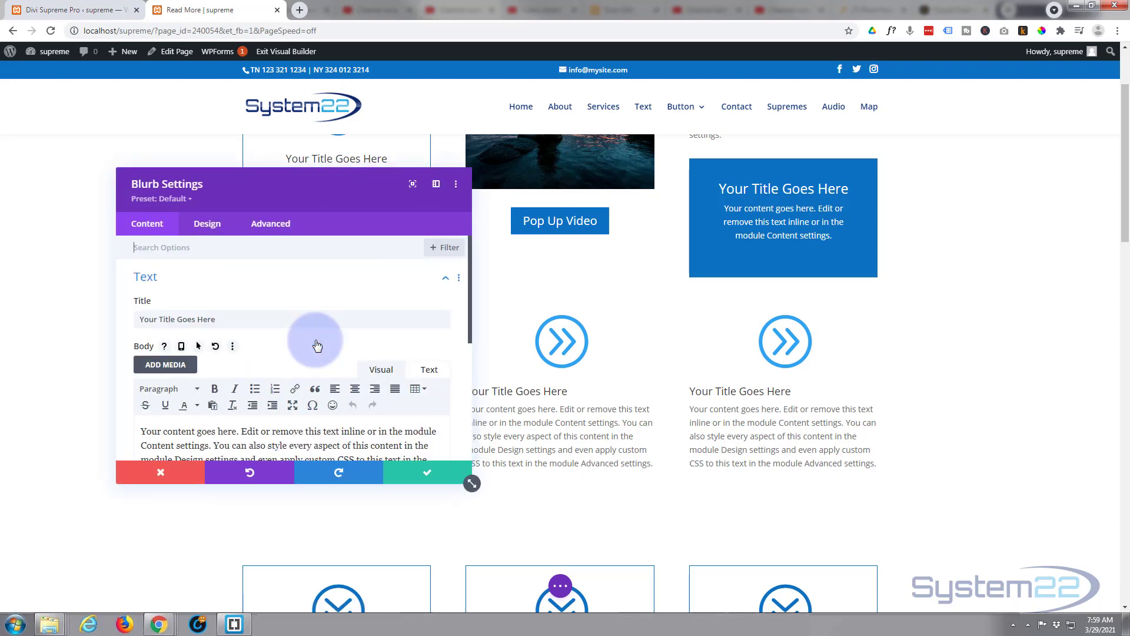
left_click(270, 224)
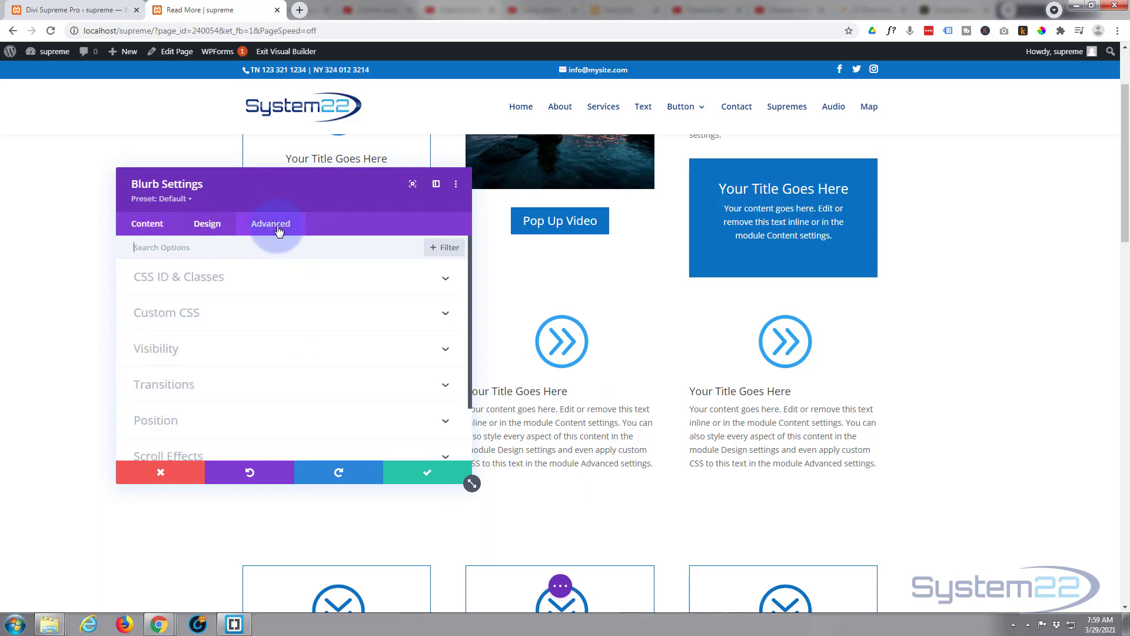
mouse_move(229, 357)
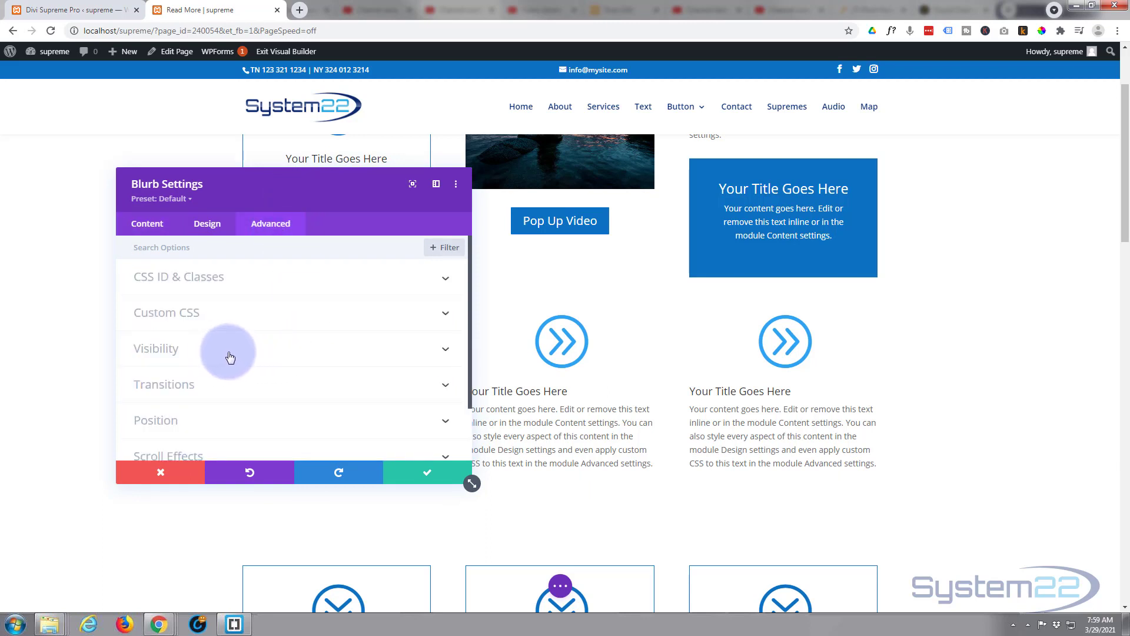
scroll("down", 3)
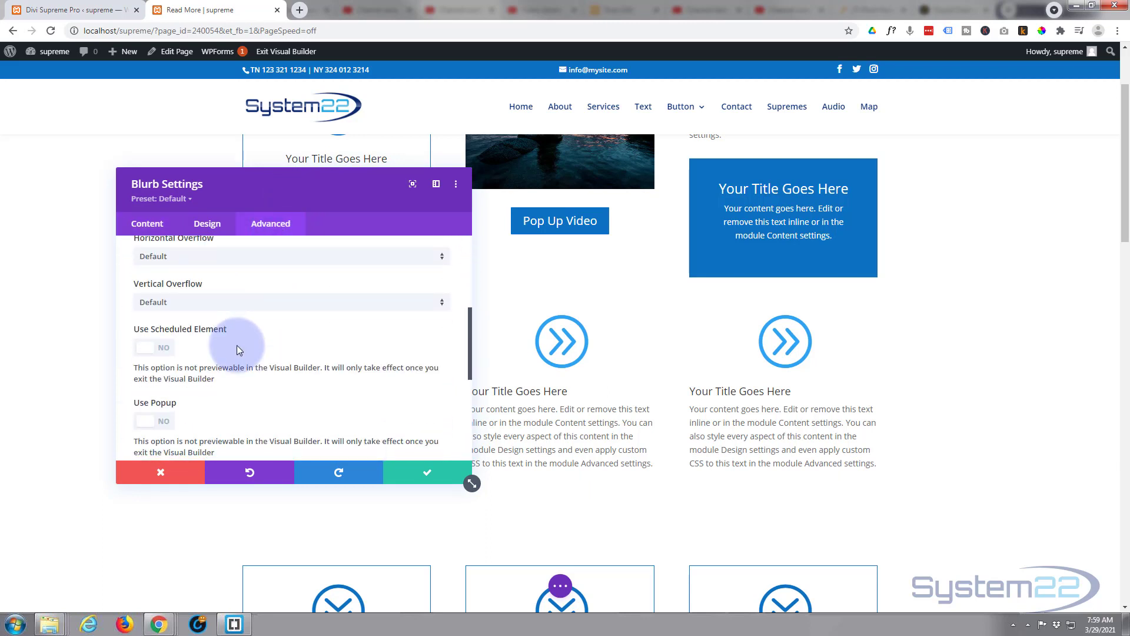
scroll("down", 3)
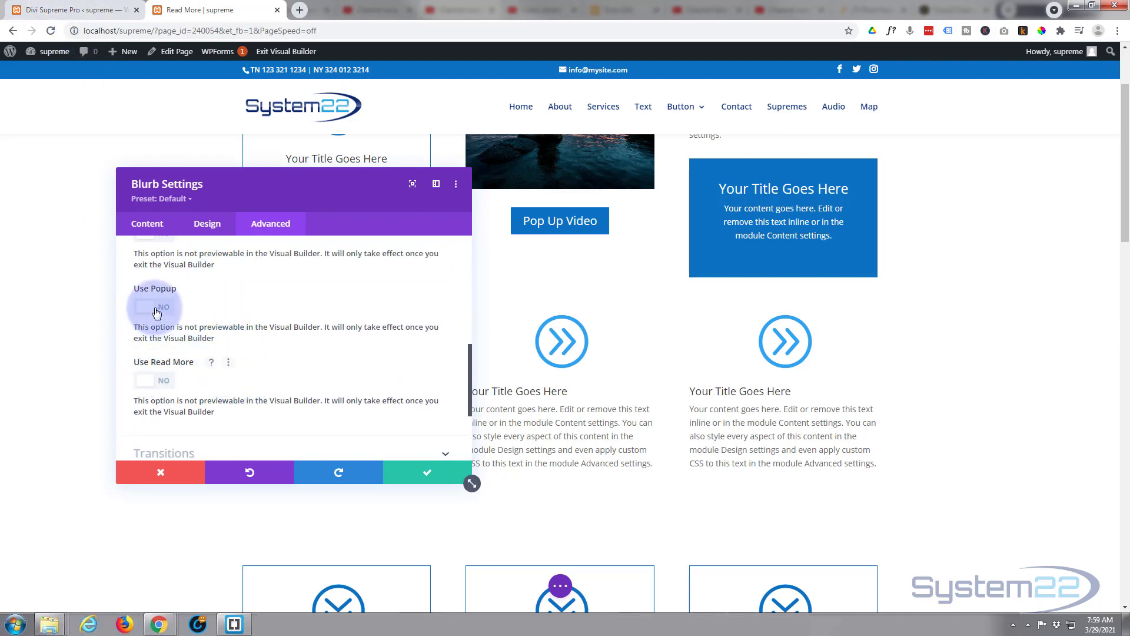
left_click(153, 306)
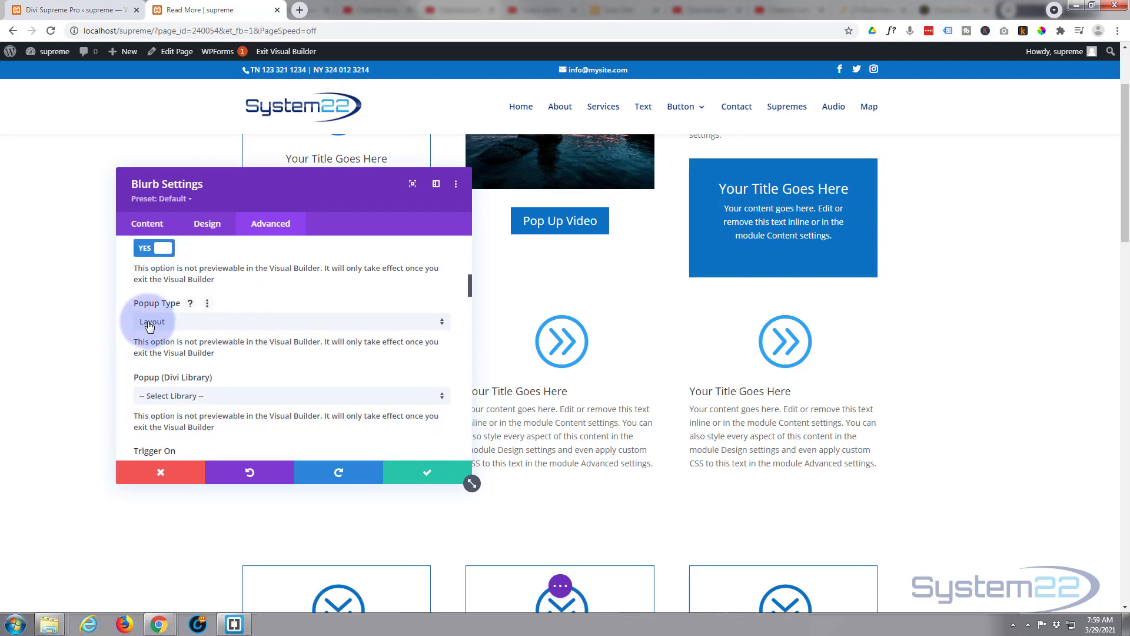
left_click(289, 320)
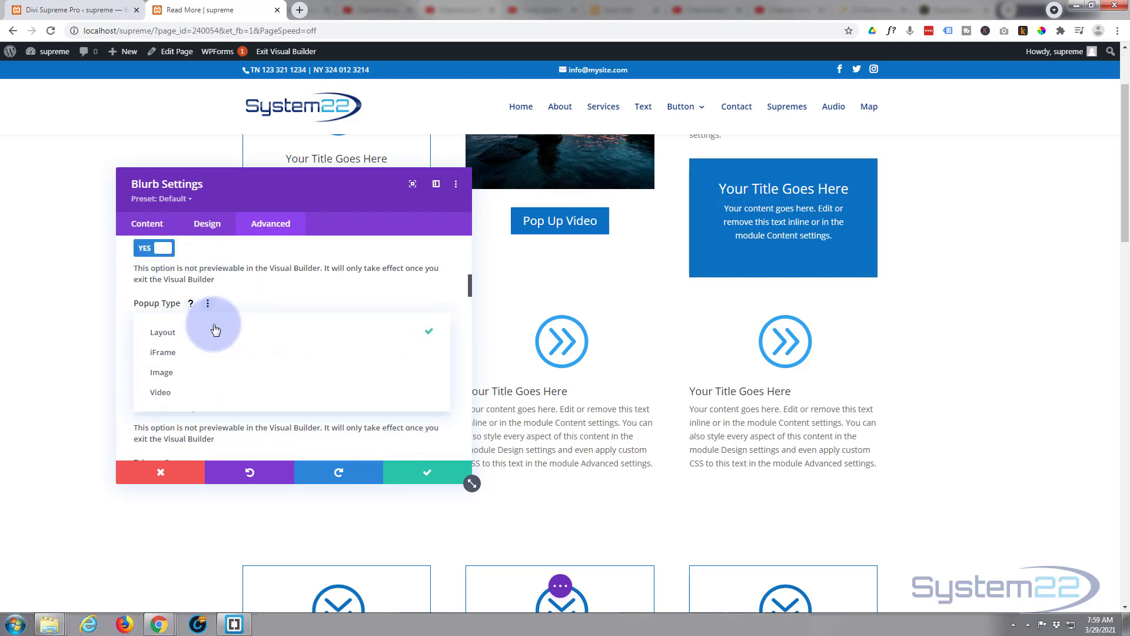
mouse_move(182, 392)
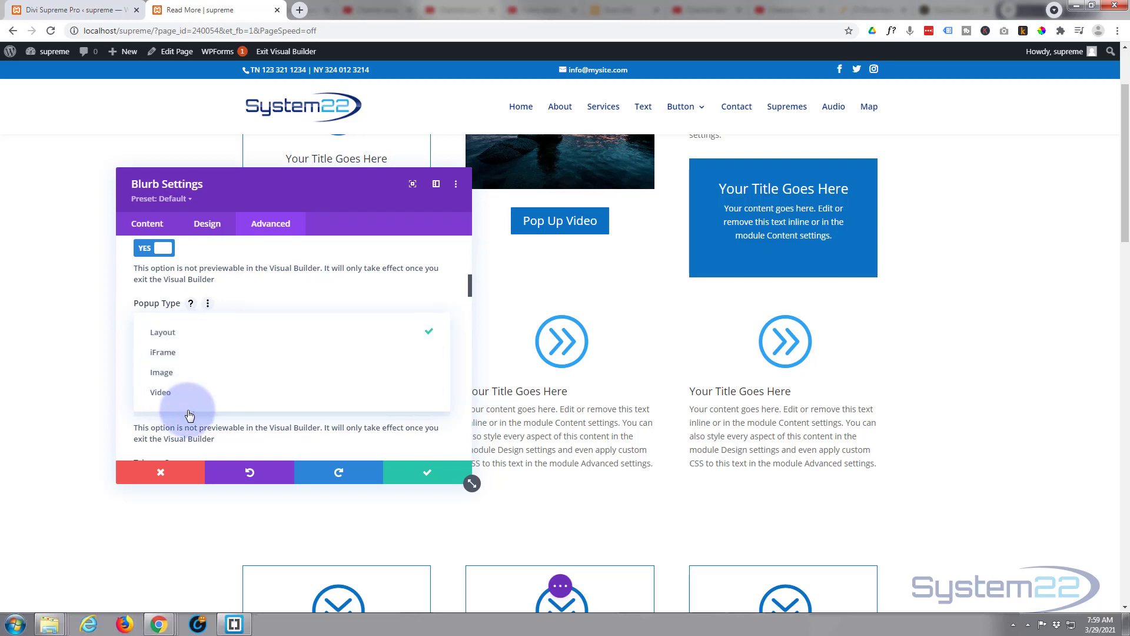
left_click(162, 332)
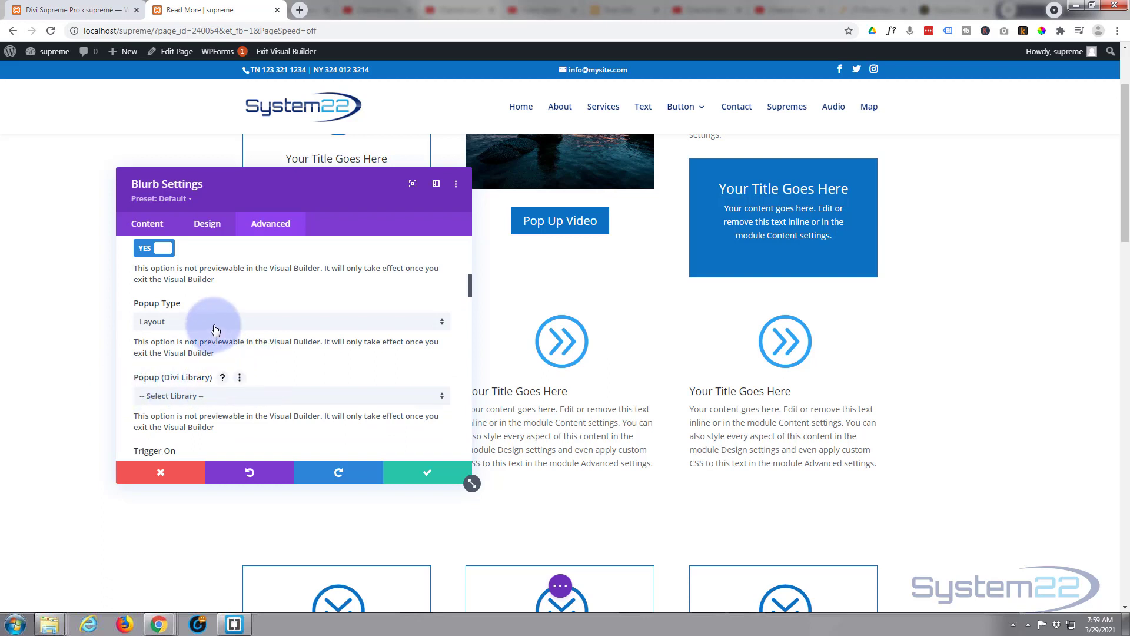
scroll("down", 3)
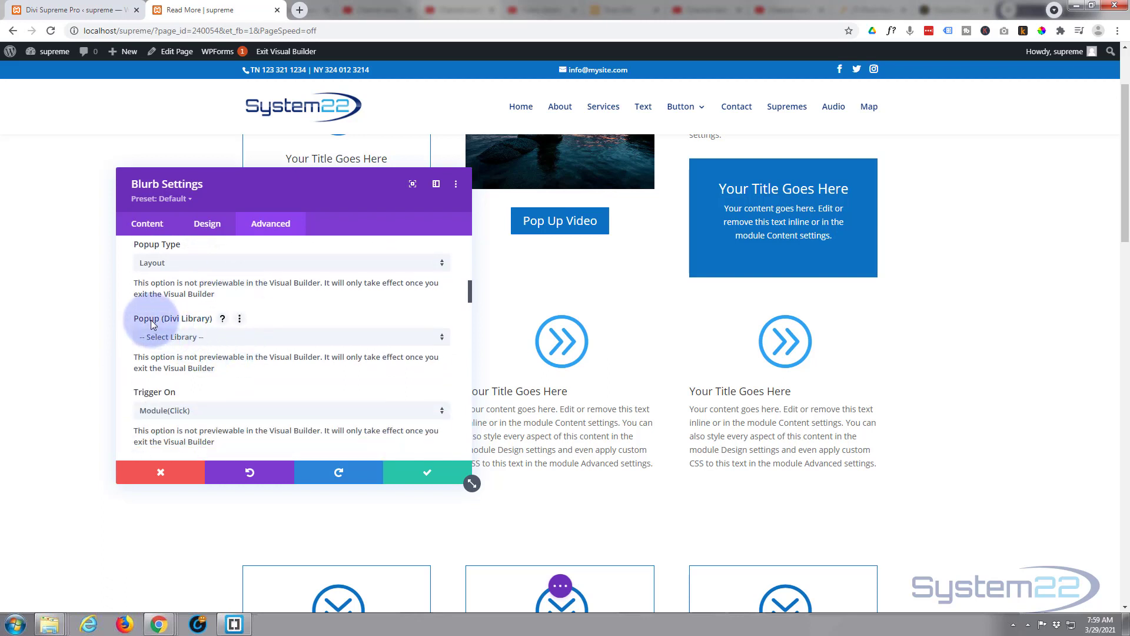
Set the blurb's Popup (Divi Library) content to the saved 'pop sec' layout.
left_click(288, 336)
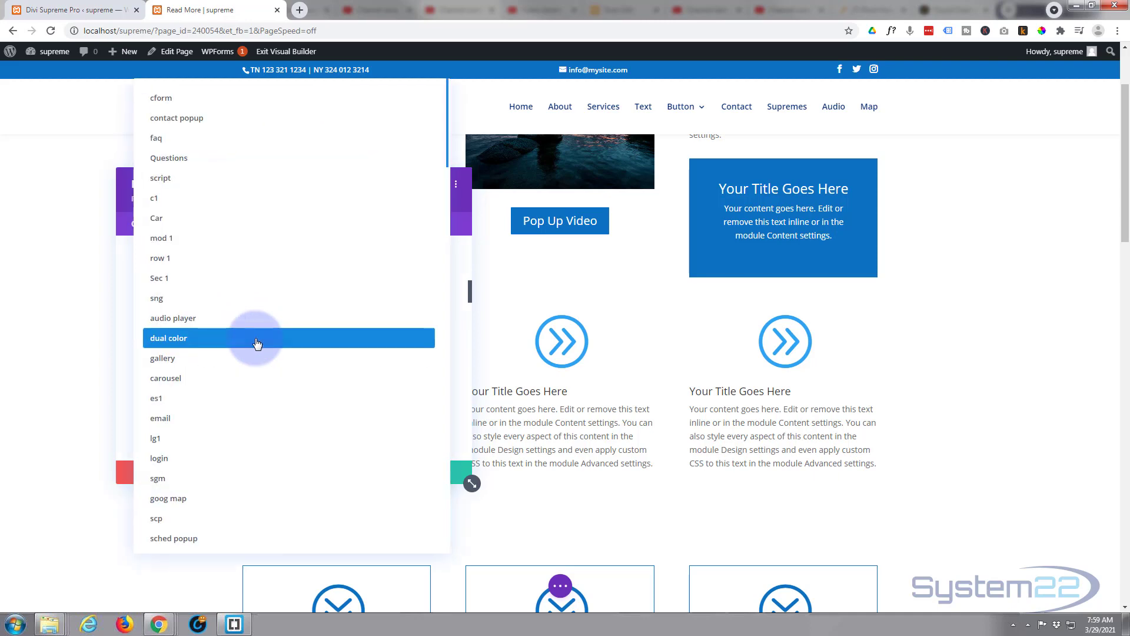
scroll("down", 3)
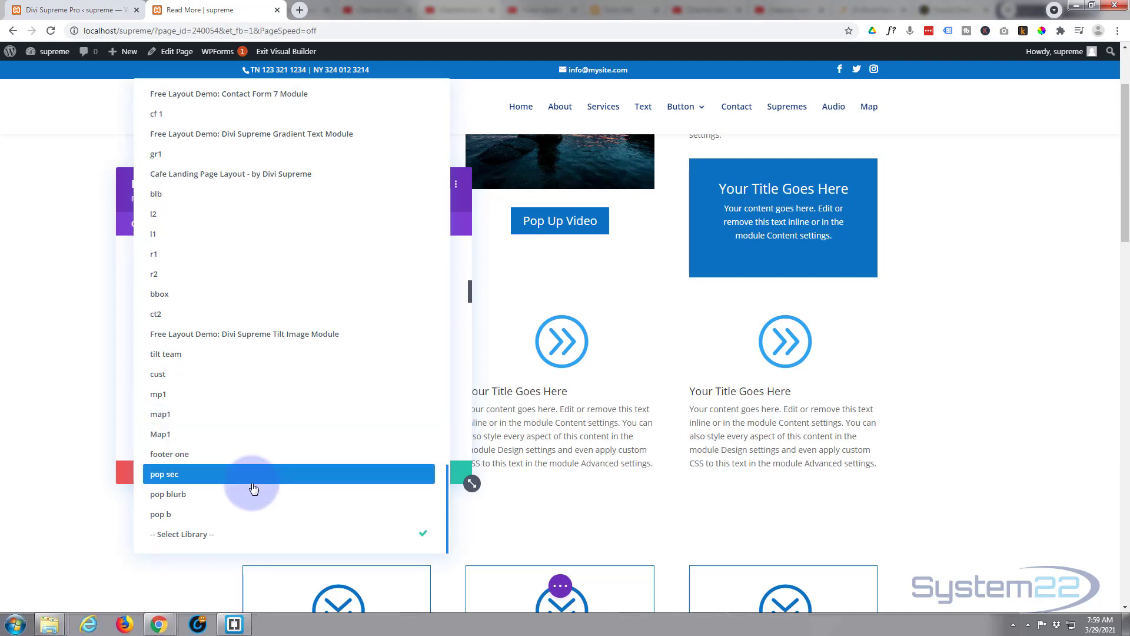
mouse_move(183, 477)
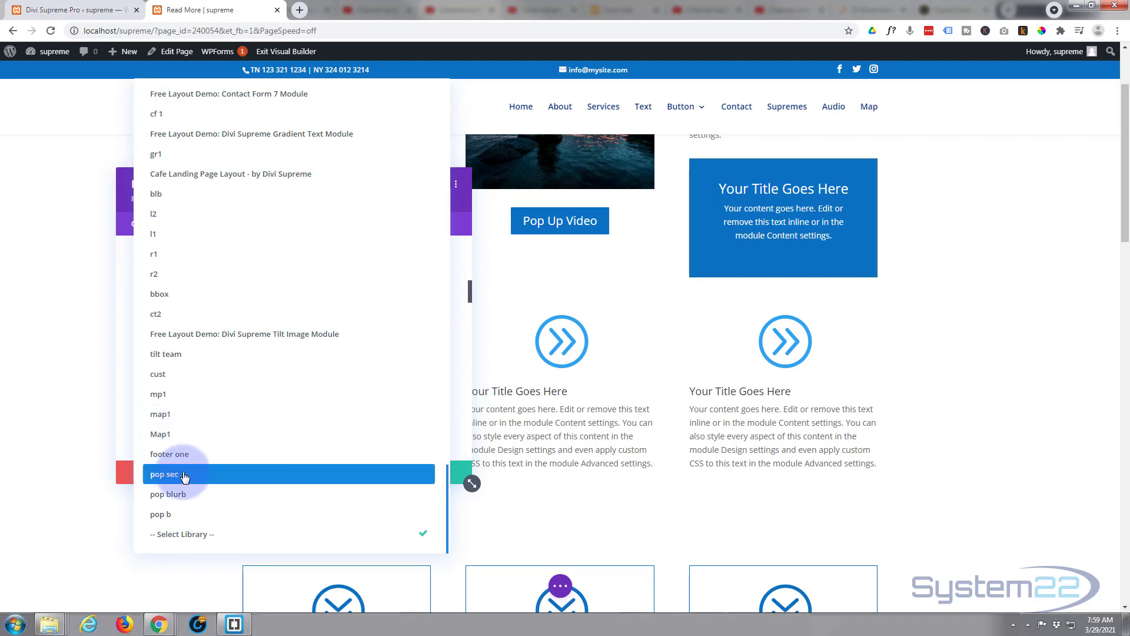
left_click(165, 473)
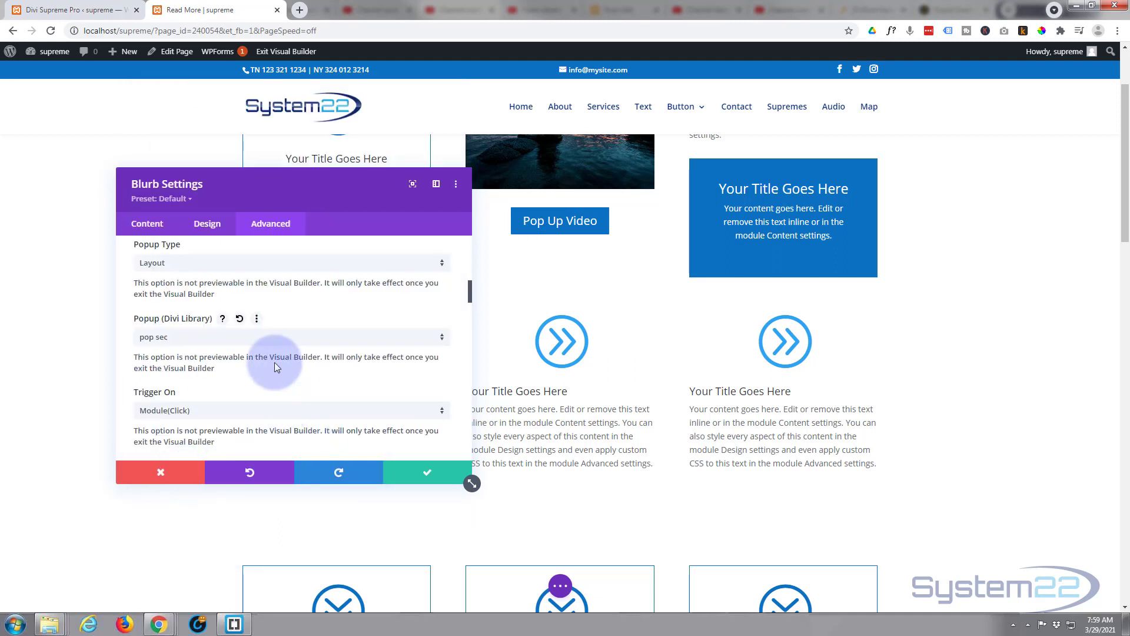
scroll("down", 3)
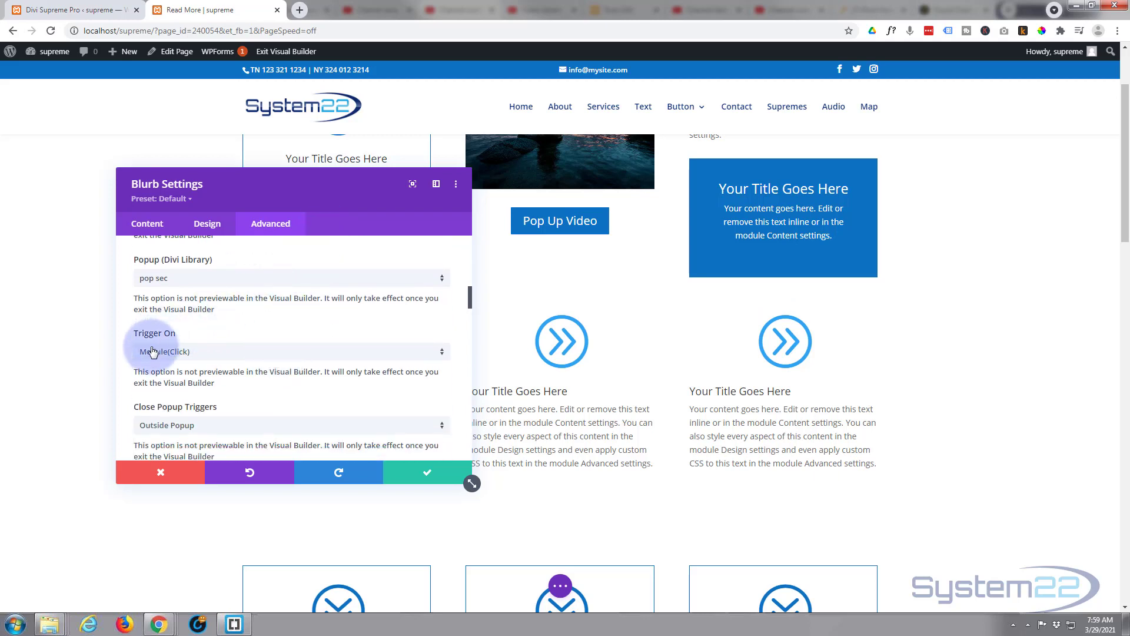
left_click(288, 351)
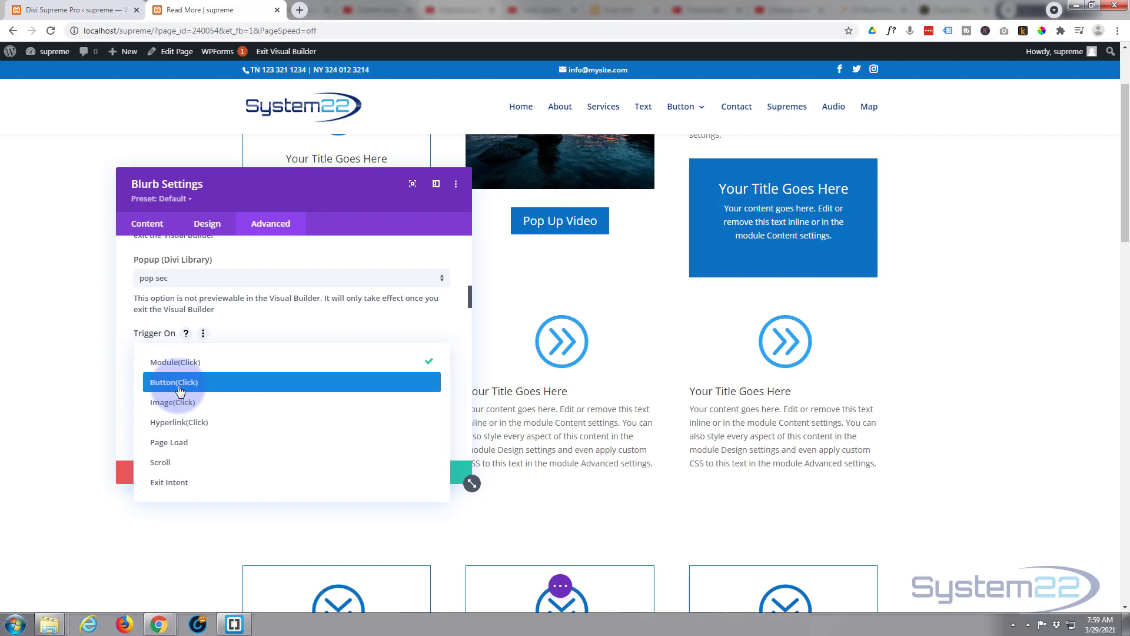
mouse_move(172, 401)
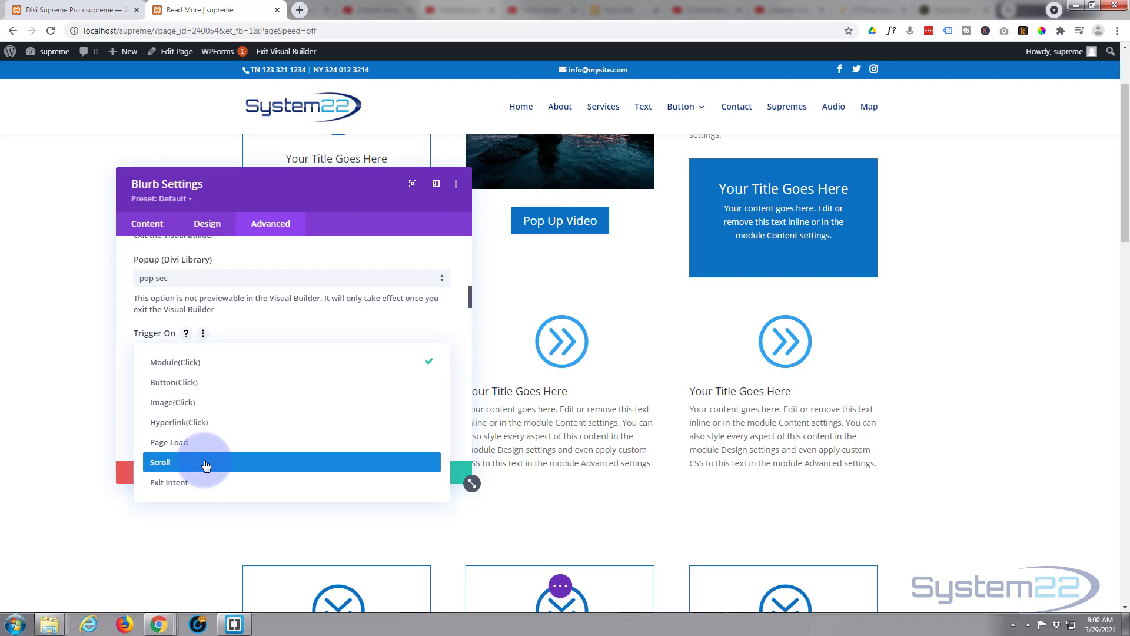
mouse_move(207, 483)
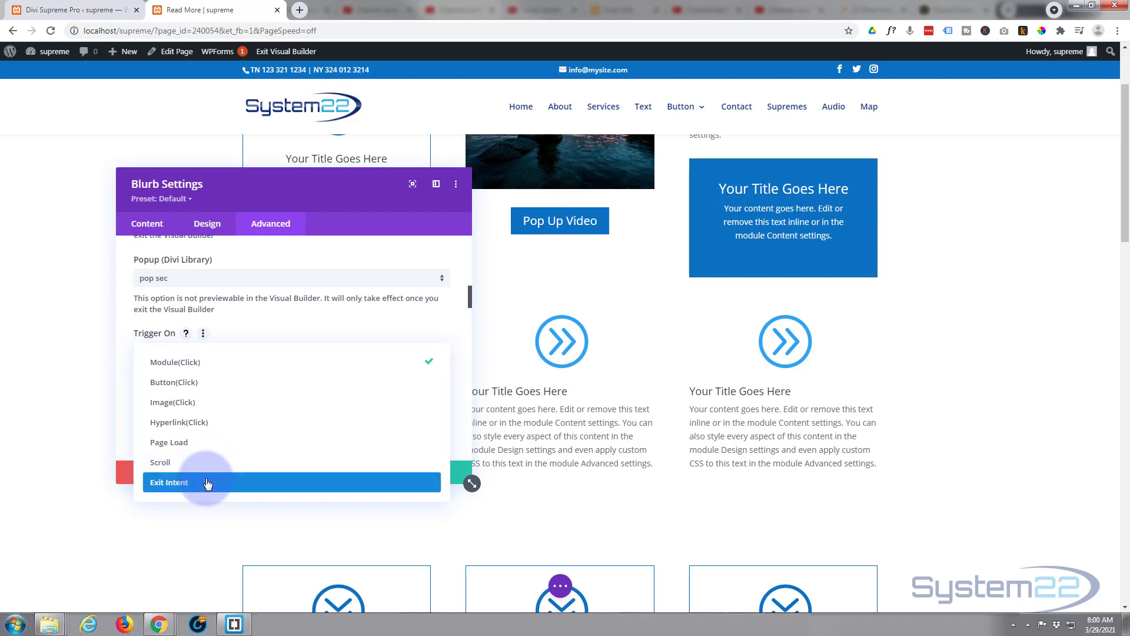
mouse_move(945, 205)
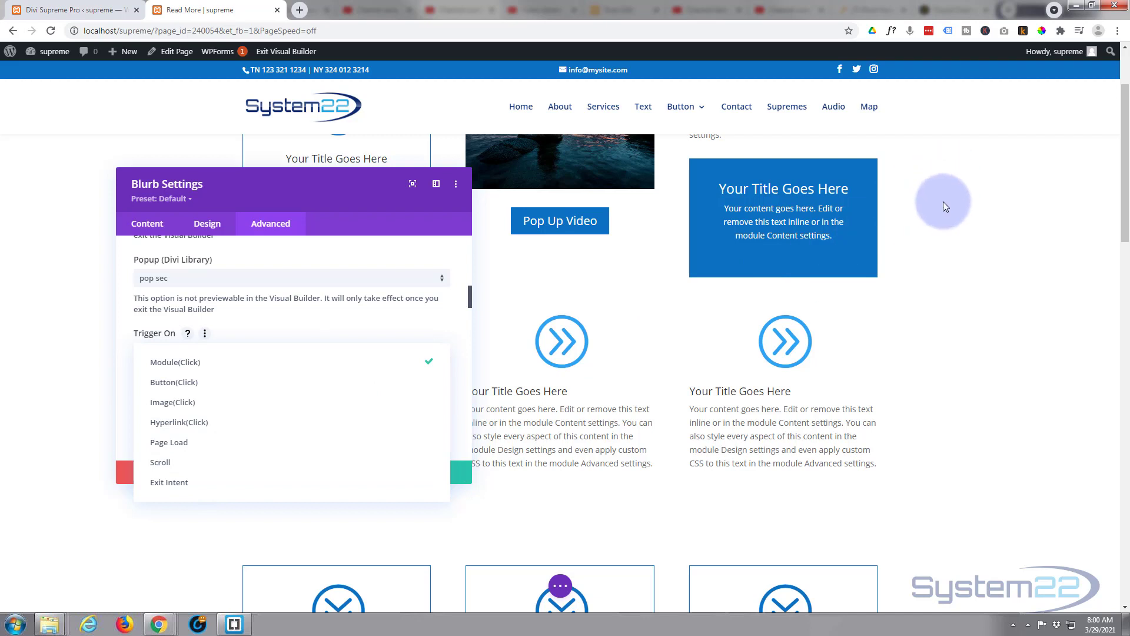
mouse_move(1090, 22)
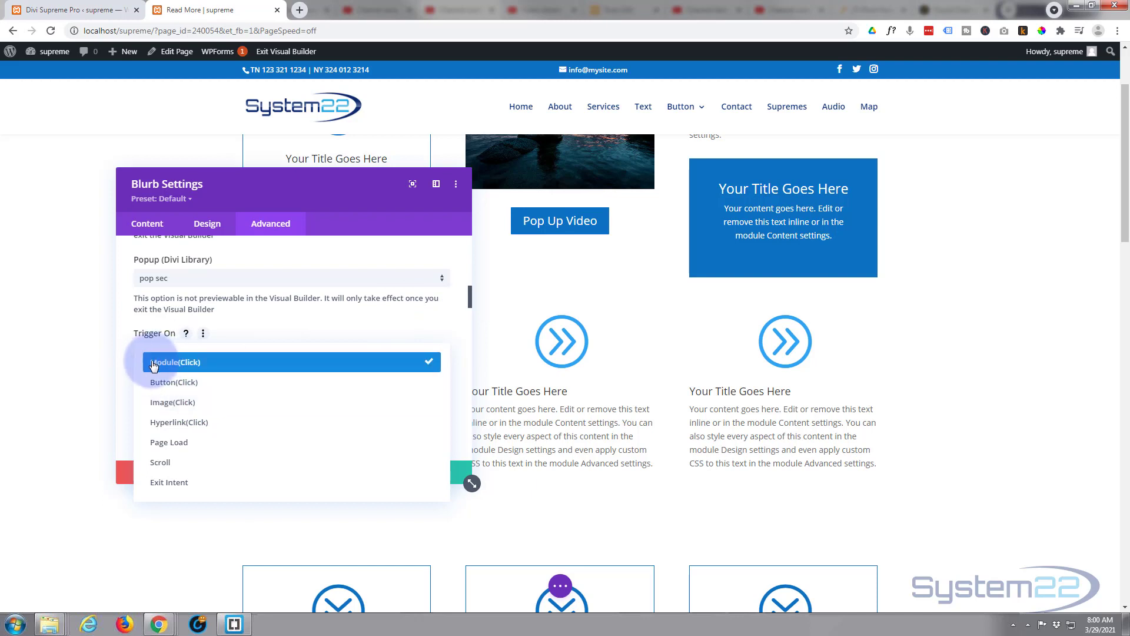
left_click(176, 361)
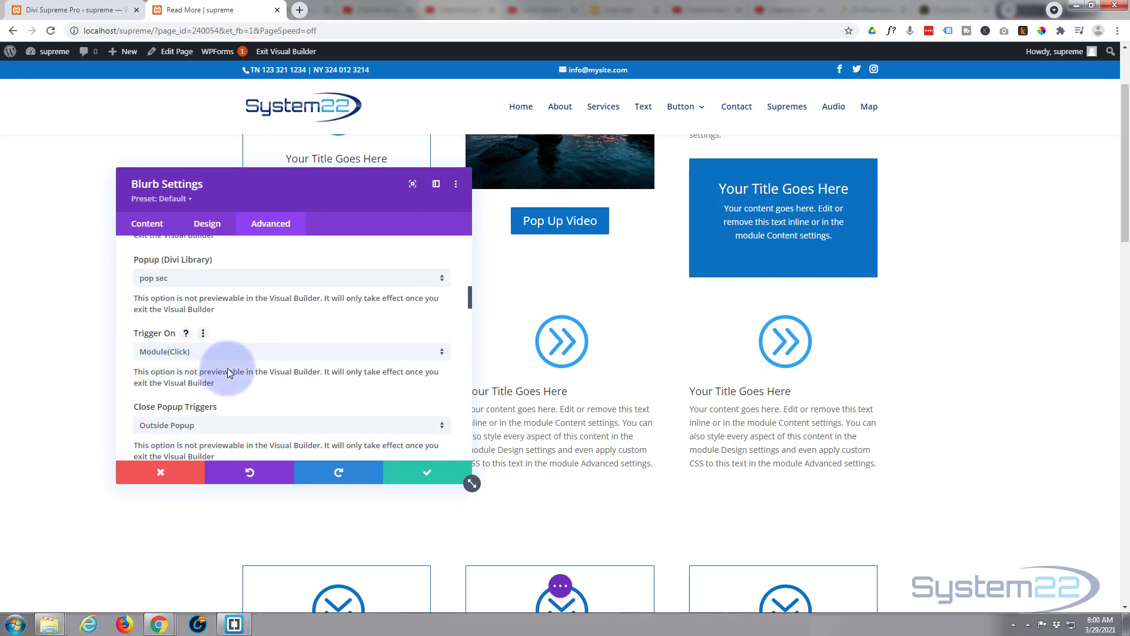
mouse_move(227, 371)
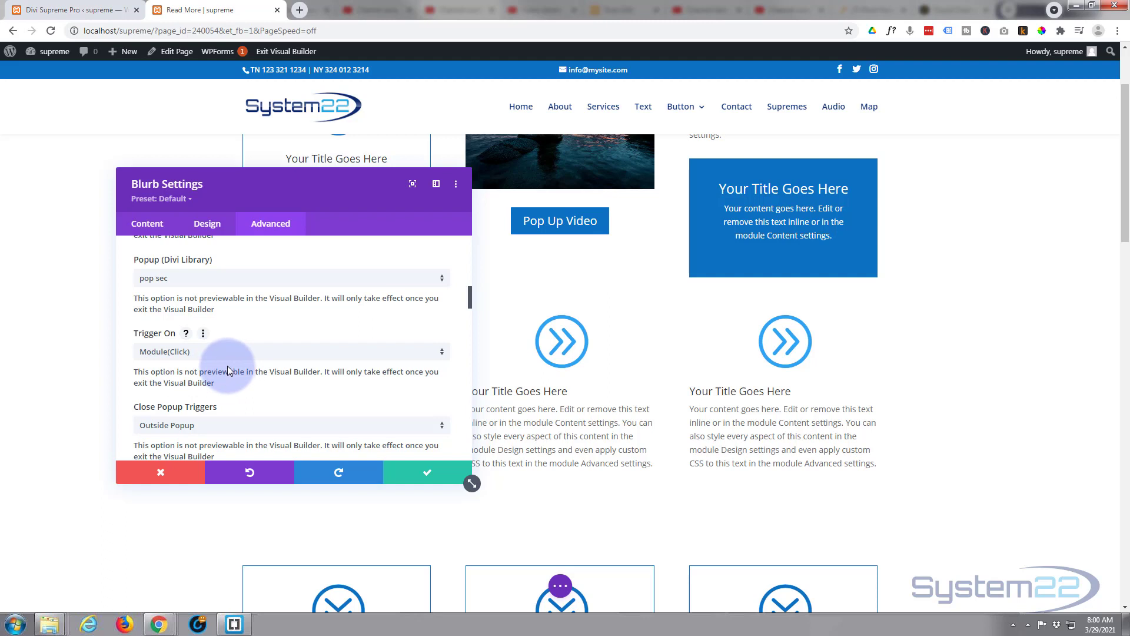
scroll("down", 3)
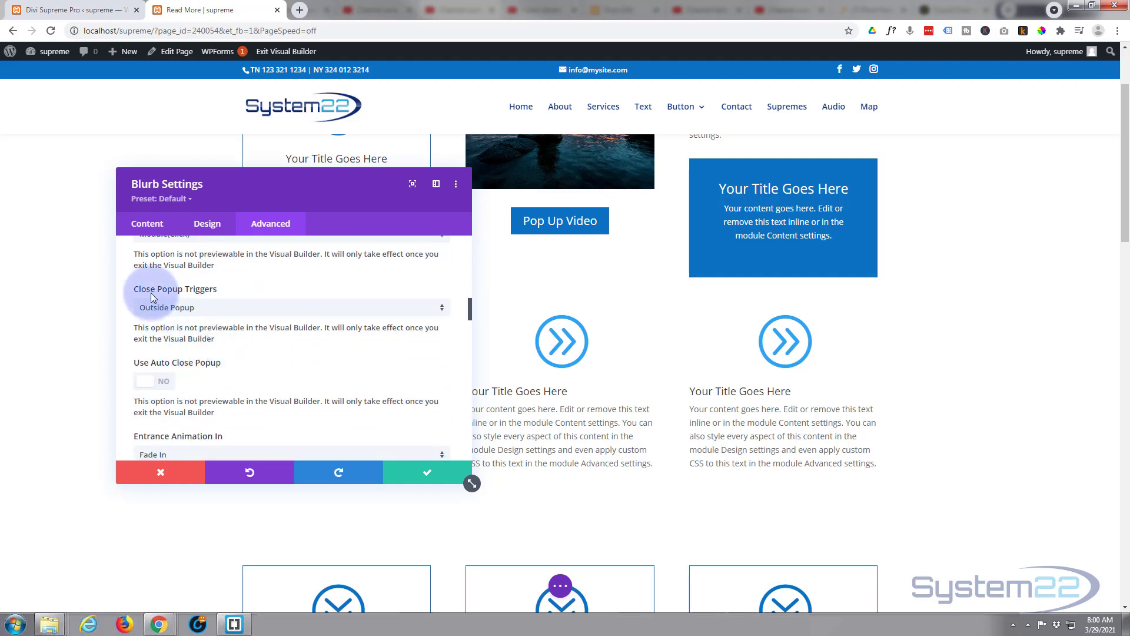
mouse_move(174, 289)
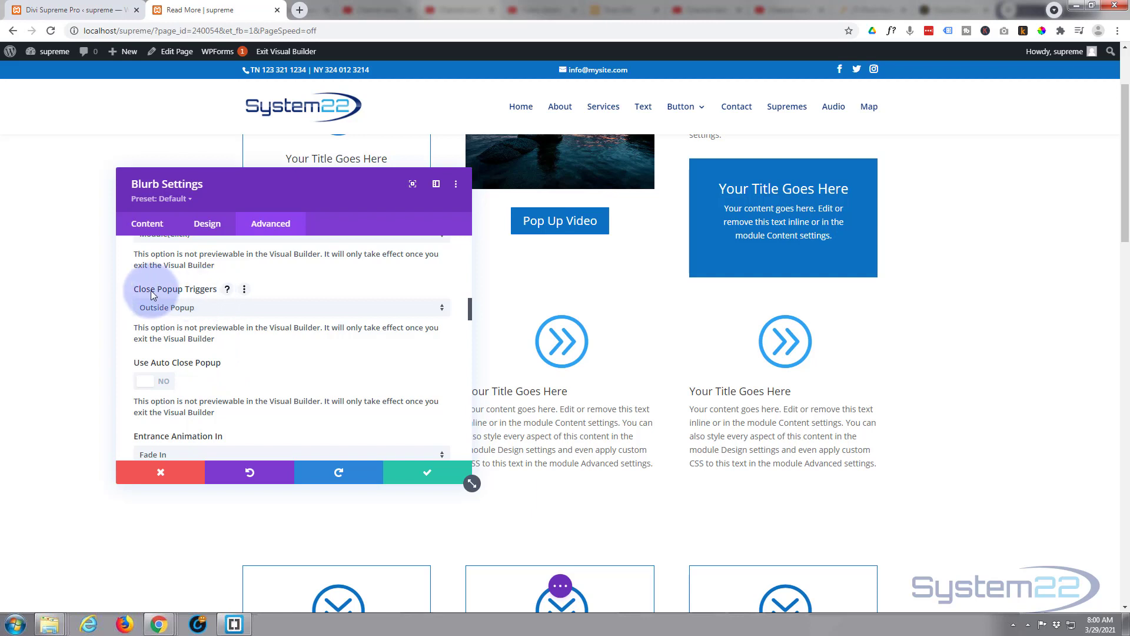
mouse_move(219, 311)
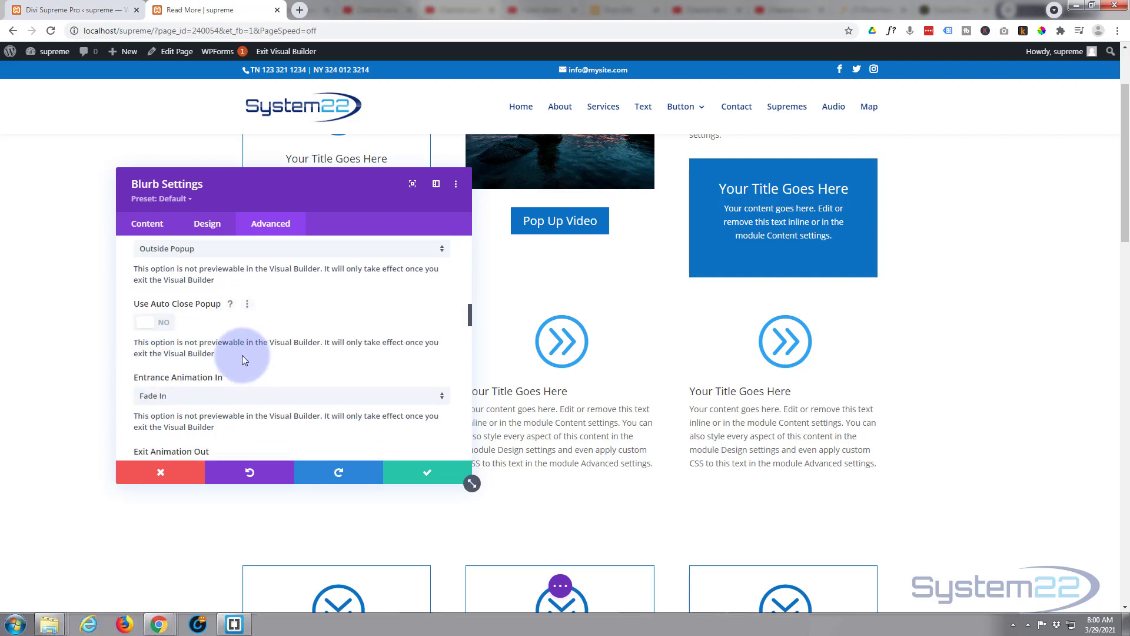
mouse_move(163, 329)
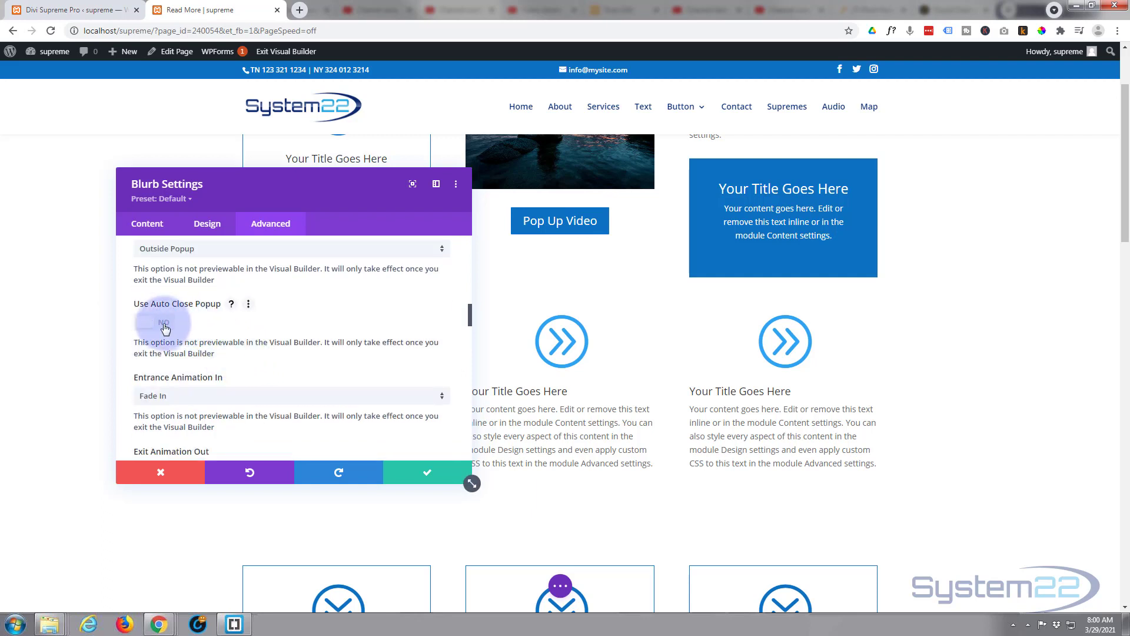
Turn on Auto Close Popup after 7s and review the Entrance Animation In choices (Fade In).
left_click(144, 322)
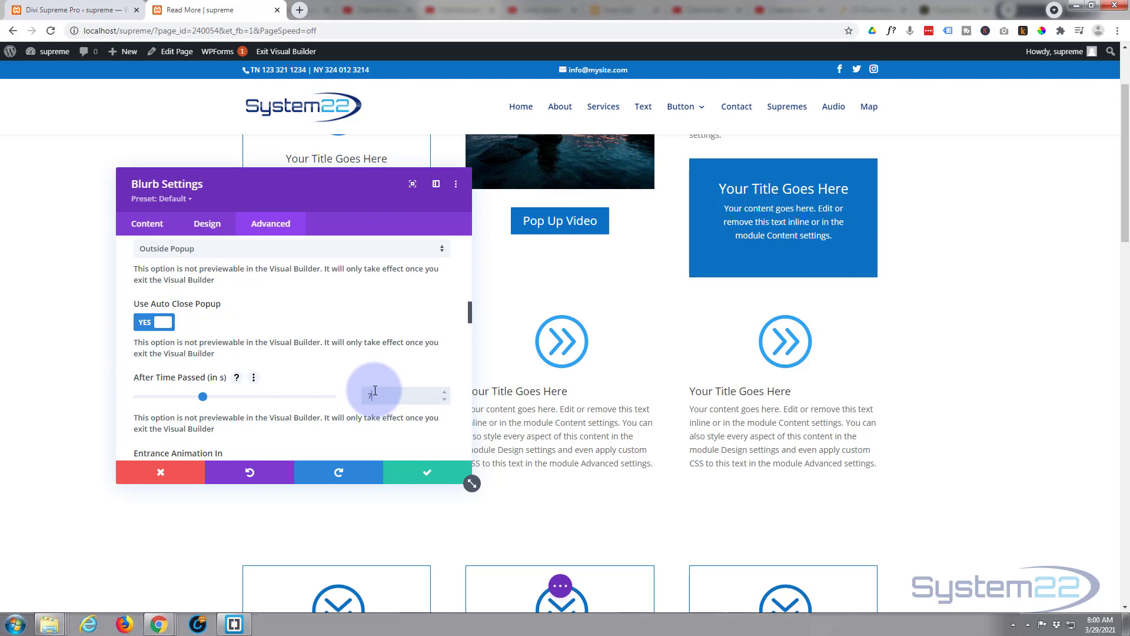
scroll("down", 3)
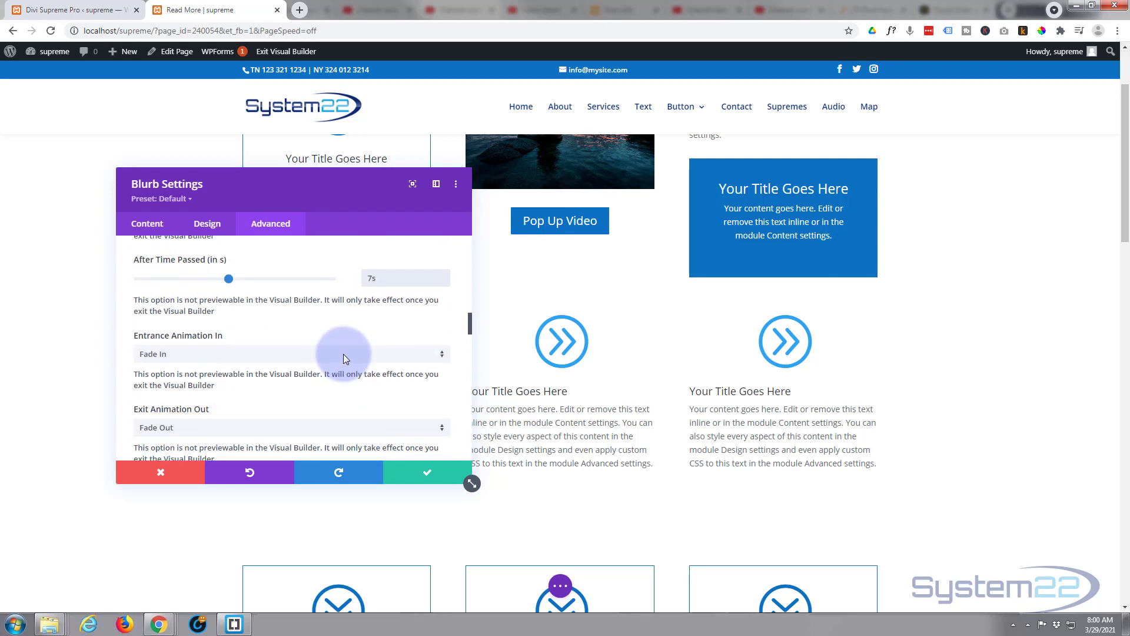
scroll("down", 3)
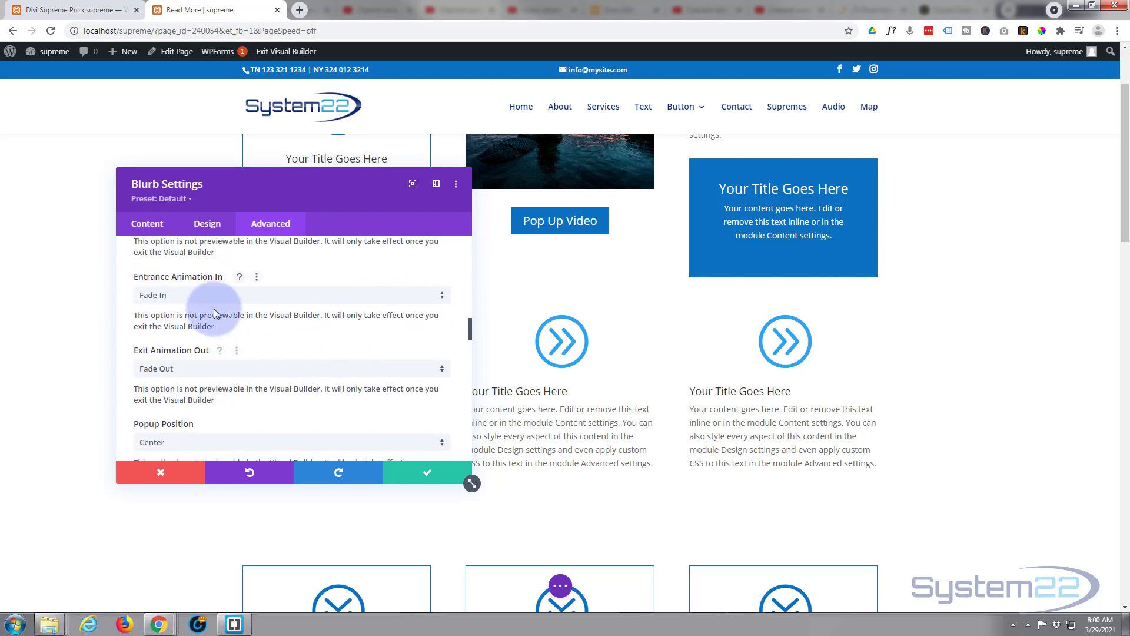
left_click(288, 294)
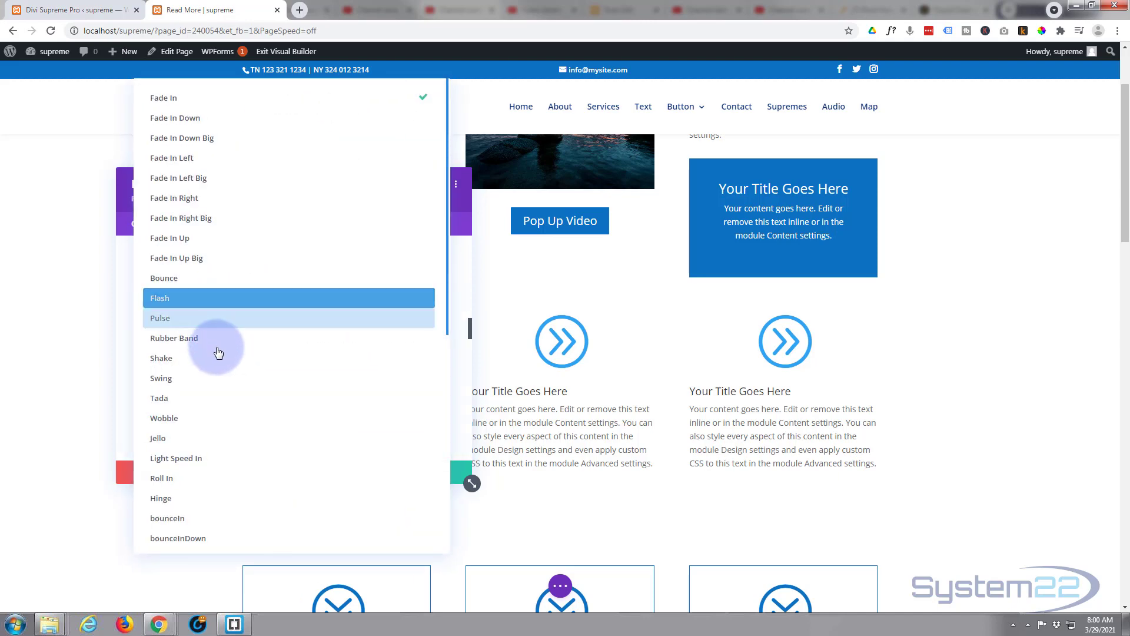
mouse_move(122, 286)
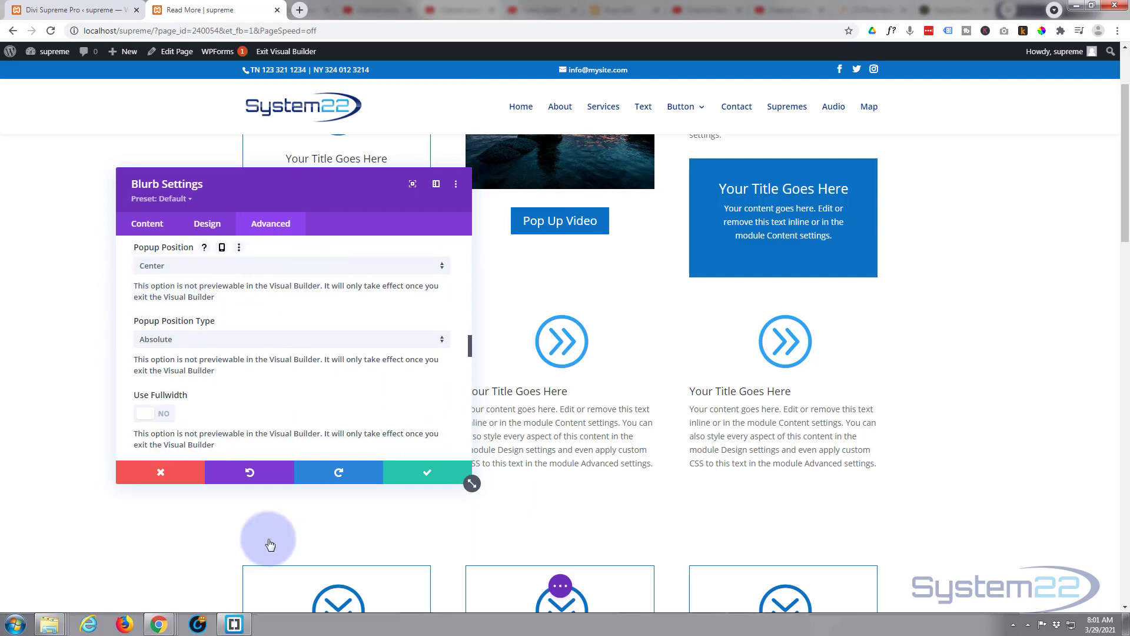
mouse_move(660, 267)
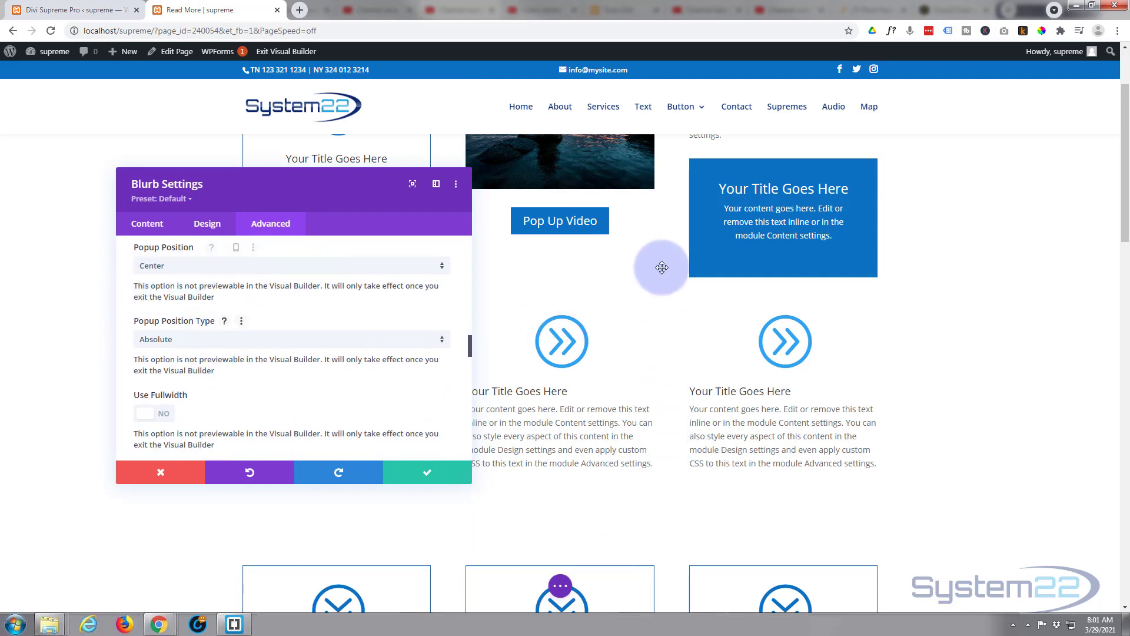
mouse_move(262, 386)
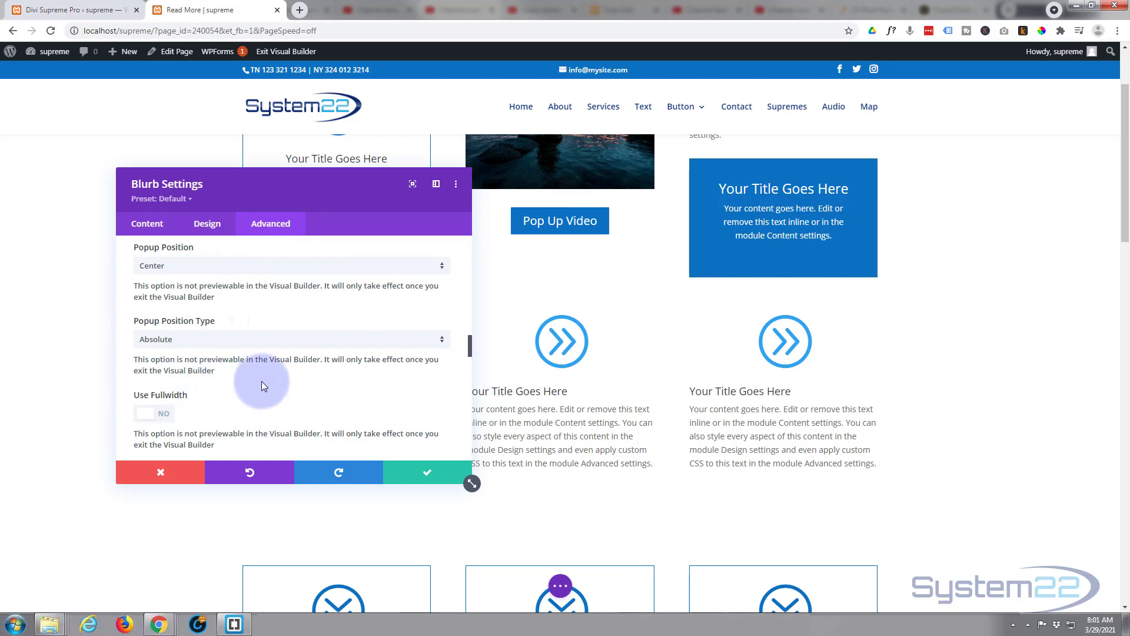
Switch Use Fullwidth to YES for the popup while keeping Show Overlay on.
scroll("down", 3)
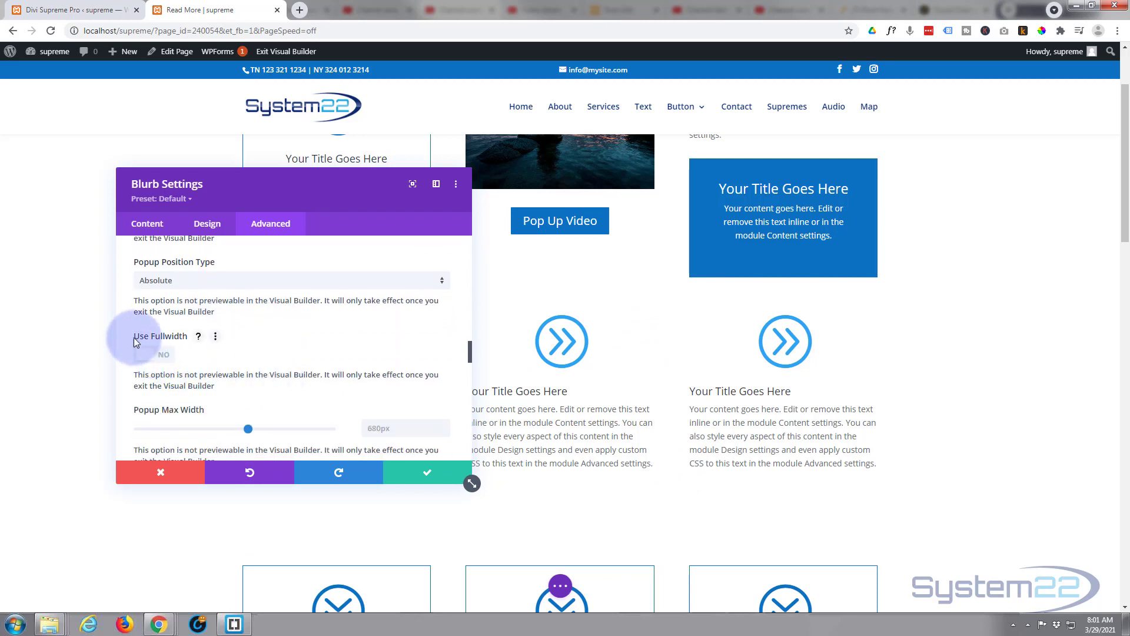
left_click(153, 355)
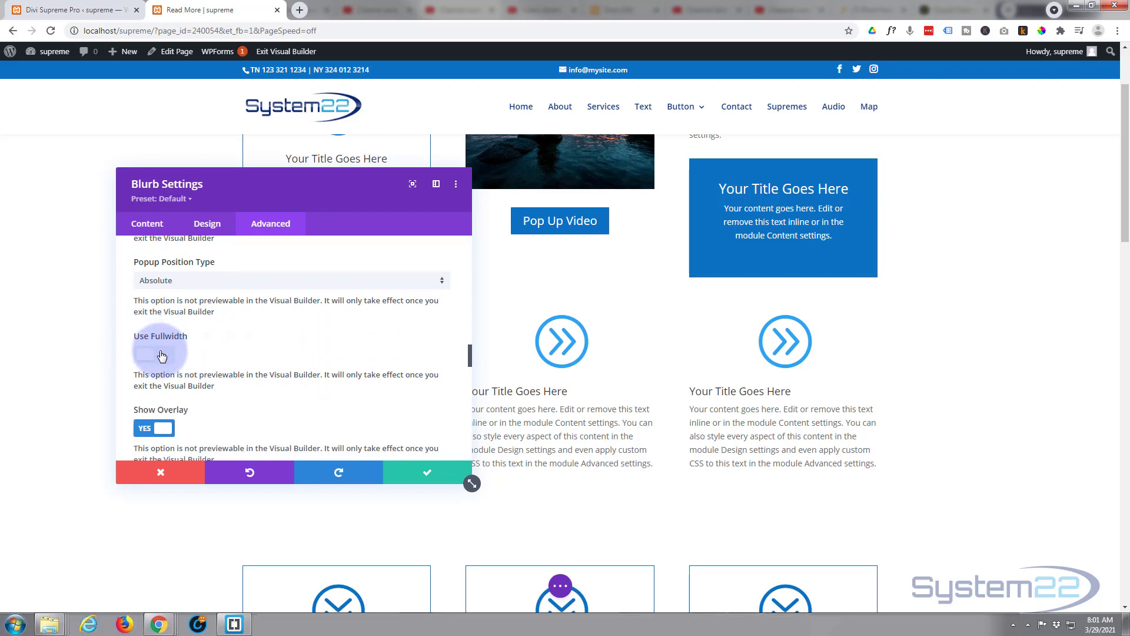
left_click(153, 354)
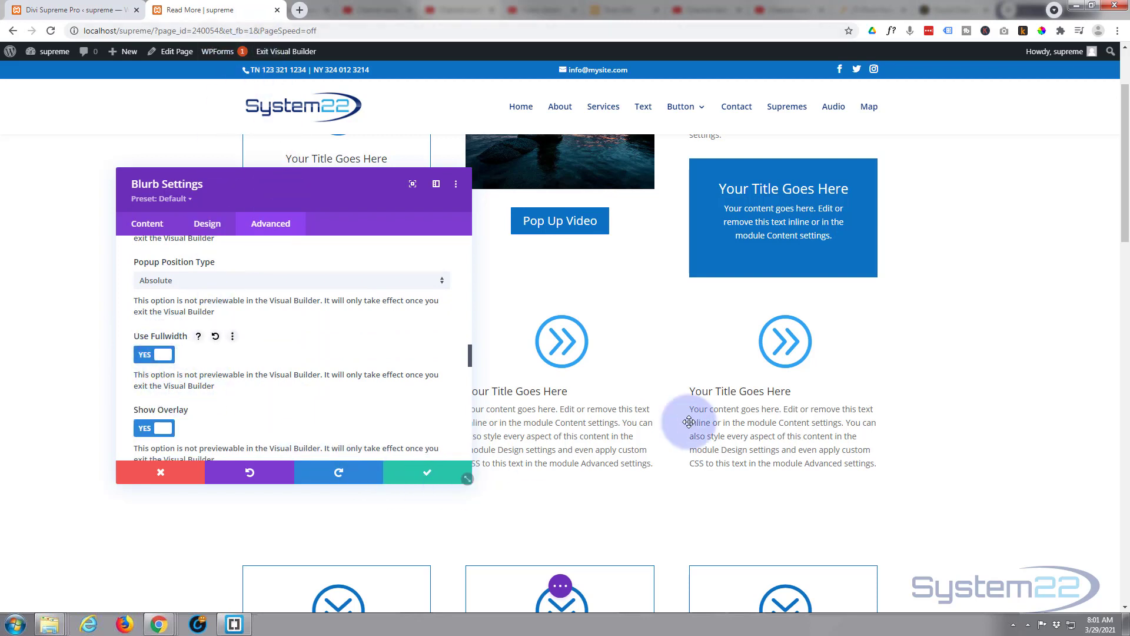
mouse_move(439, 99)
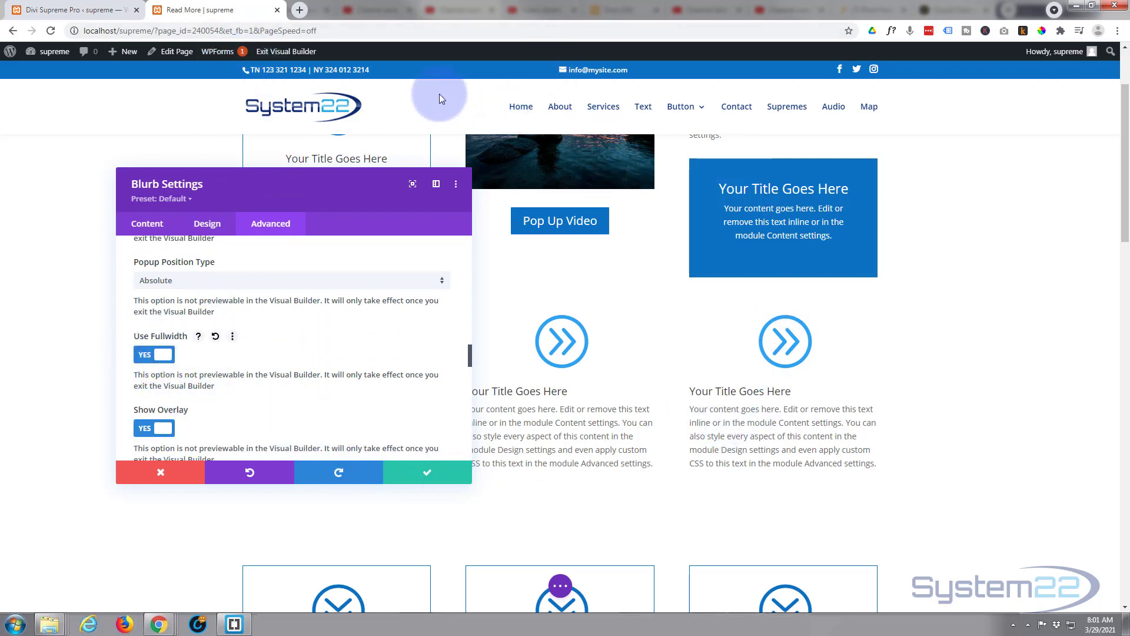
mouse_move(339, 380)
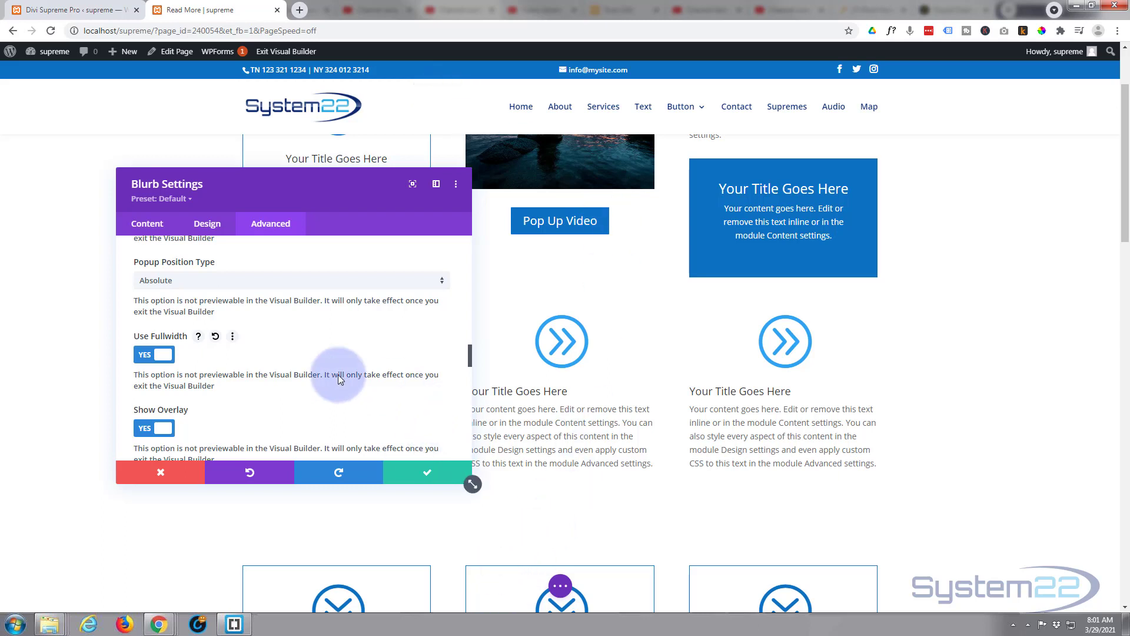
mouse_move(288, 384)
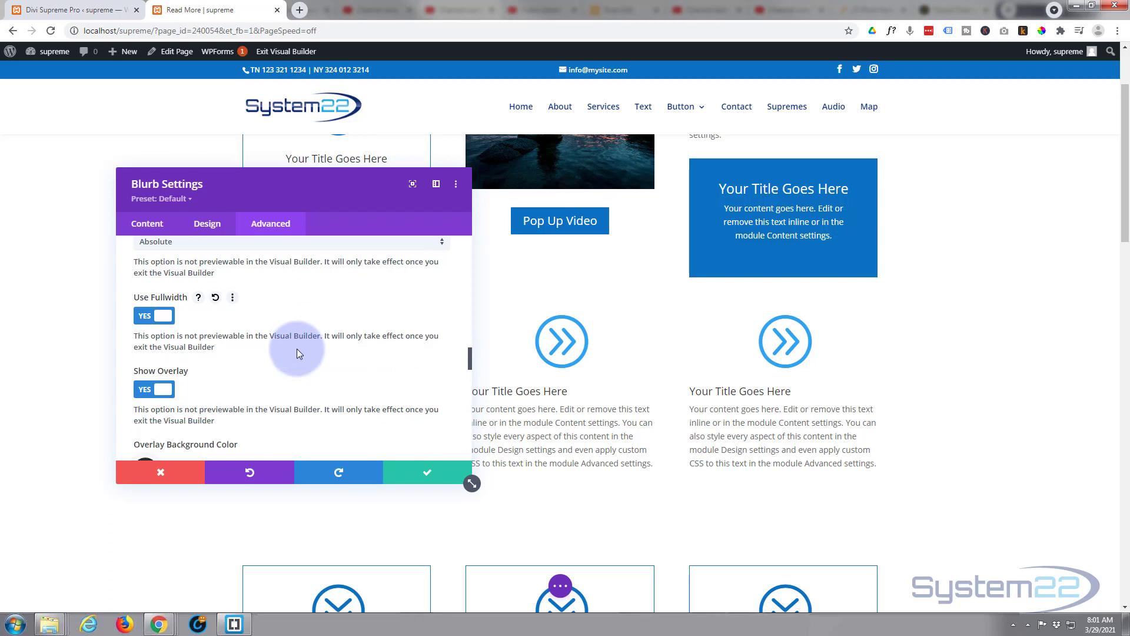
scroll("down", 3)
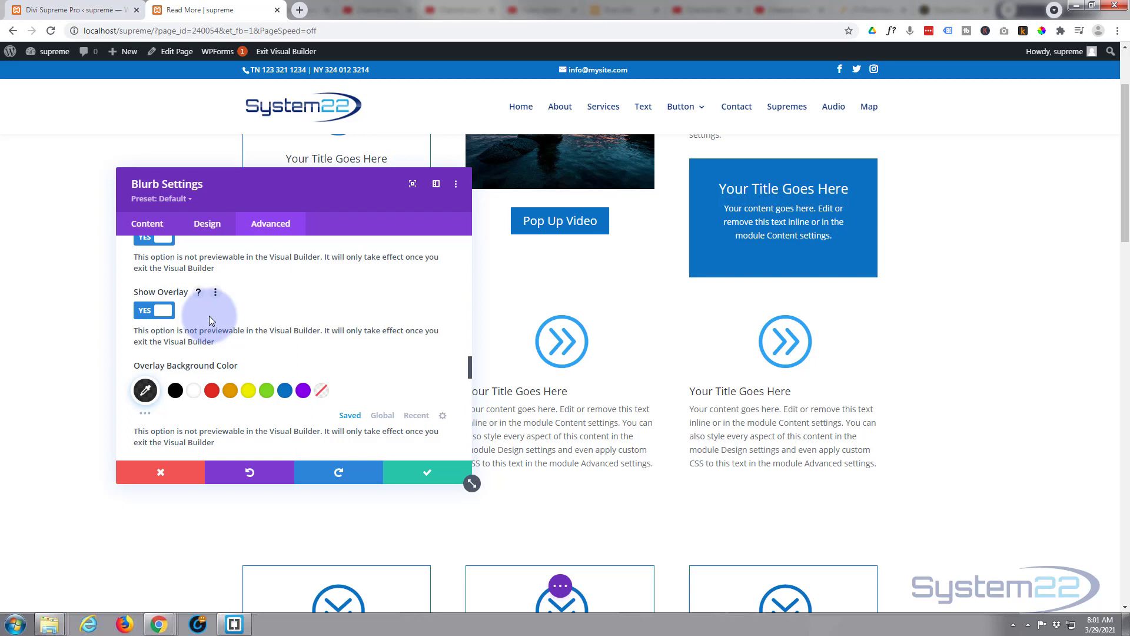
scroll("down", 3)
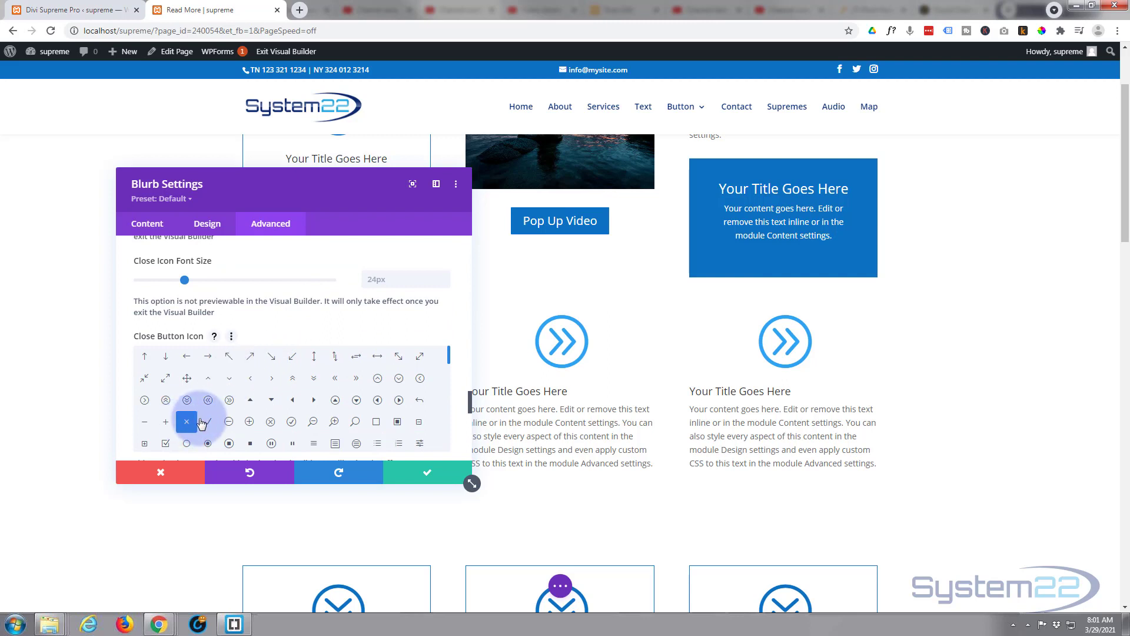
mouse_move(299, 317)
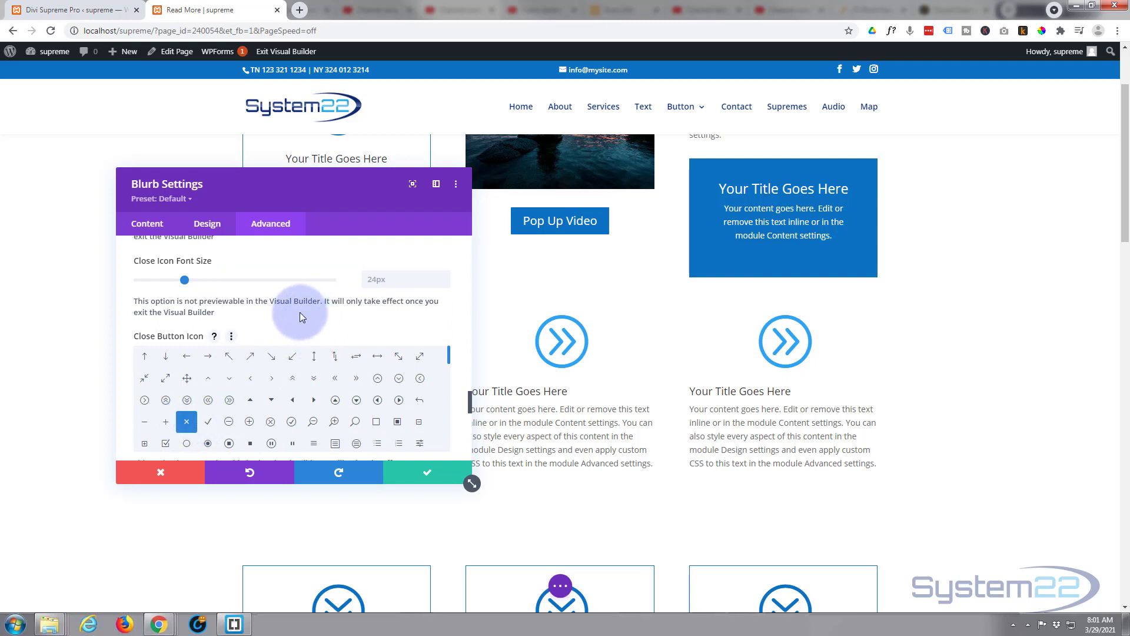
mouse_move(316, 292)
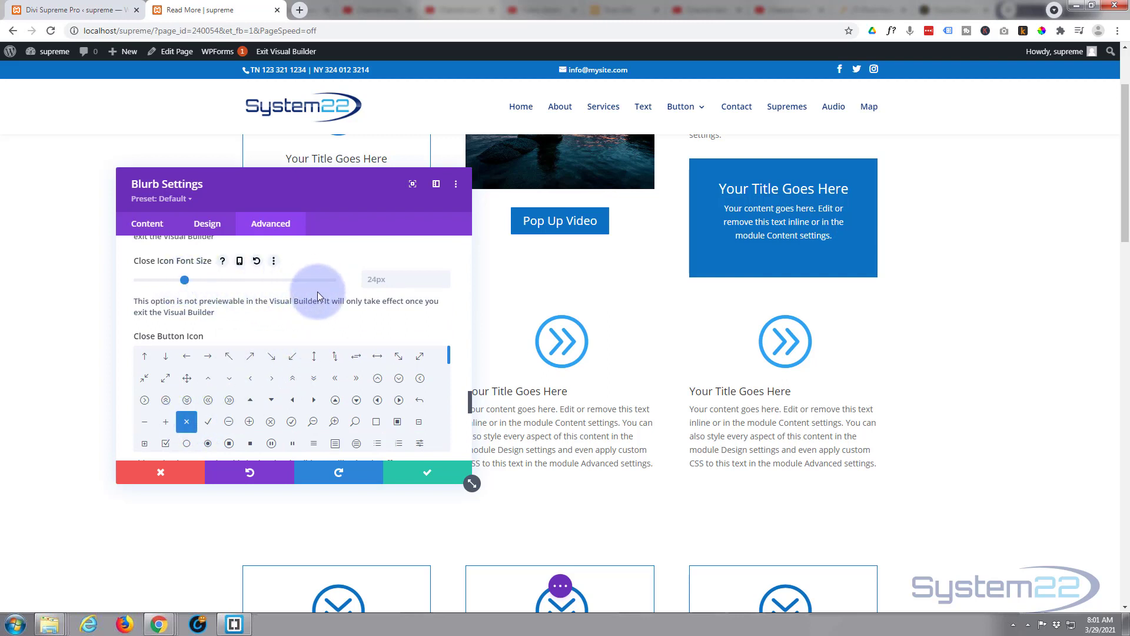
scroll("down", 3)
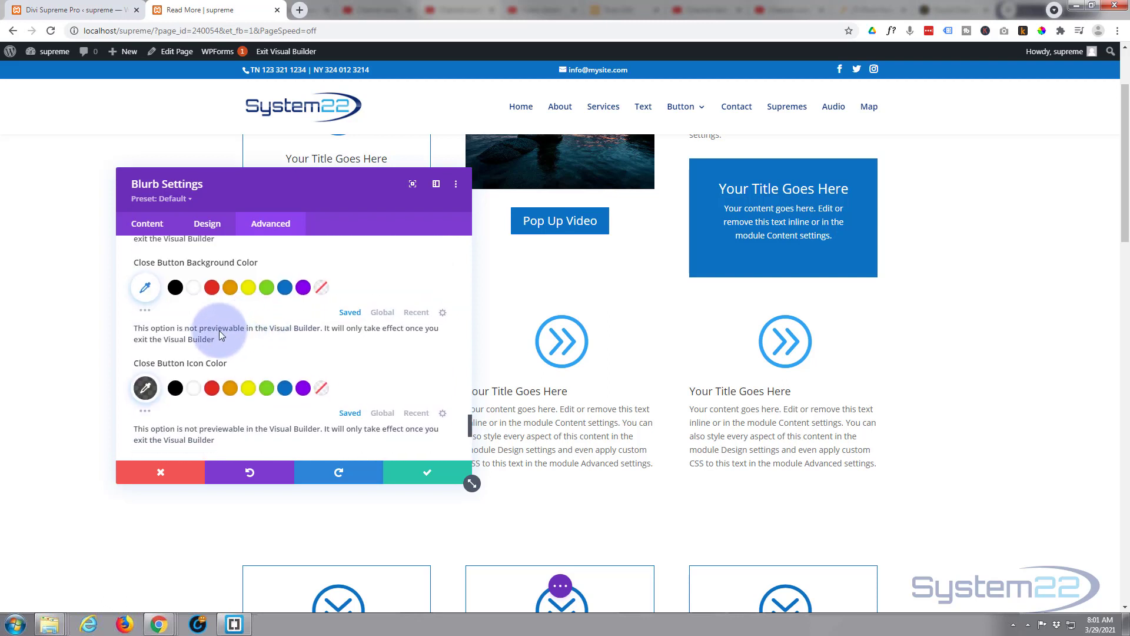
mouse_move(256, 359)
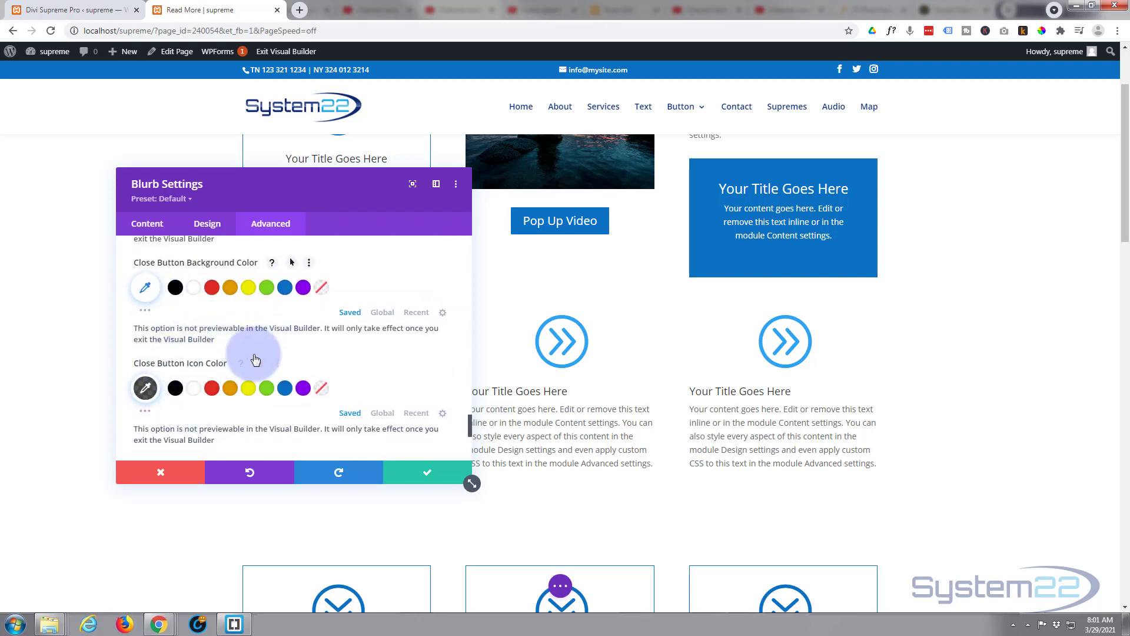
scroll("down", 3)
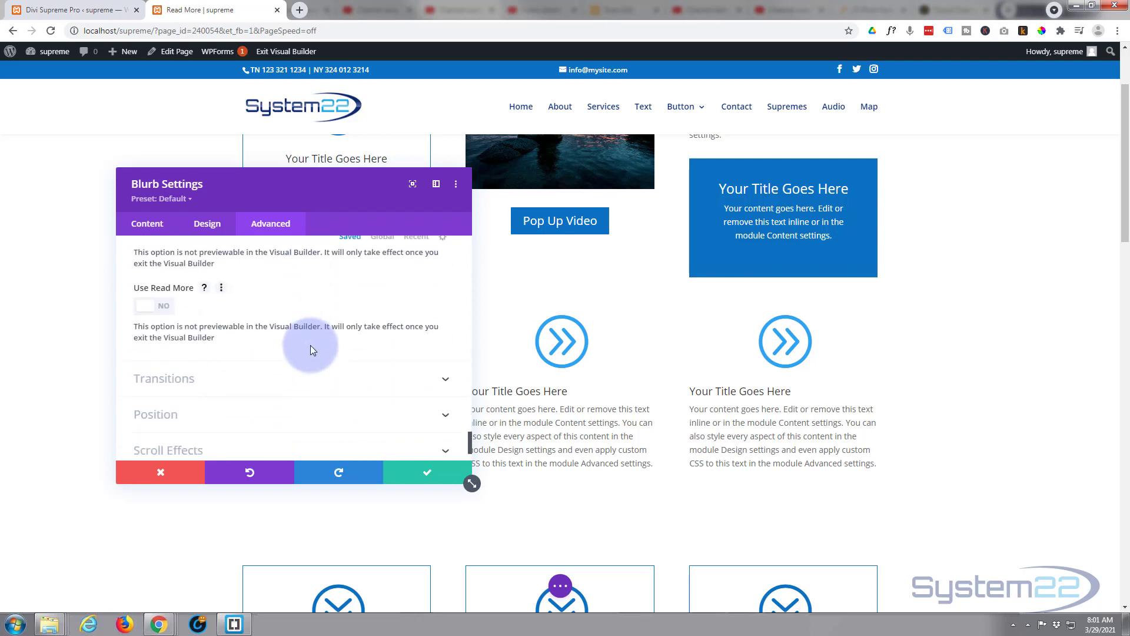
mouse_move(250, 272)
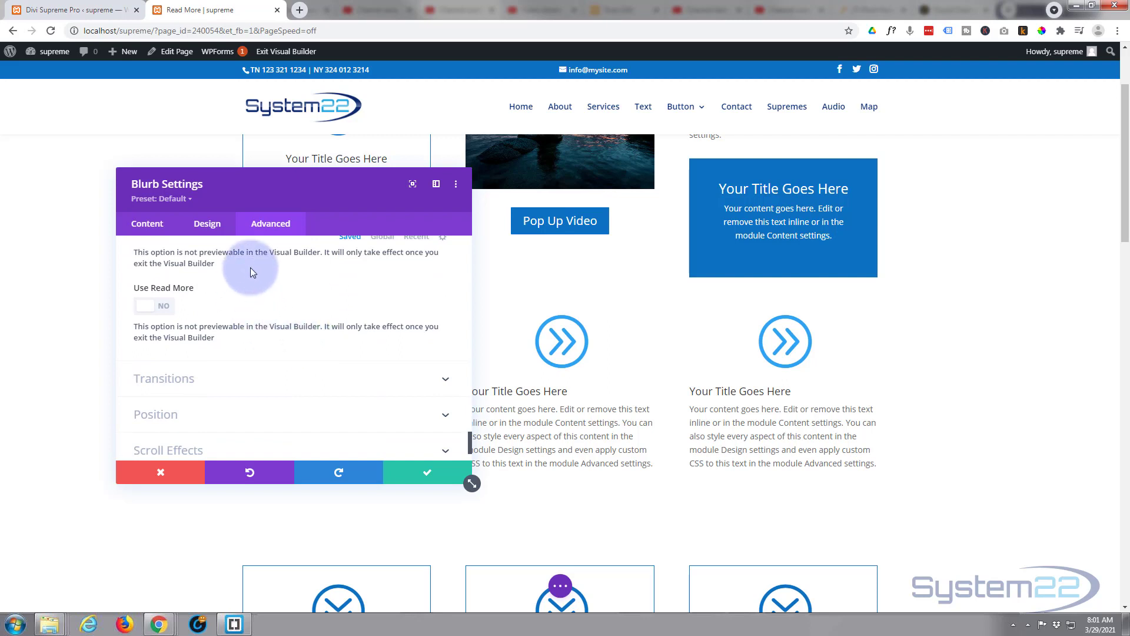
mouse_move(178, 287)
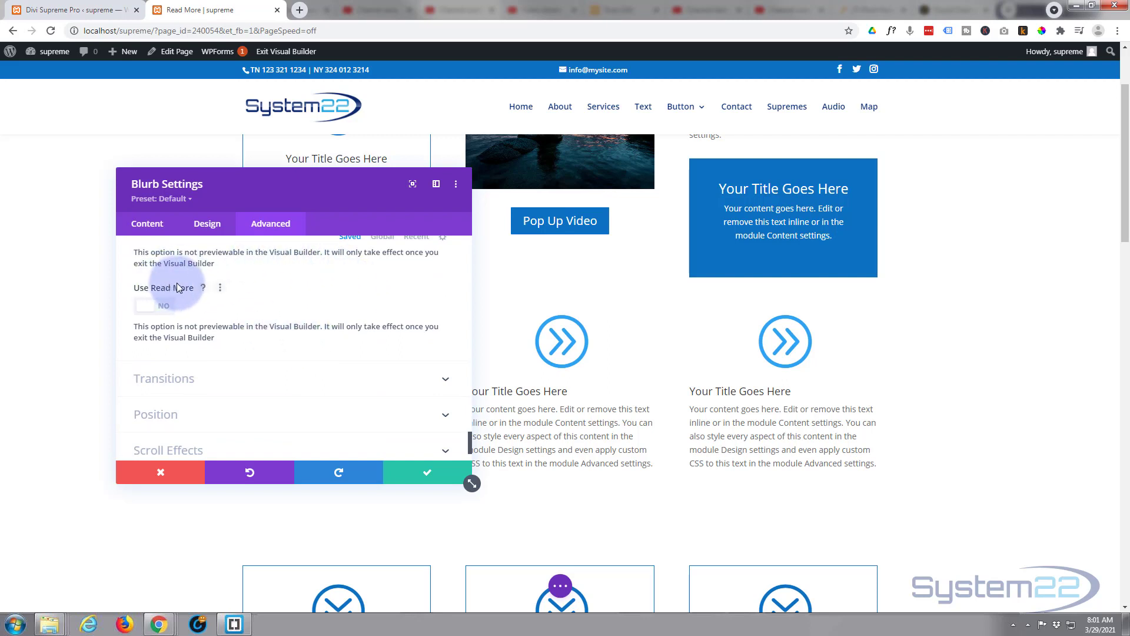
mouse_move(272, 282)
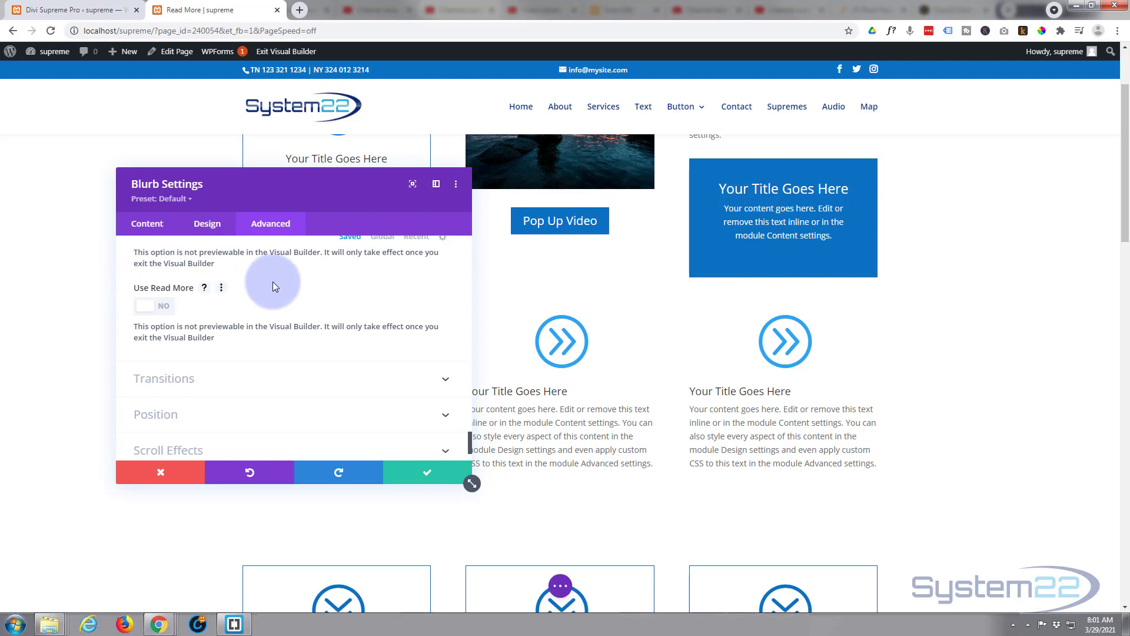
mouse_move(426, 472)
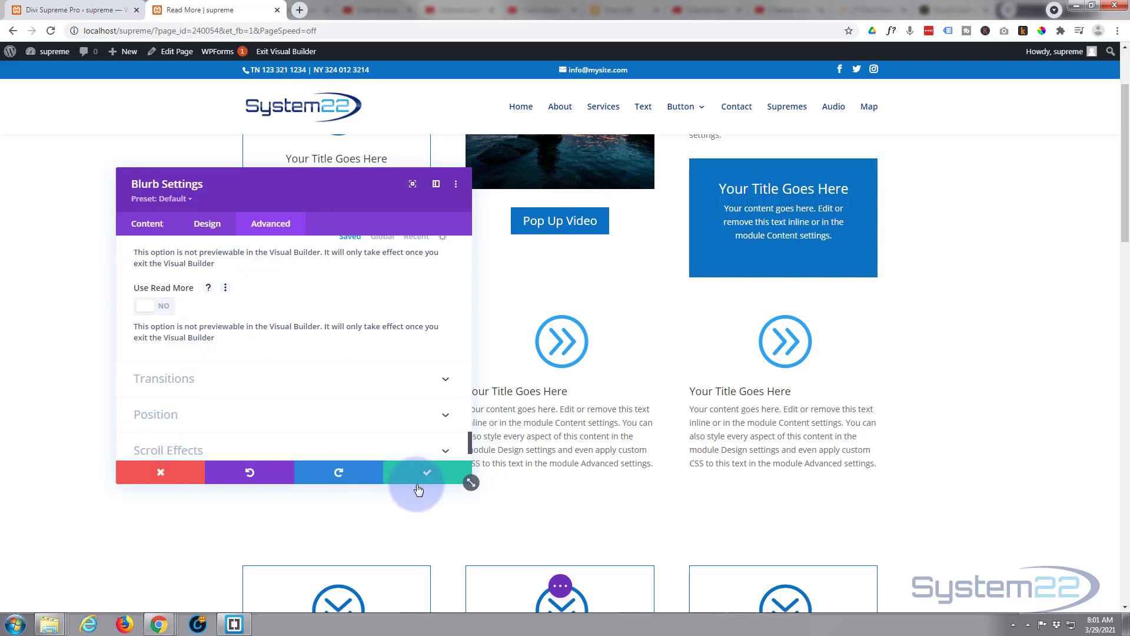
Save the first blurb's popup settings and bring up the middle blurb's Module Settings.
left_click(426, 472)
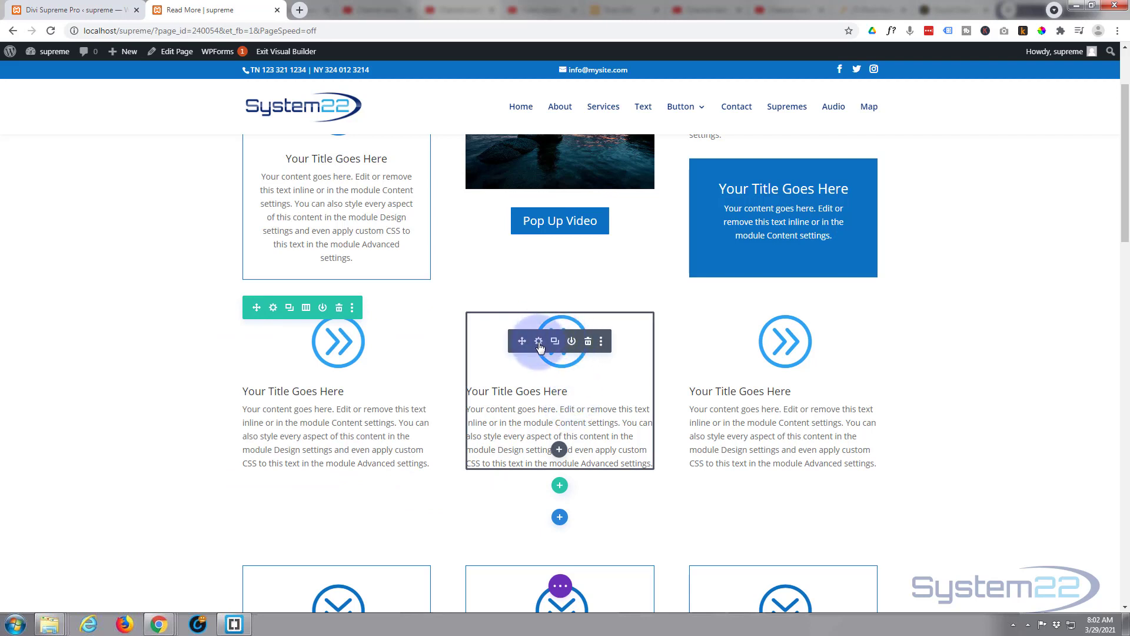
left_click(538, 342)
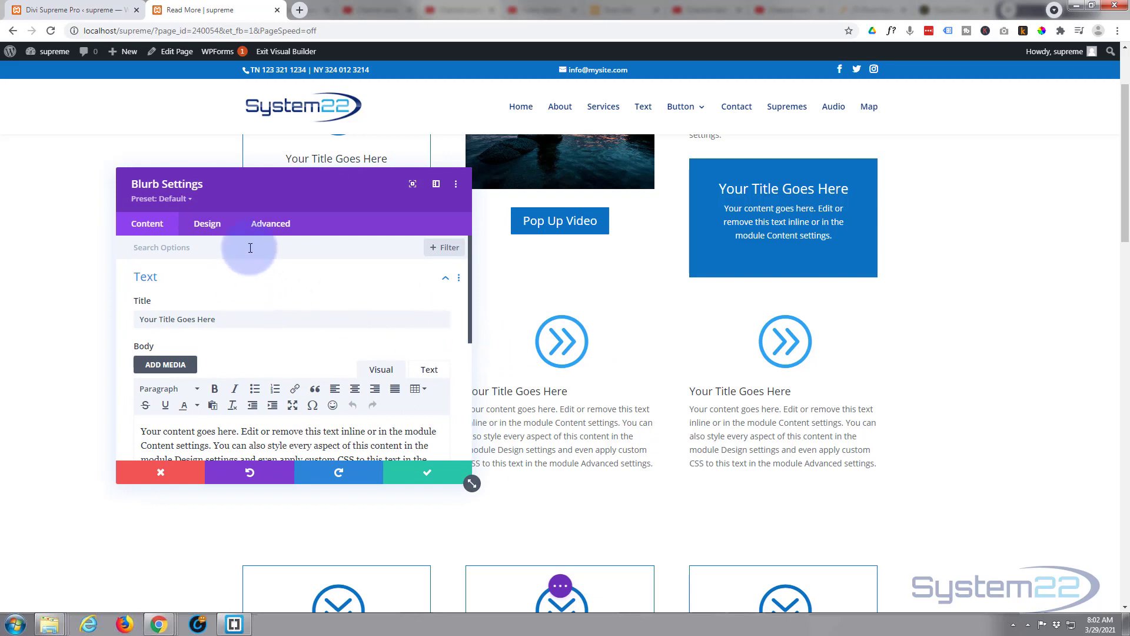
Enable Use Popup for the middle blurb under Advanced > Visibility.
left_click(271, 224)
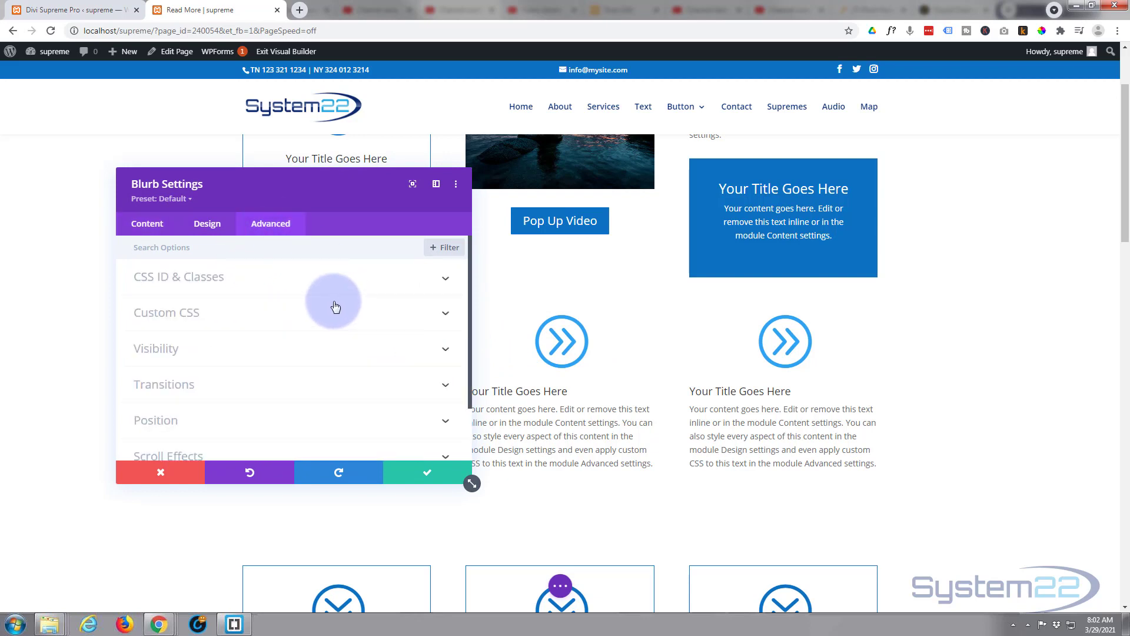
left_click(155, 349)
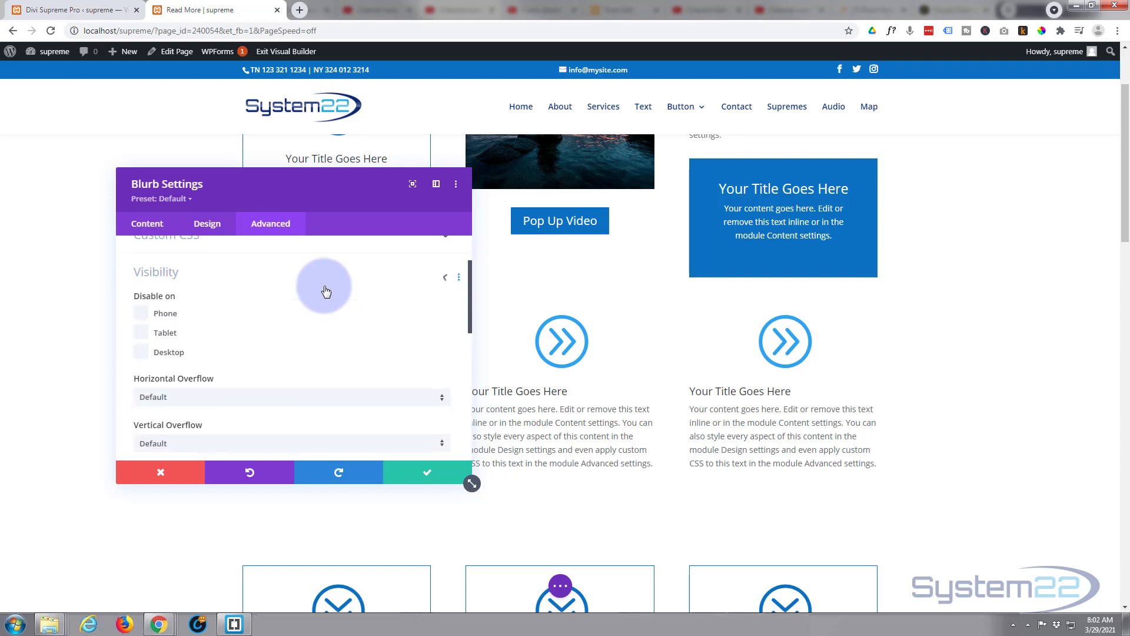
scroll("down", 3)
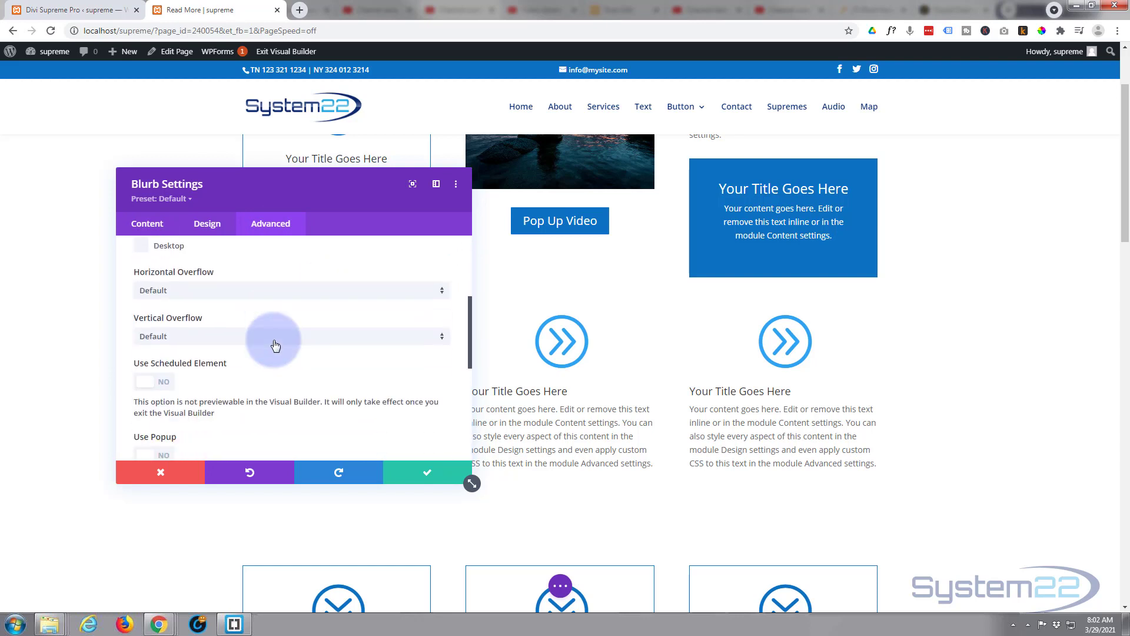
scroll("down", 3)
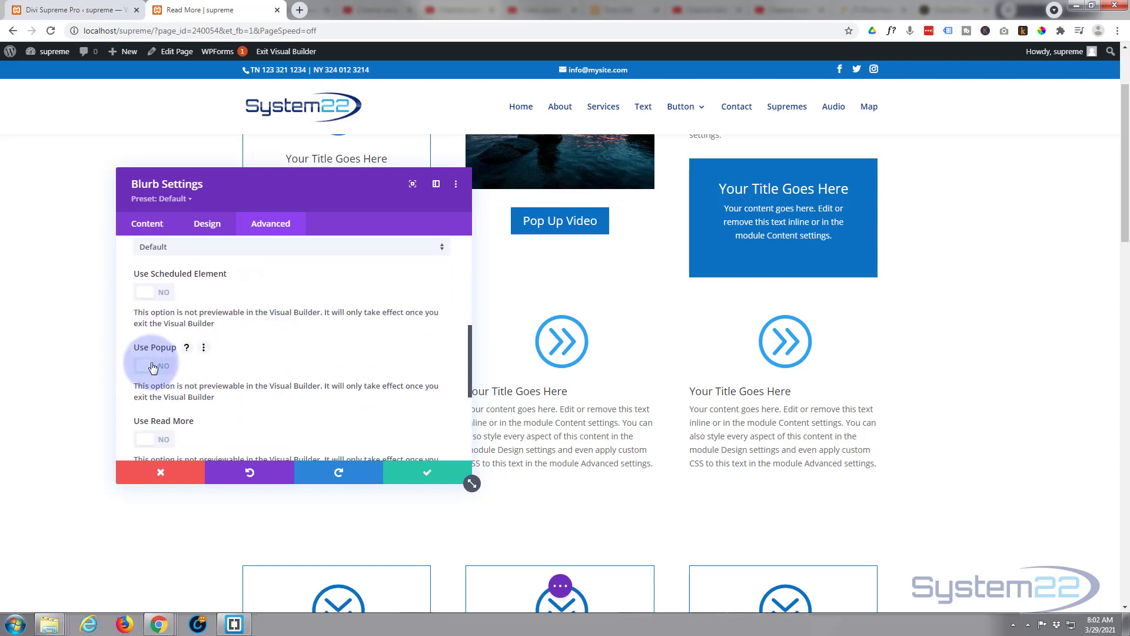
left_click(153, 364)
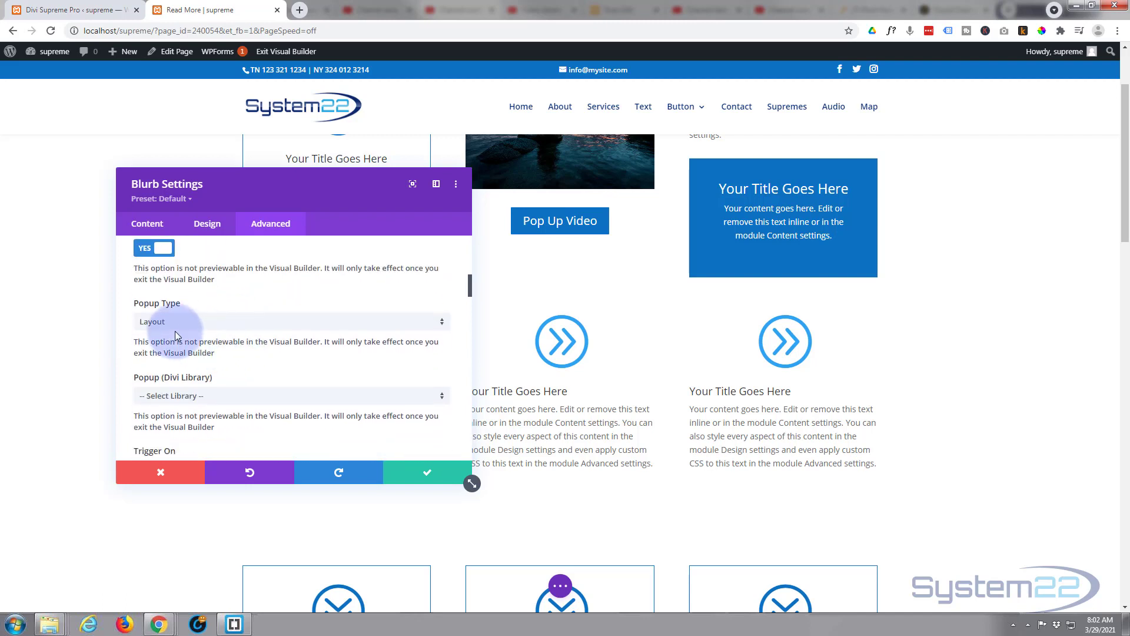
left_click(289, 322)
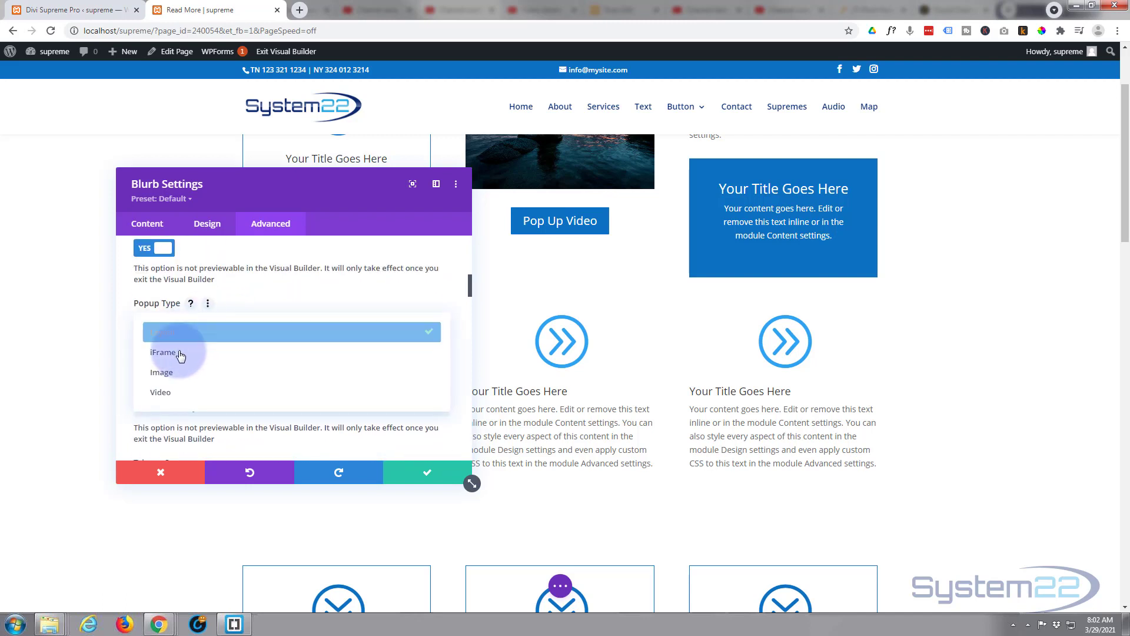
left_click(160, 392)
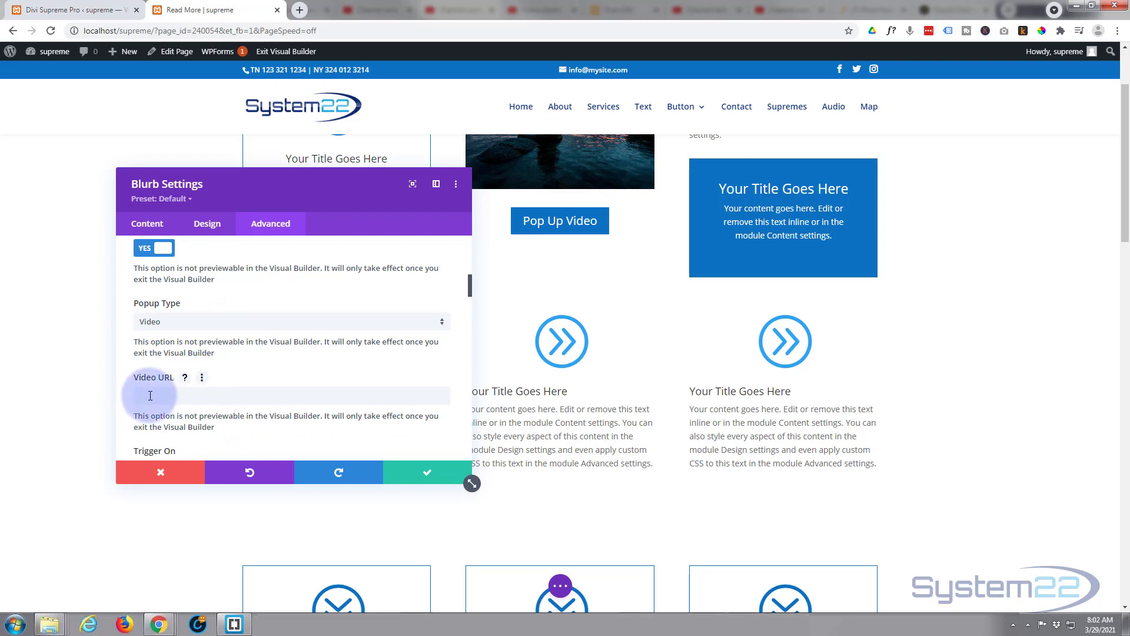
mouse_move(179, 383)
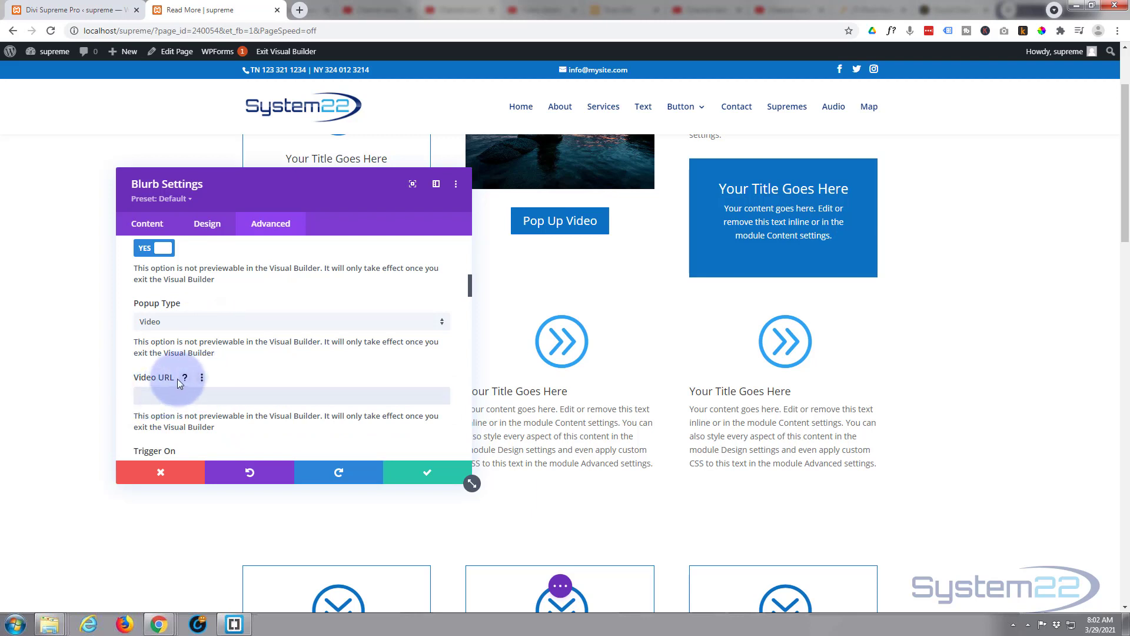
type("https://youtu.be/5Y5lb8mhoGM")
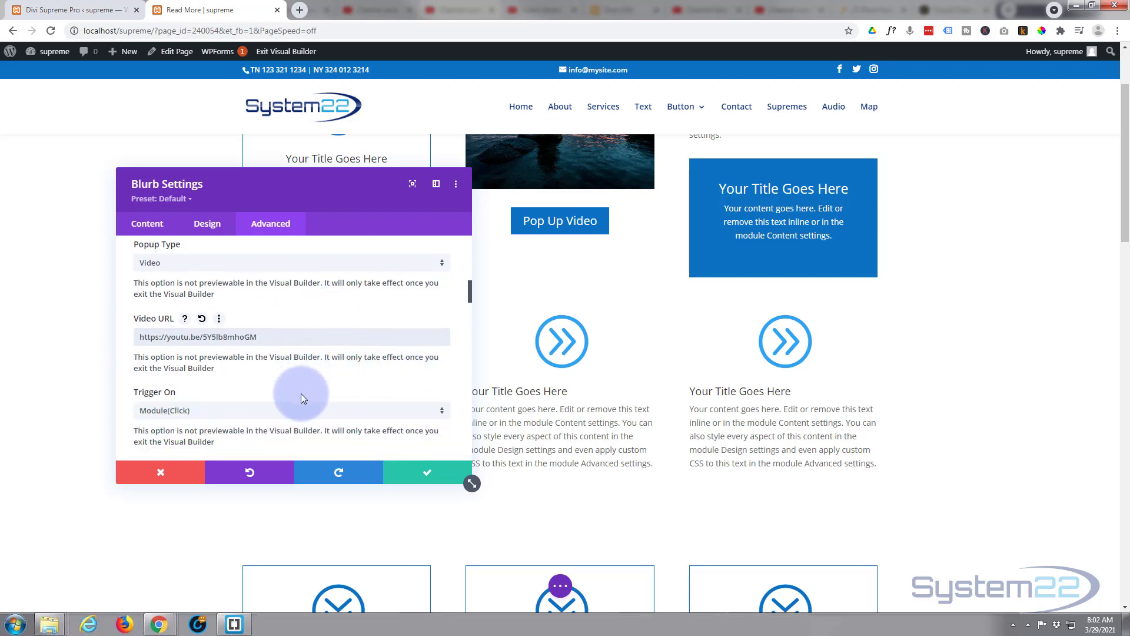
mouse_move(208, 413)
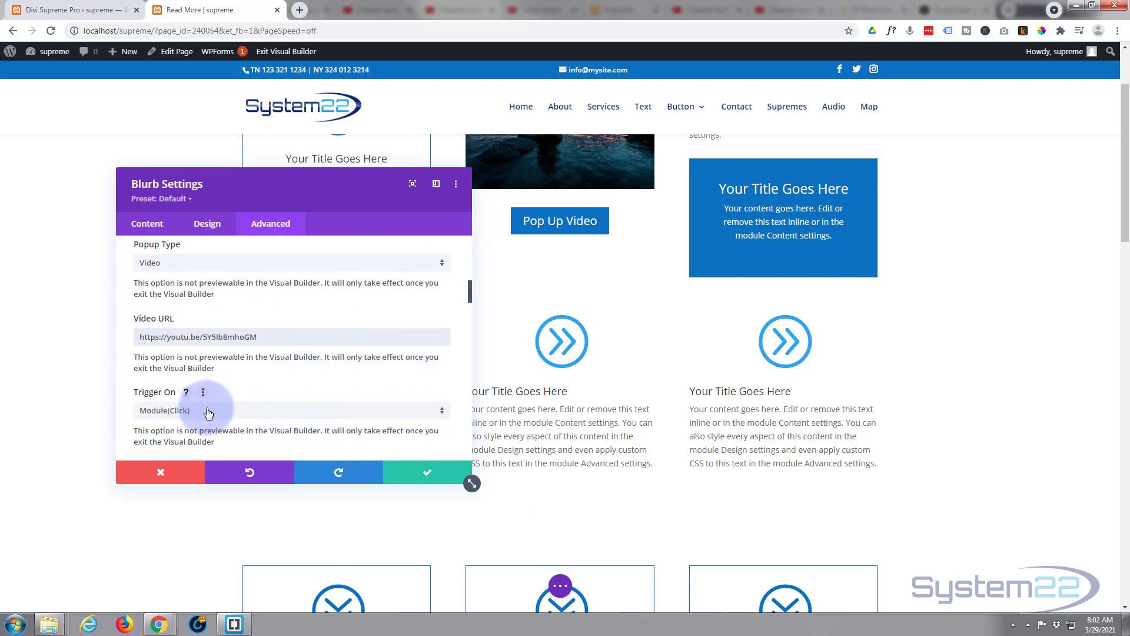
scroll("down", 3)
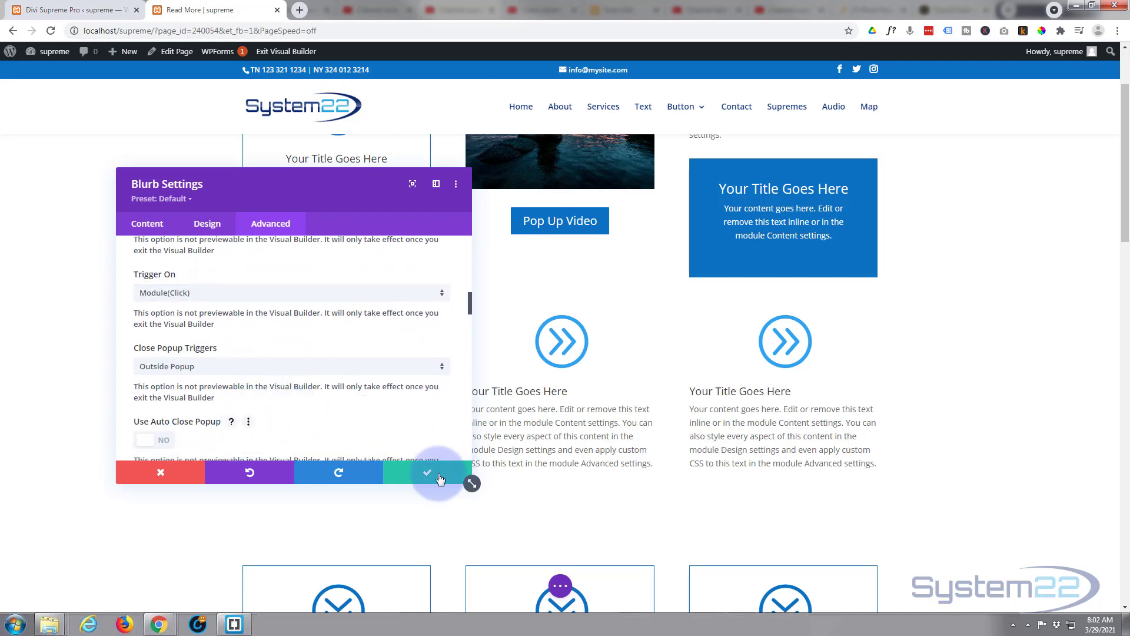
Save the middle blurb, then enable Use Popup on the third blurb under Advanced.
left_click(427, 474)
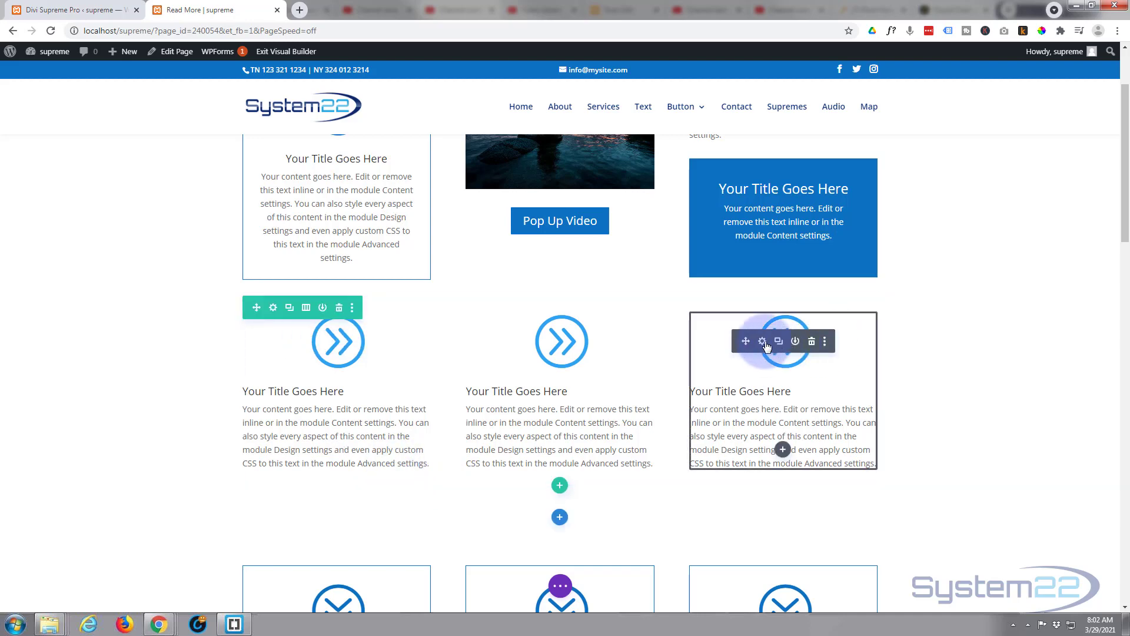
mouse_move(761, 342)
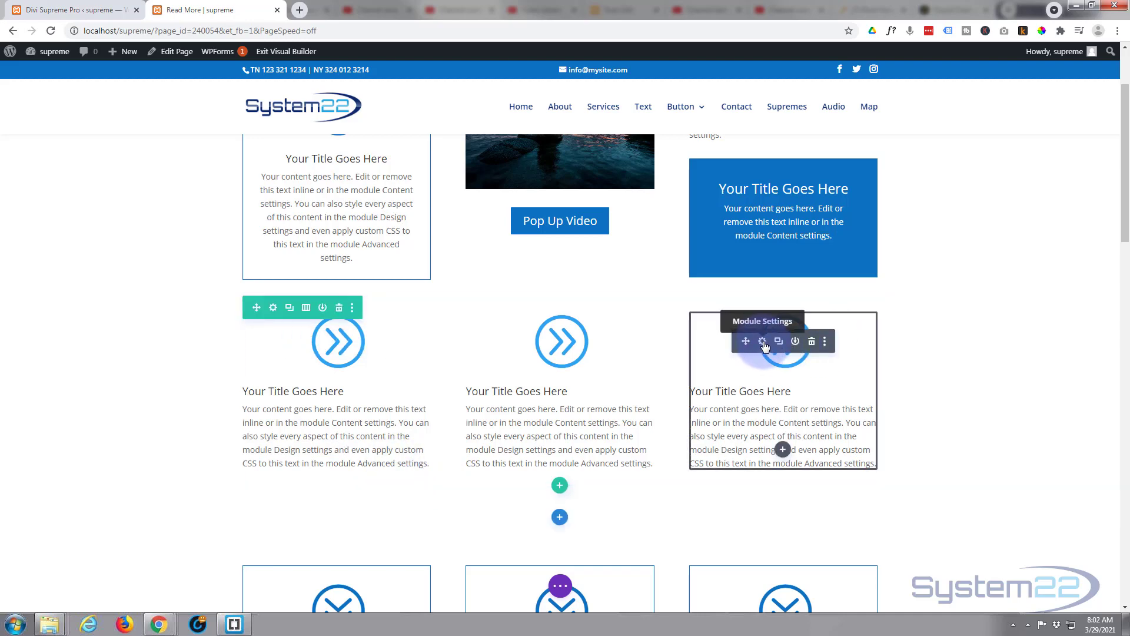
left_click(759, 341)
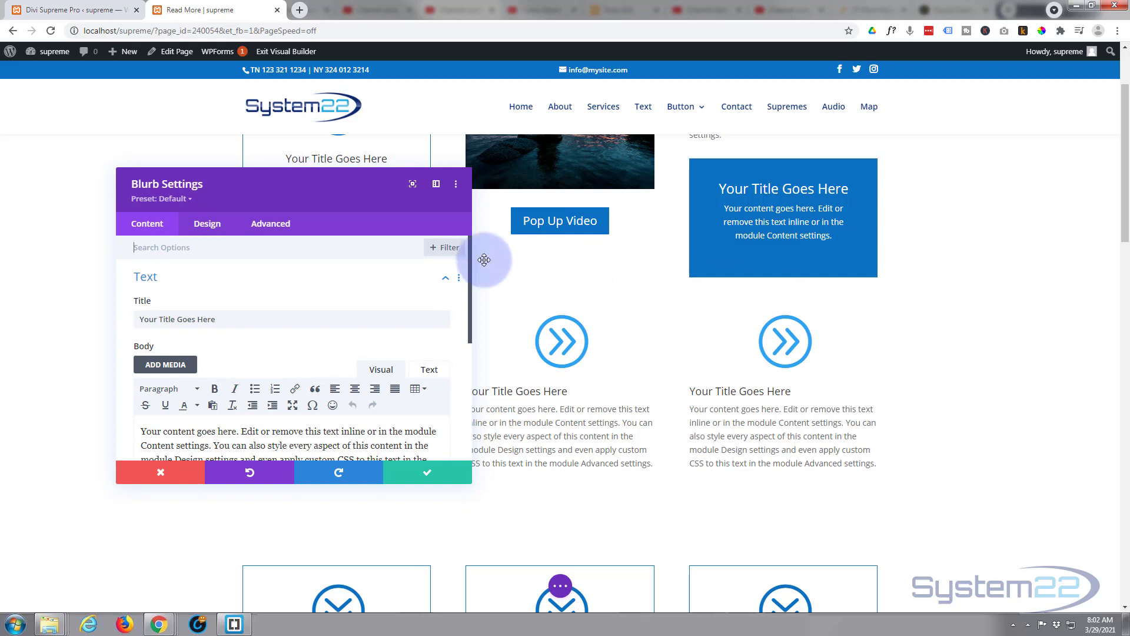
left_click(271, 224)
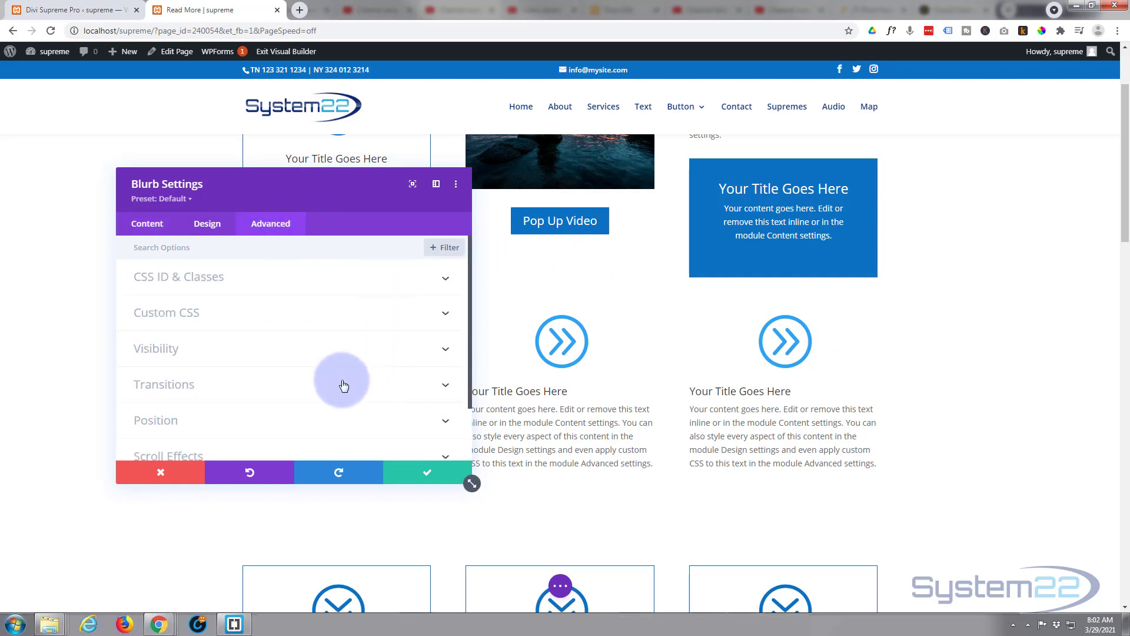
scroll("down", 3)
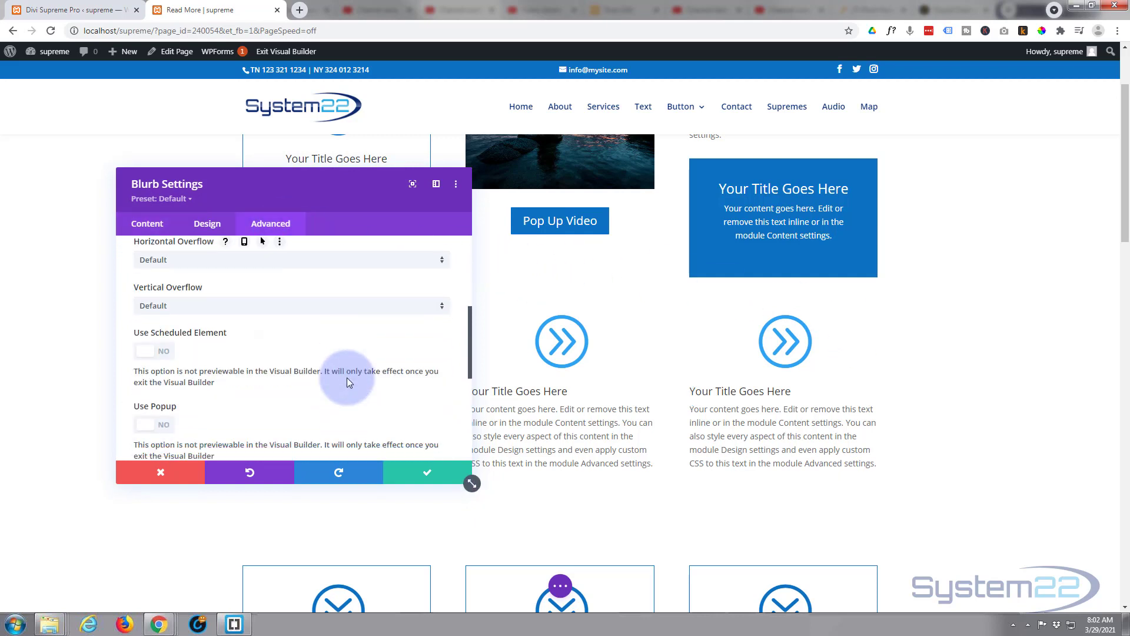
scroll("down", 3)
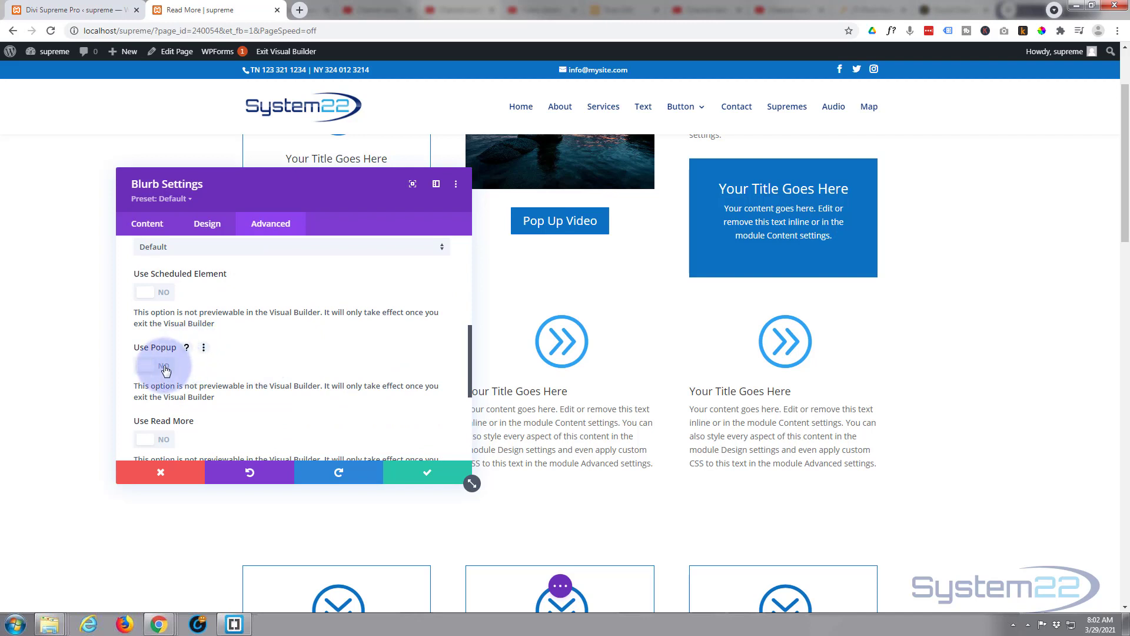
left_click(149, 367)
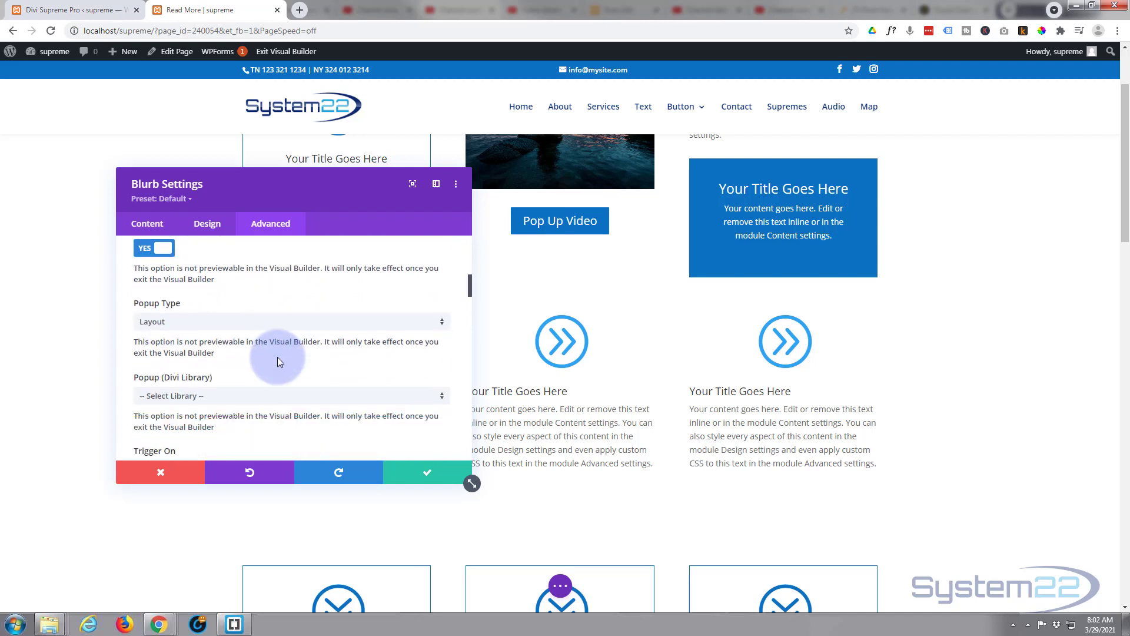
mouse_move(246, 326)
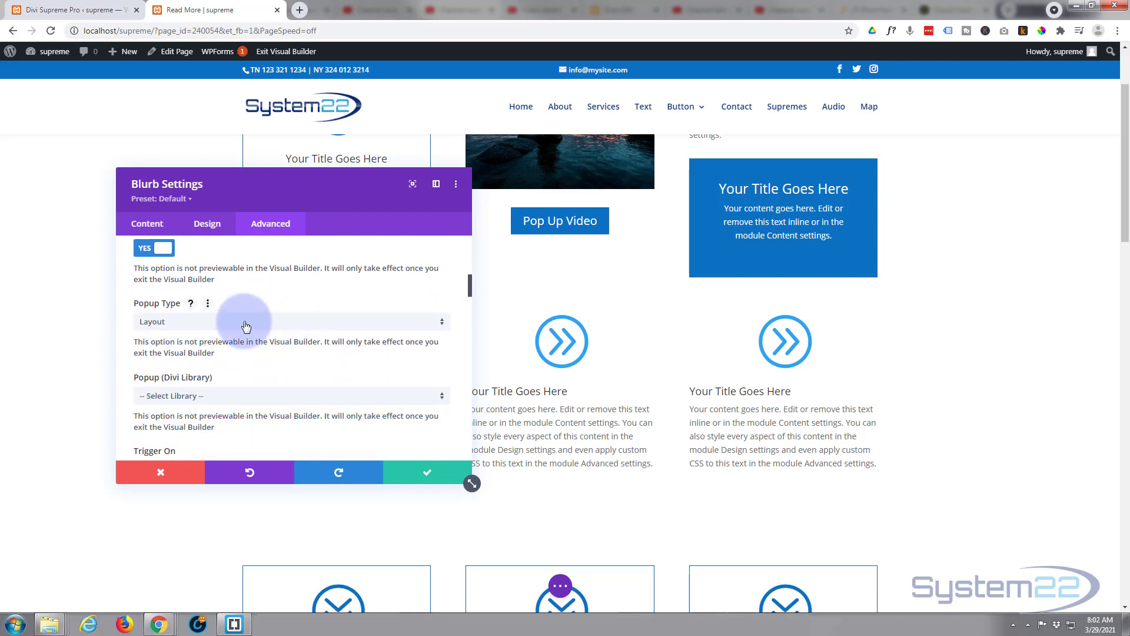
Set Popup Type to Image and choose the purple lake photo from the media library.
left_click(288, 321)
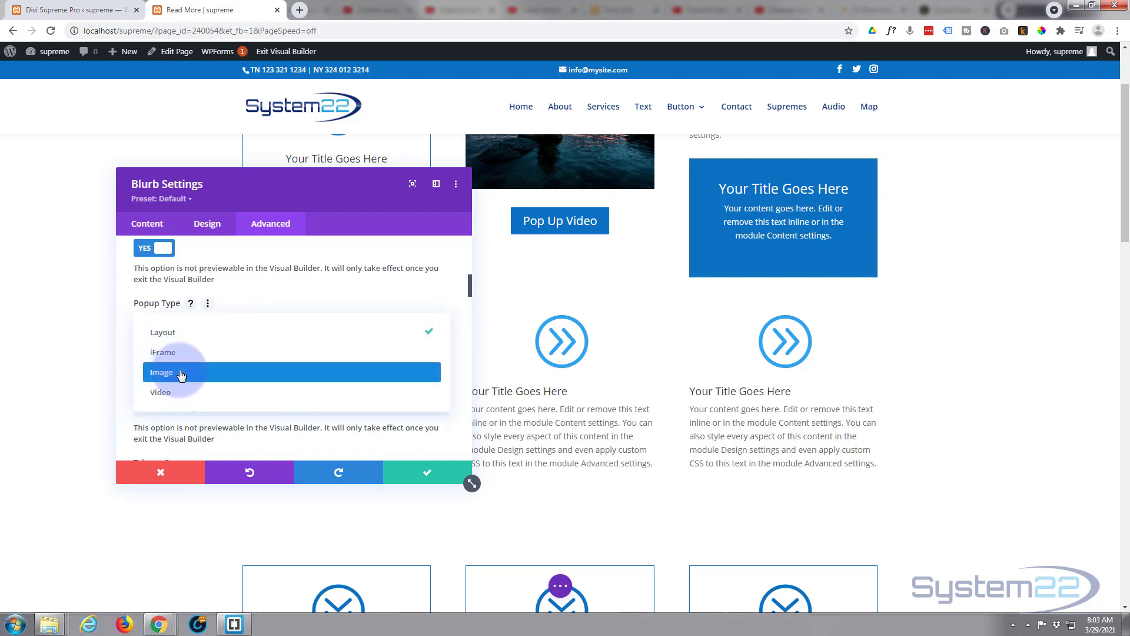
left_click(162, 372)
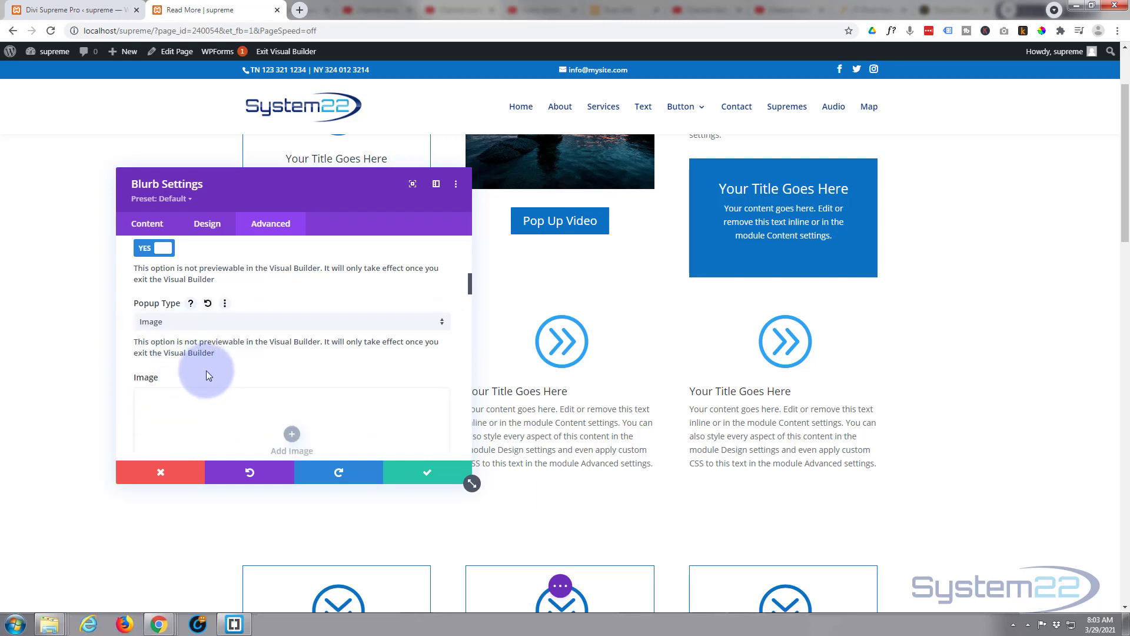
scroll("down", 3)
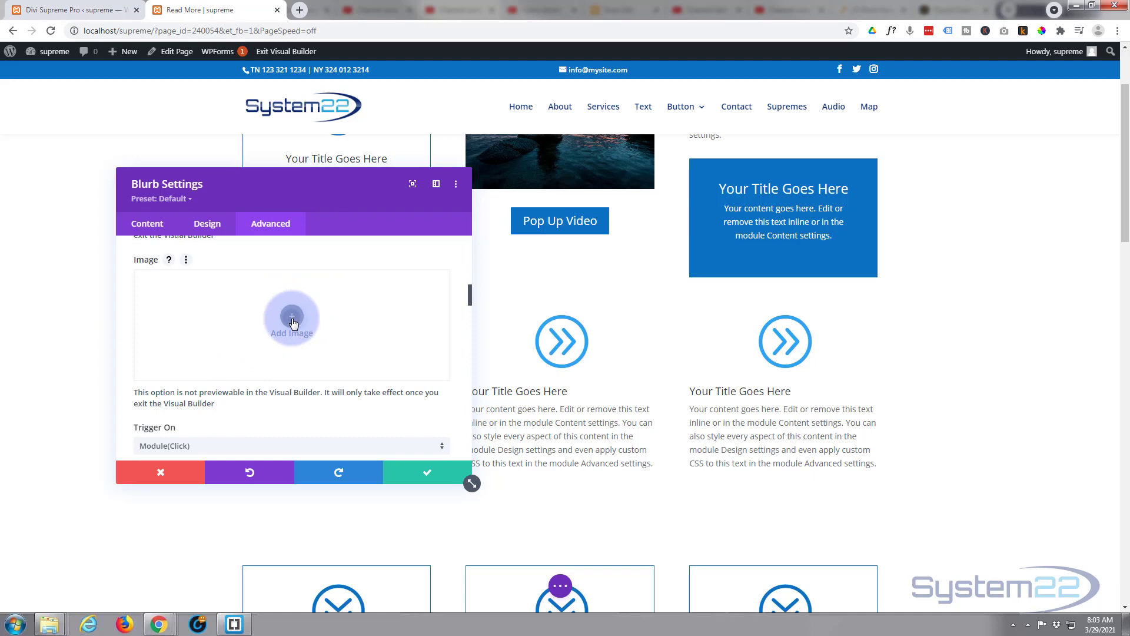
left_click(292, 317)
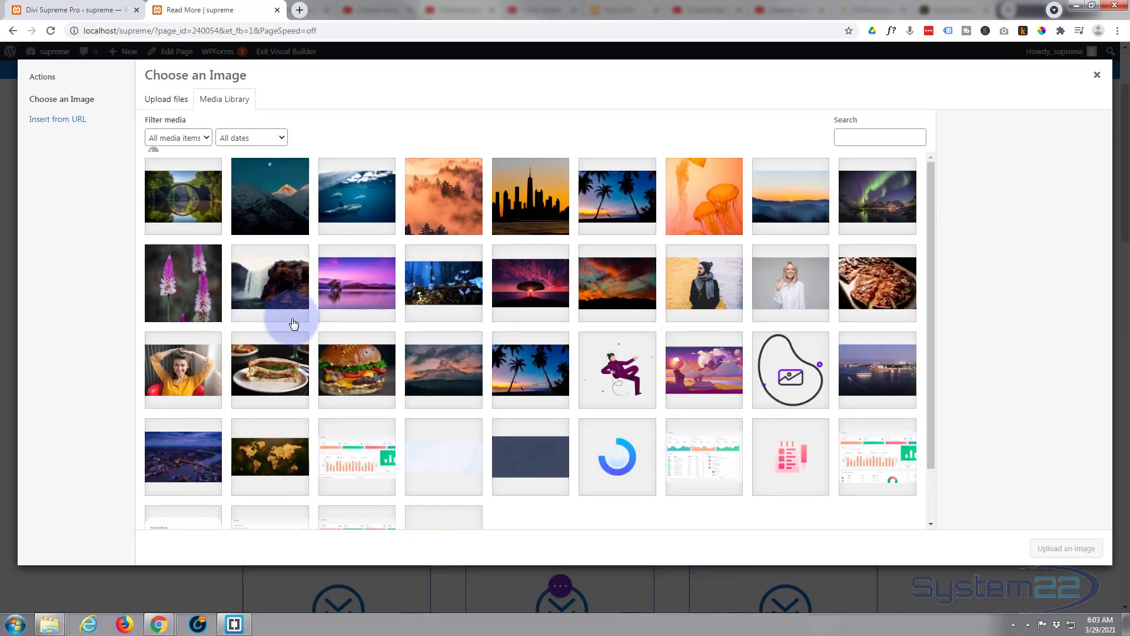
left_click(356, 282)
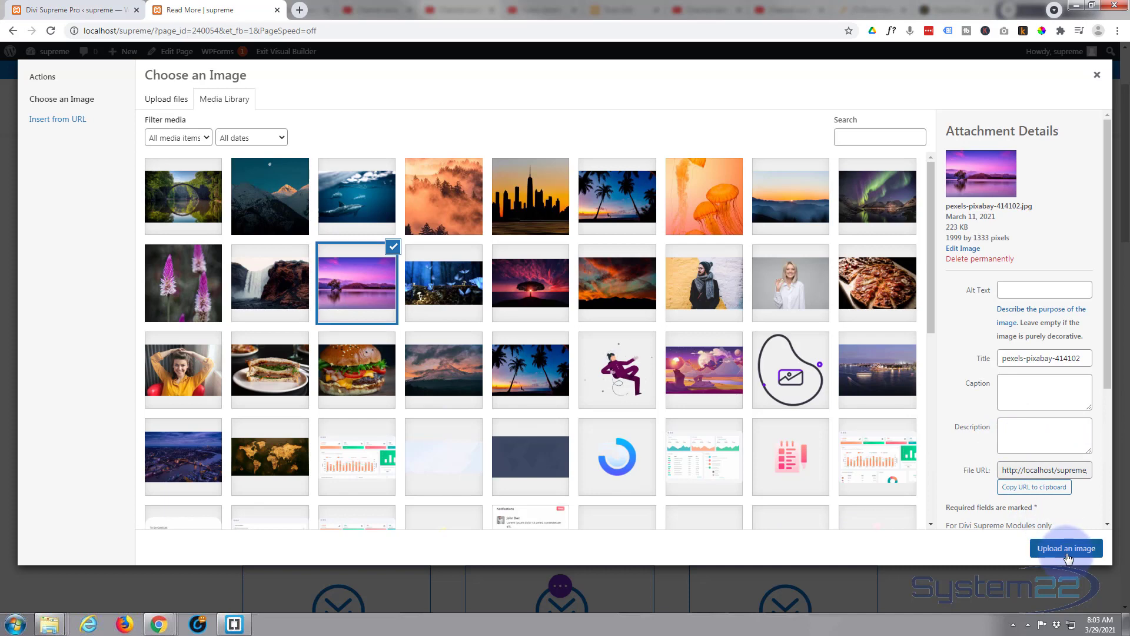
left_click(1067, 547)
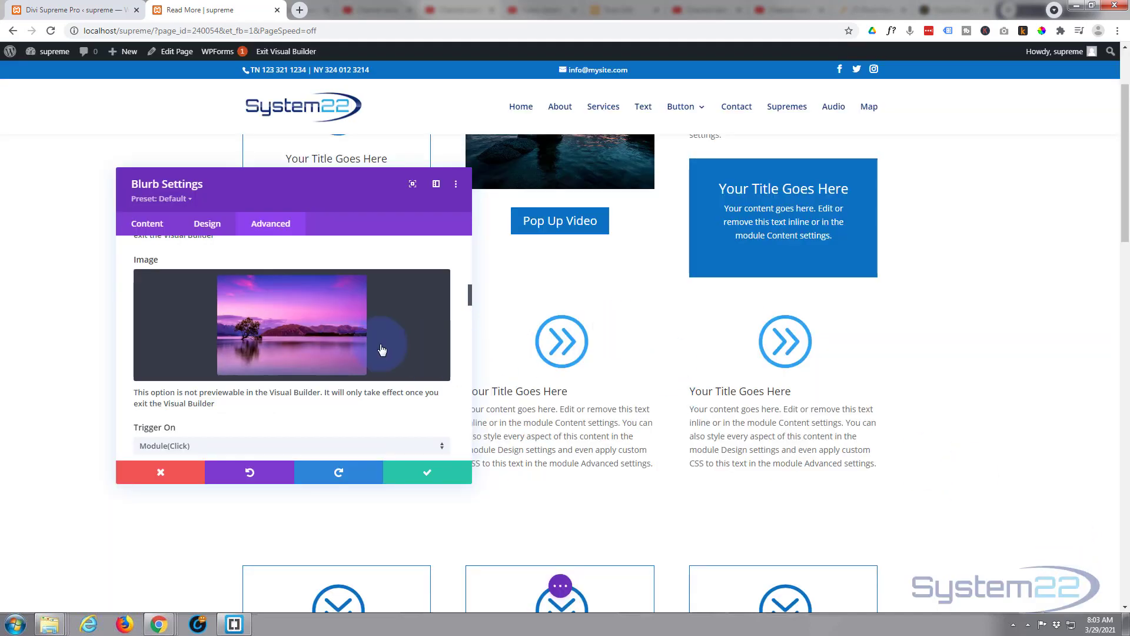
Switch Use Fullwidth to YES for the image popup and save the Blurb Settings.
scroll("down", 3)
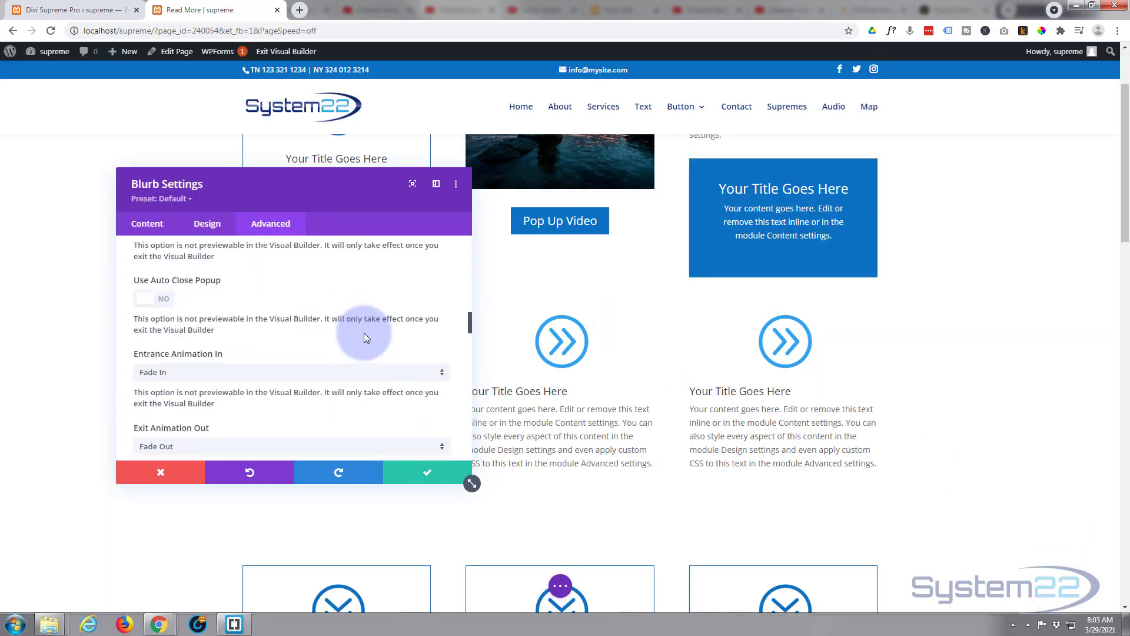
scroll("down", 3)
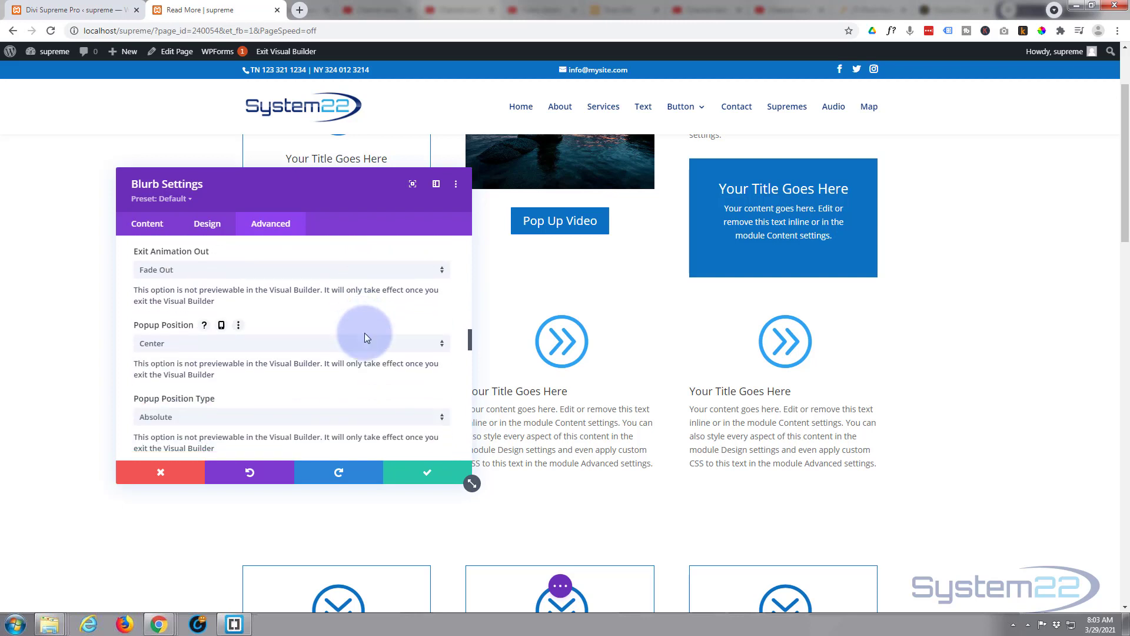
scroll("down", 3)
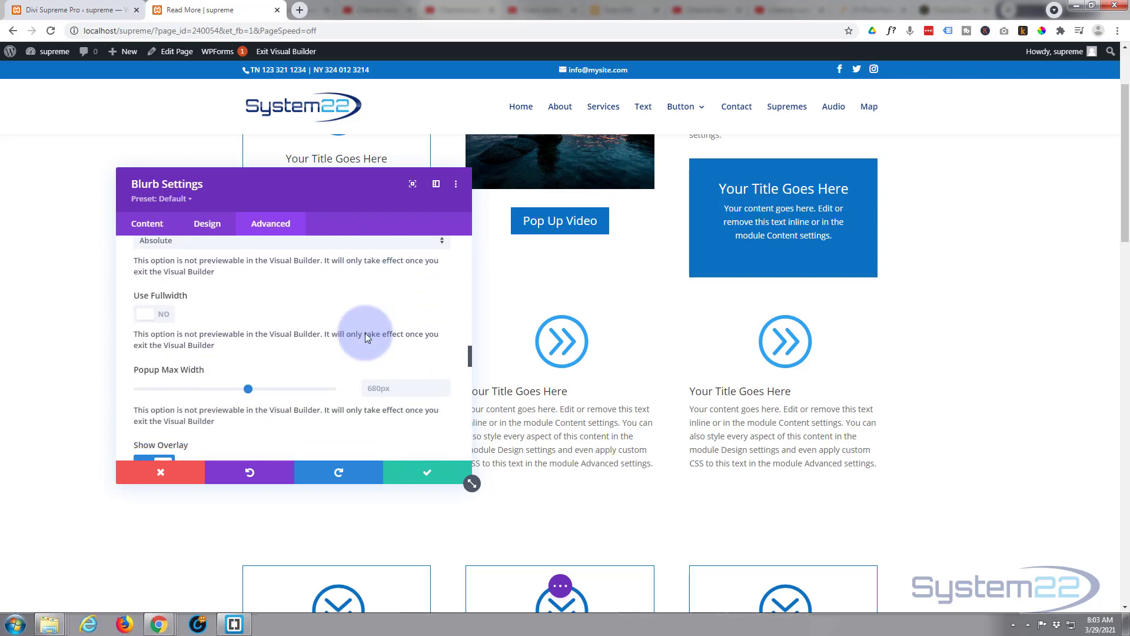
mouse_move(153, 319)
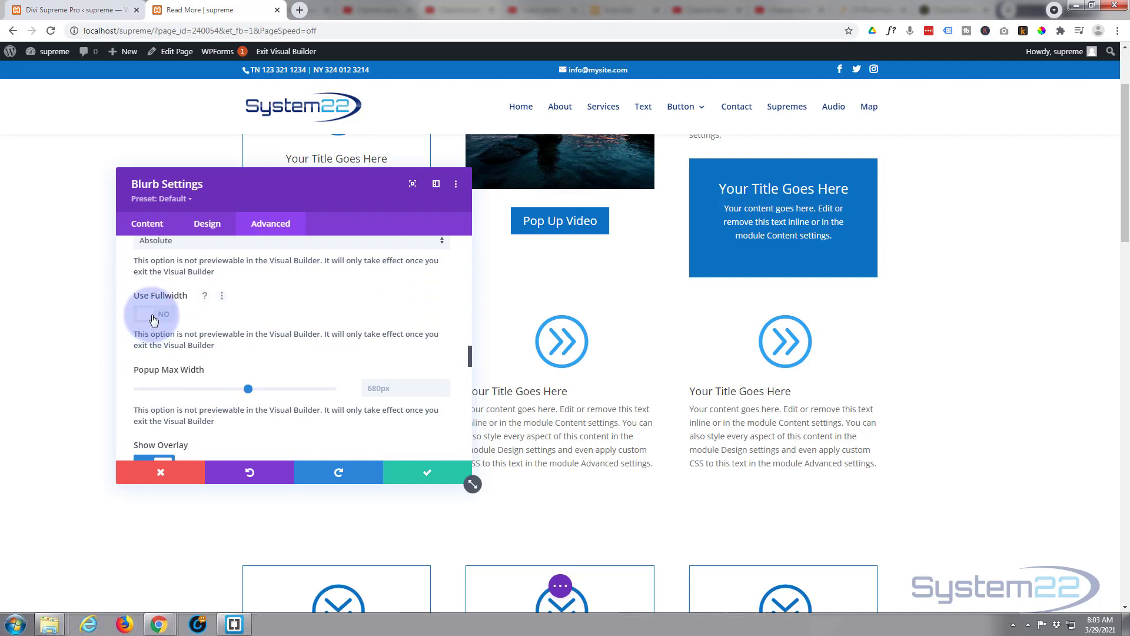
left_click(153, 314)
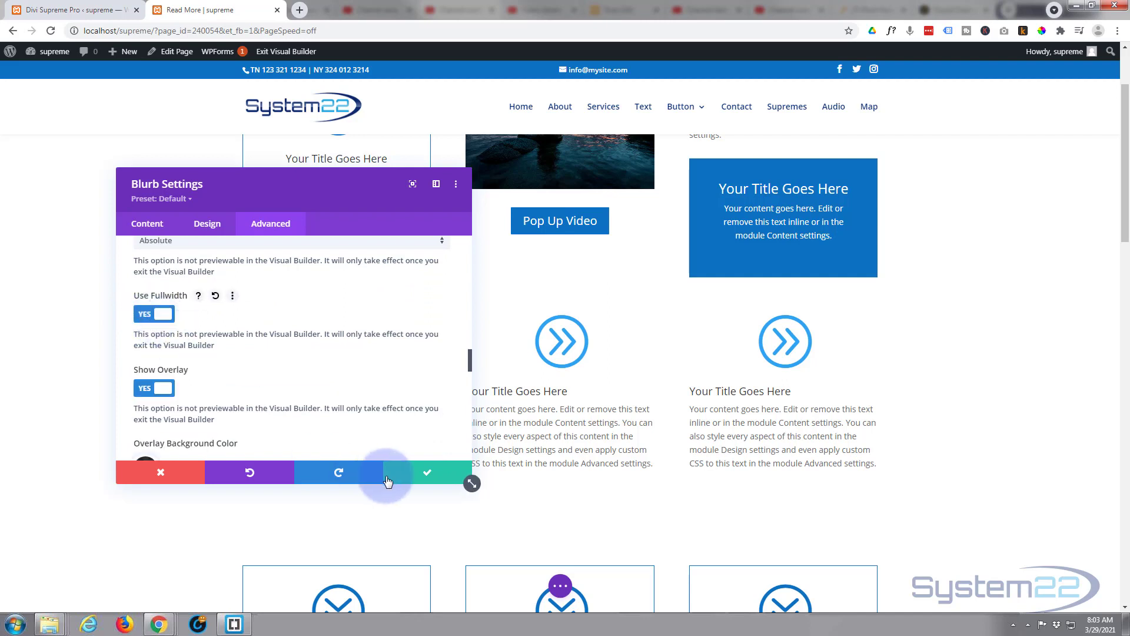
left_click(426, 472)
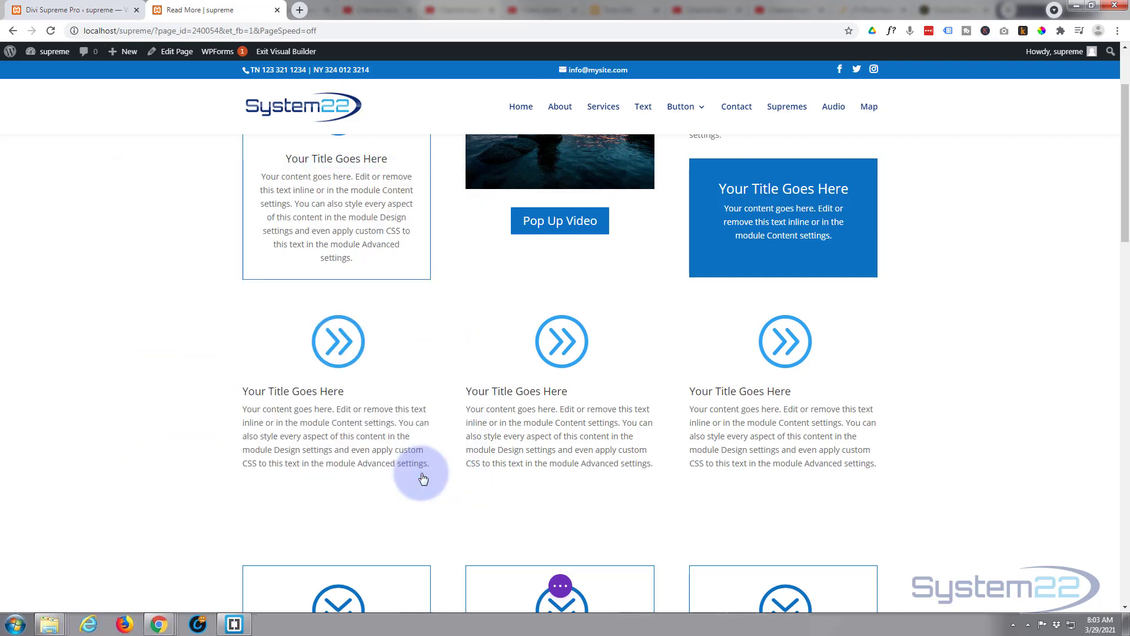
mouse_move(564, 591)
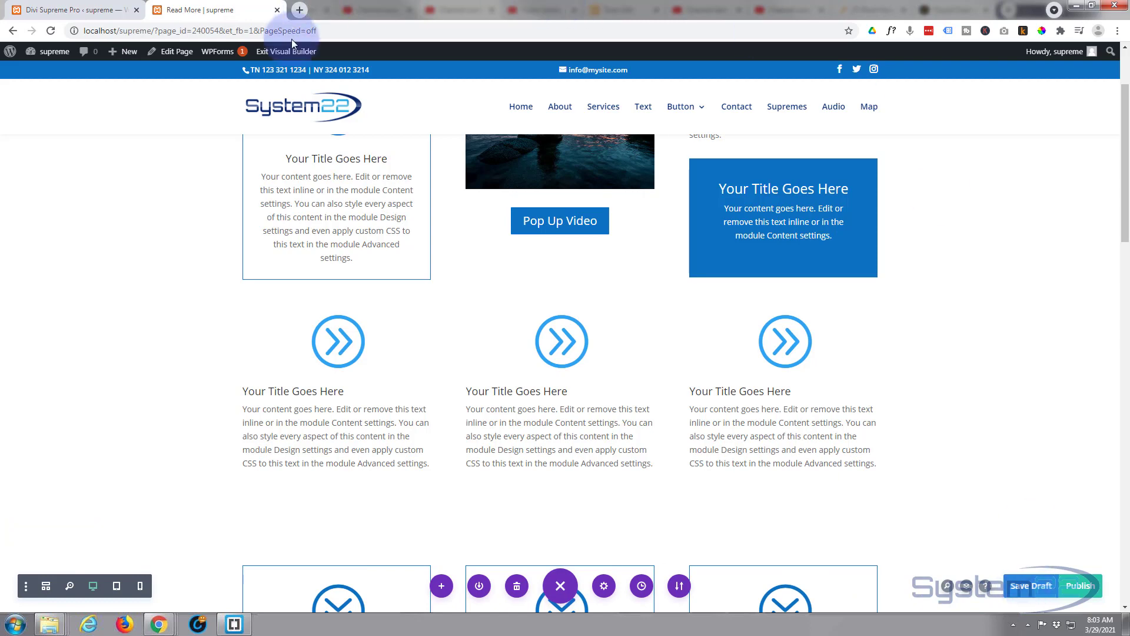
Exit the Visual Builder and scroll the live page down to the row of three blurbs.
left_click(285, 50)
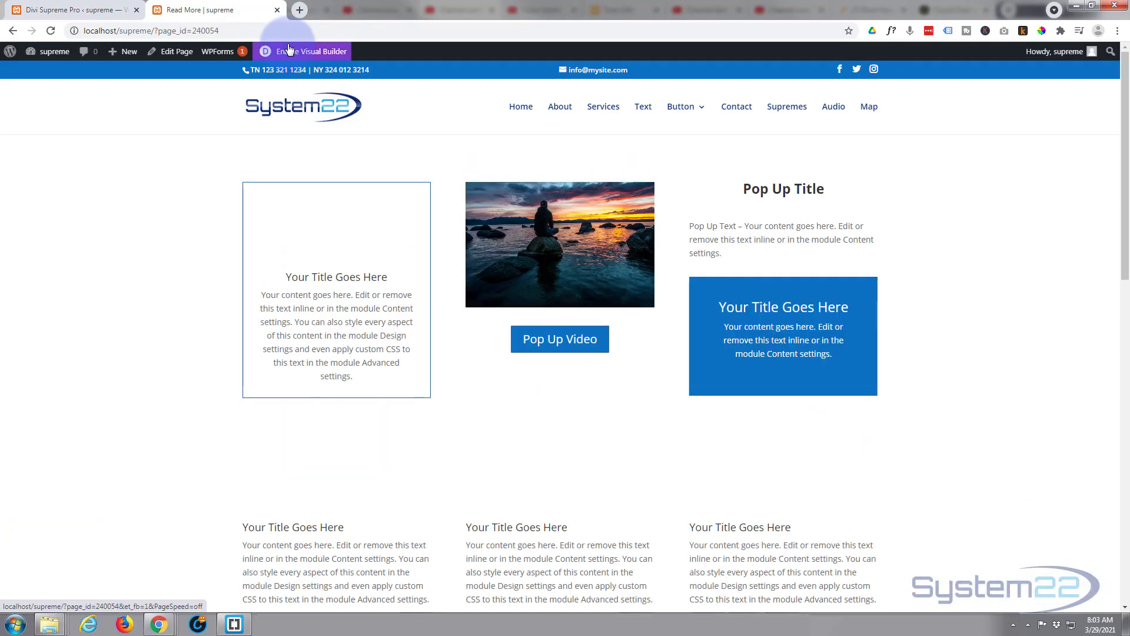
scroll("down", 3)
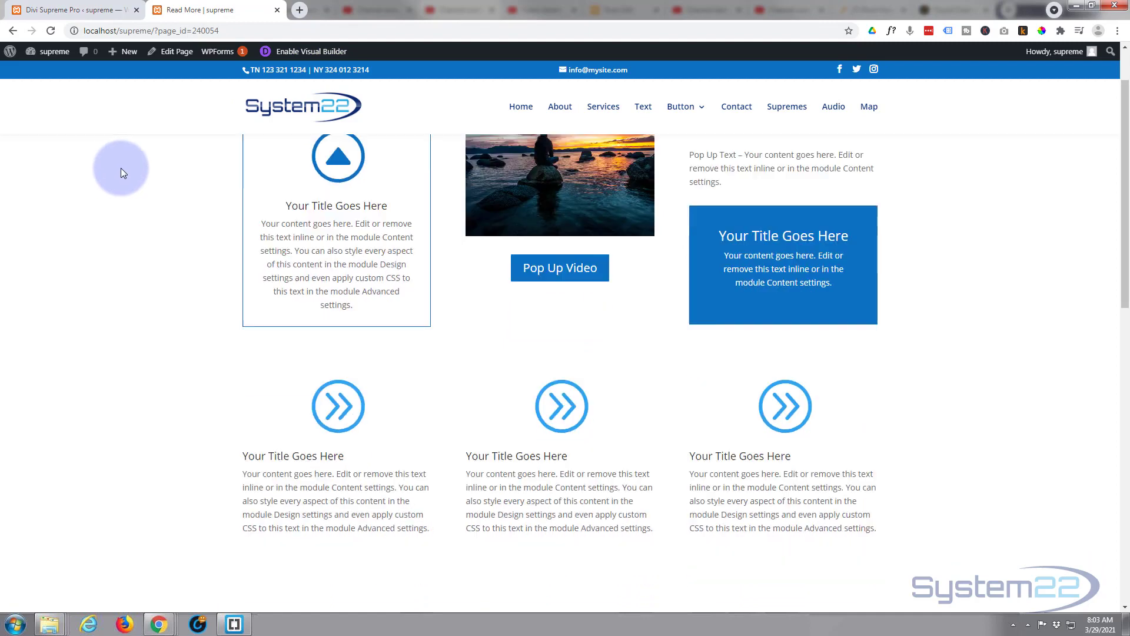
scroll("down", 3)
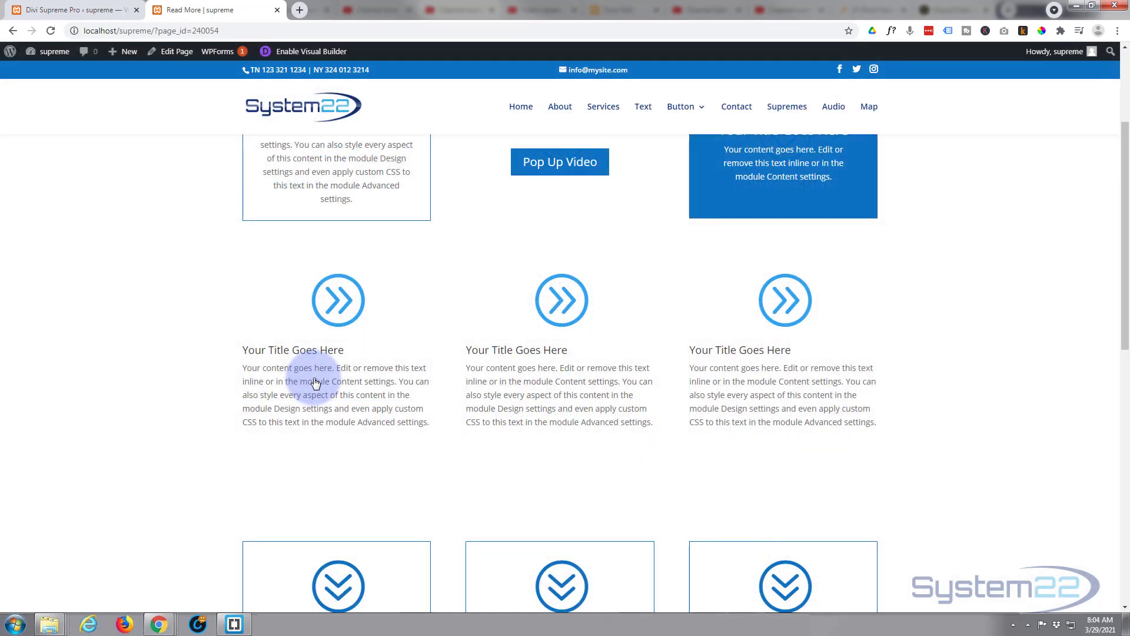
mouse_move(508, 313)
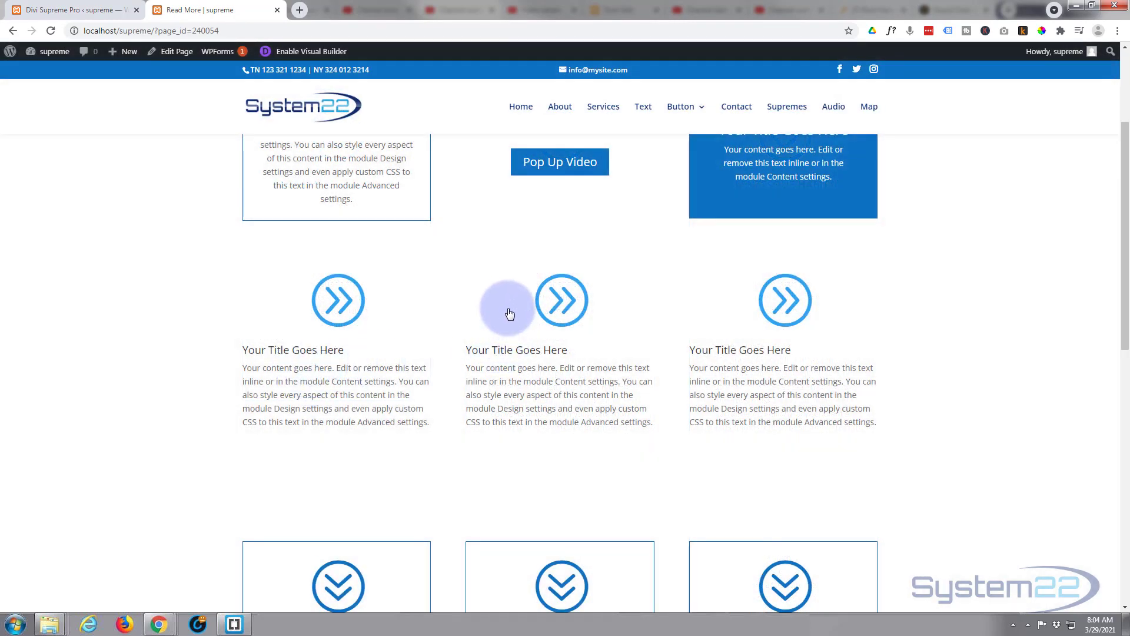
mouse_move(525, 380)
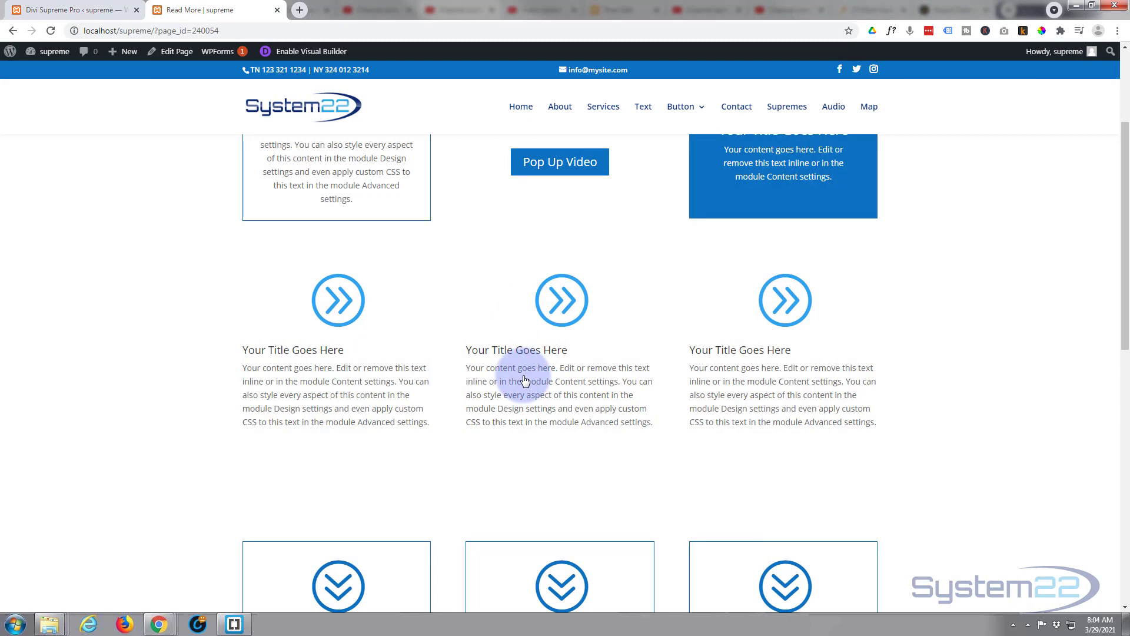
left_click(559, 161)
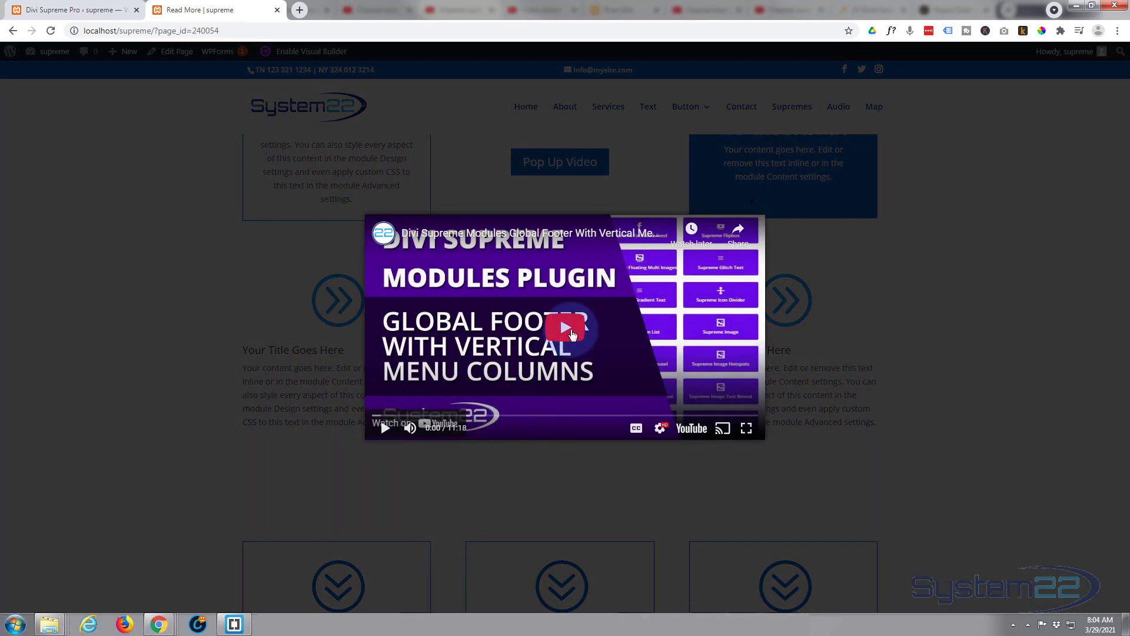
left_click(564, 327)
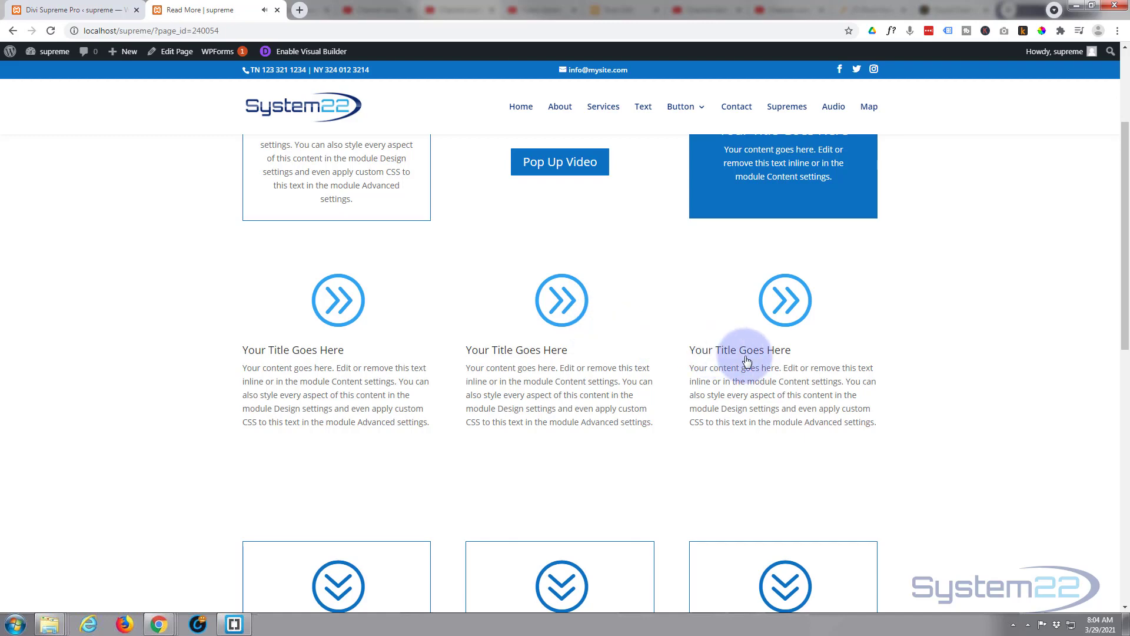
mouse_move(771, 380)
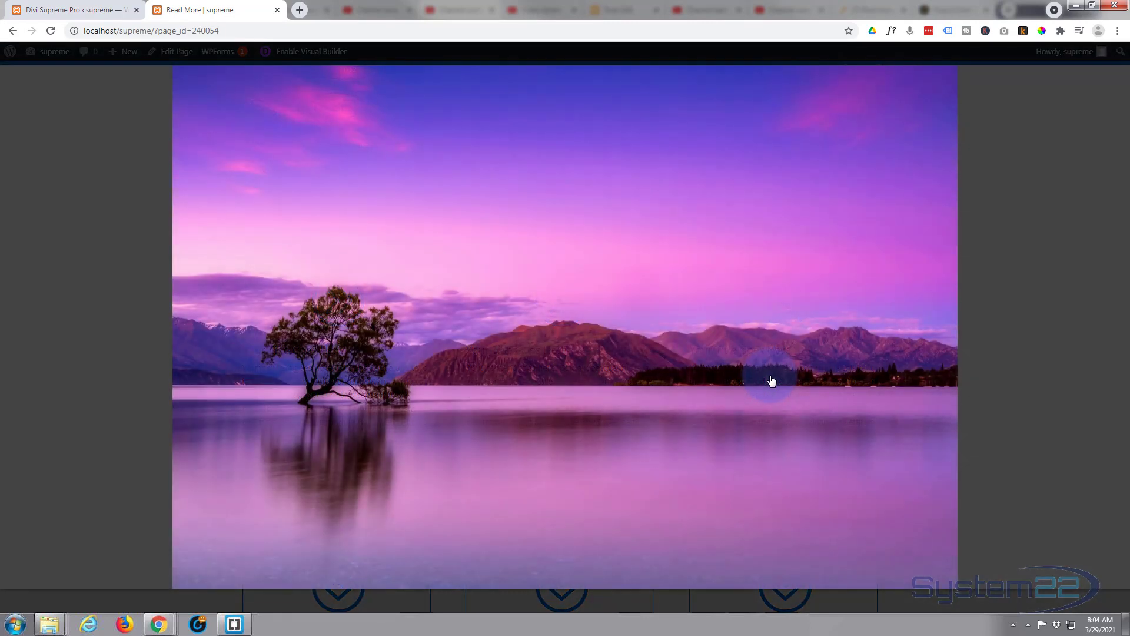
mouse_move(981, 342)
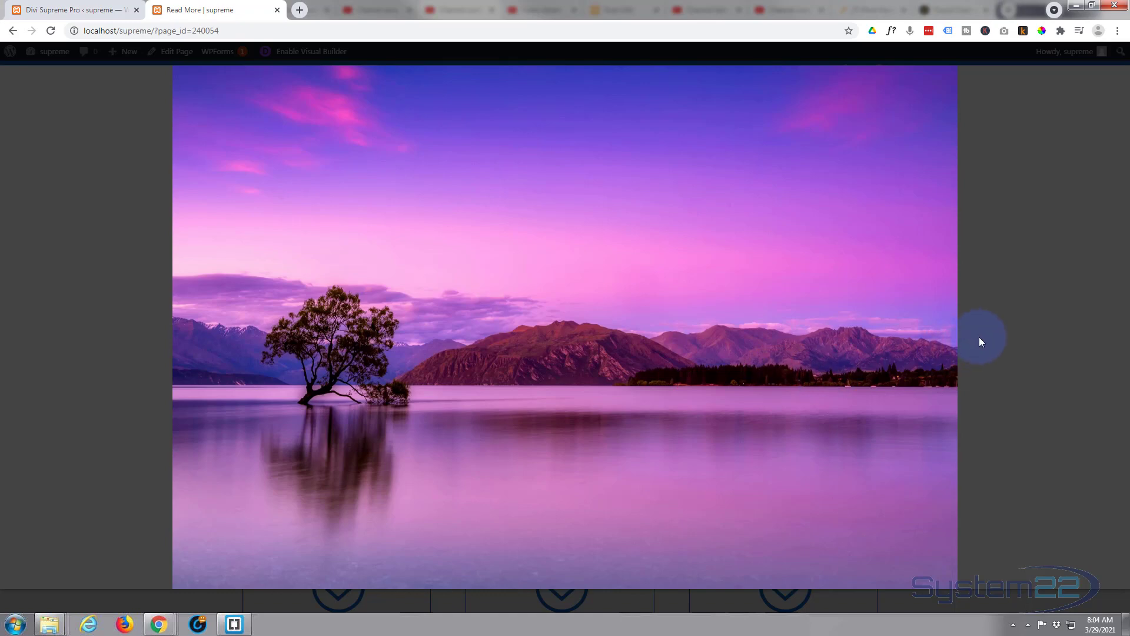
mouse_move(1003, 339)
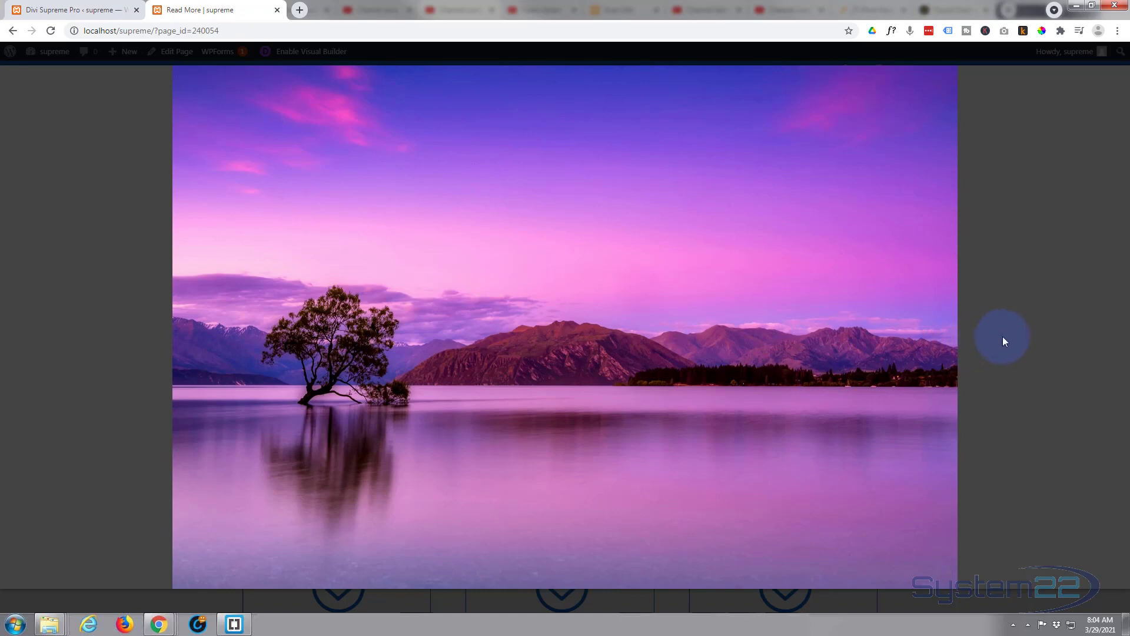
Scroll the live page toward the third blurb to check its lake photo popup.
scroll("down", 3)
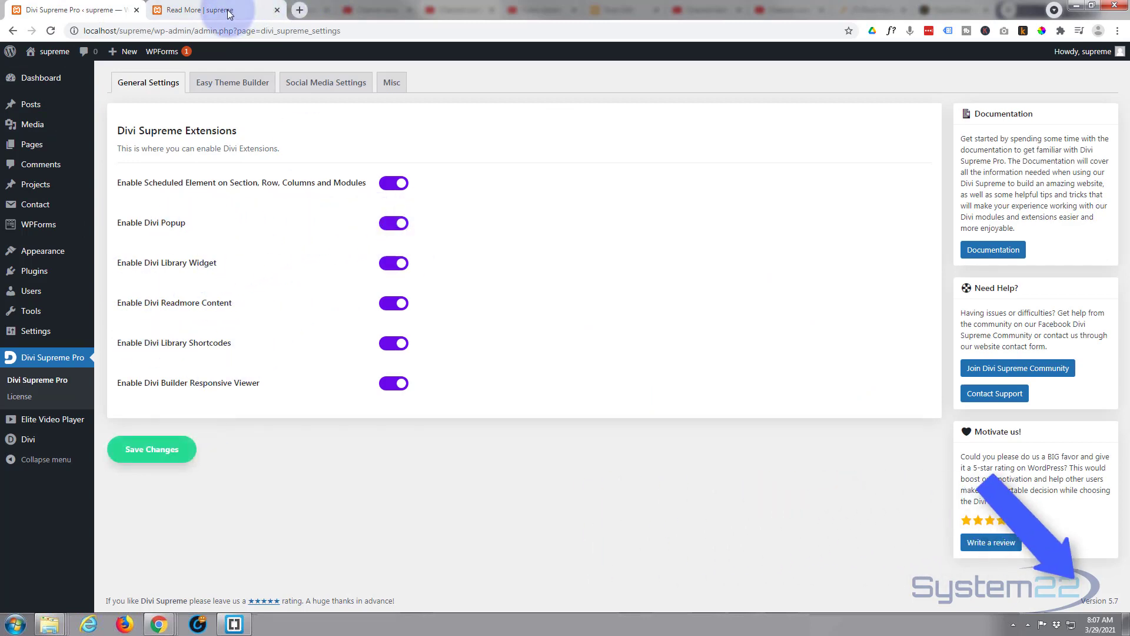
Return to the Read More live-page tab and scroll back to the top popup section.
left_click(194, 10)
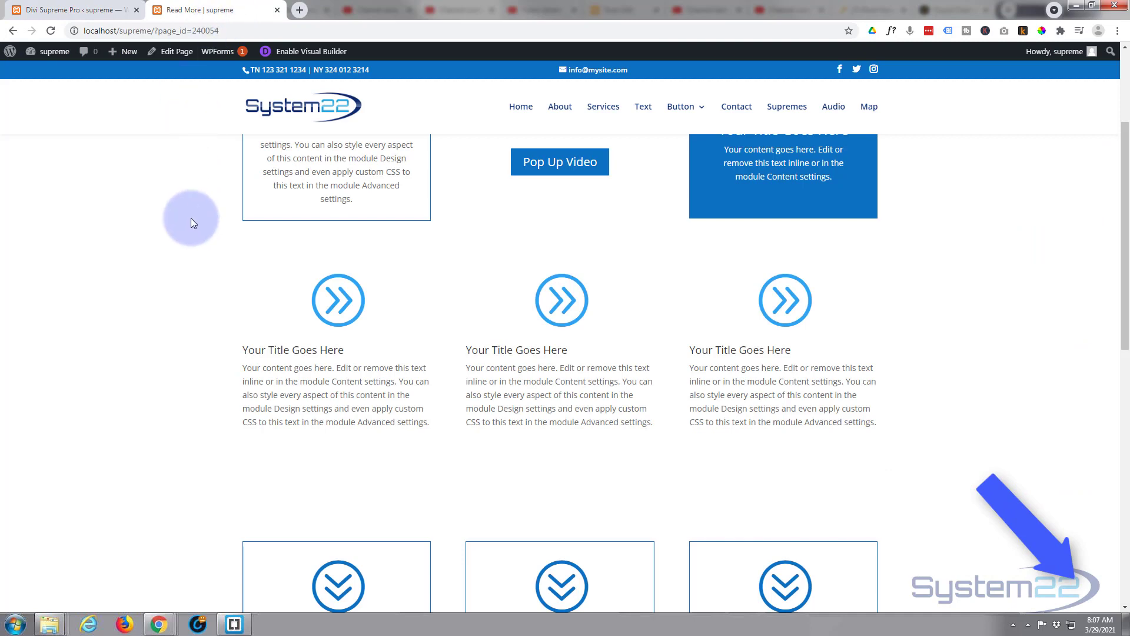
scroll("up", 3)
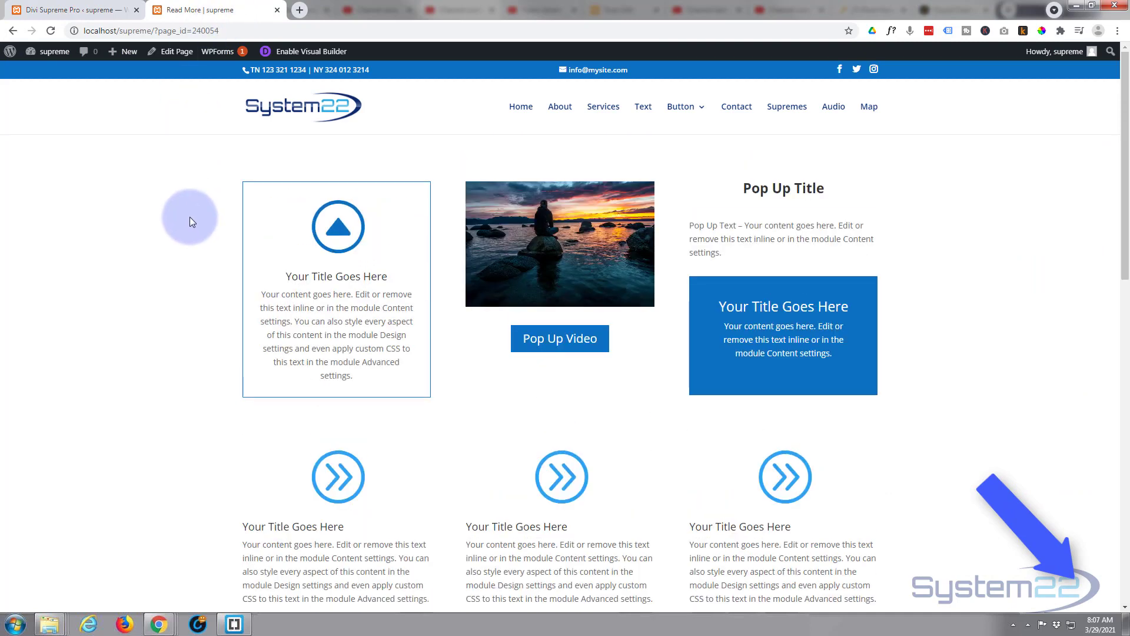